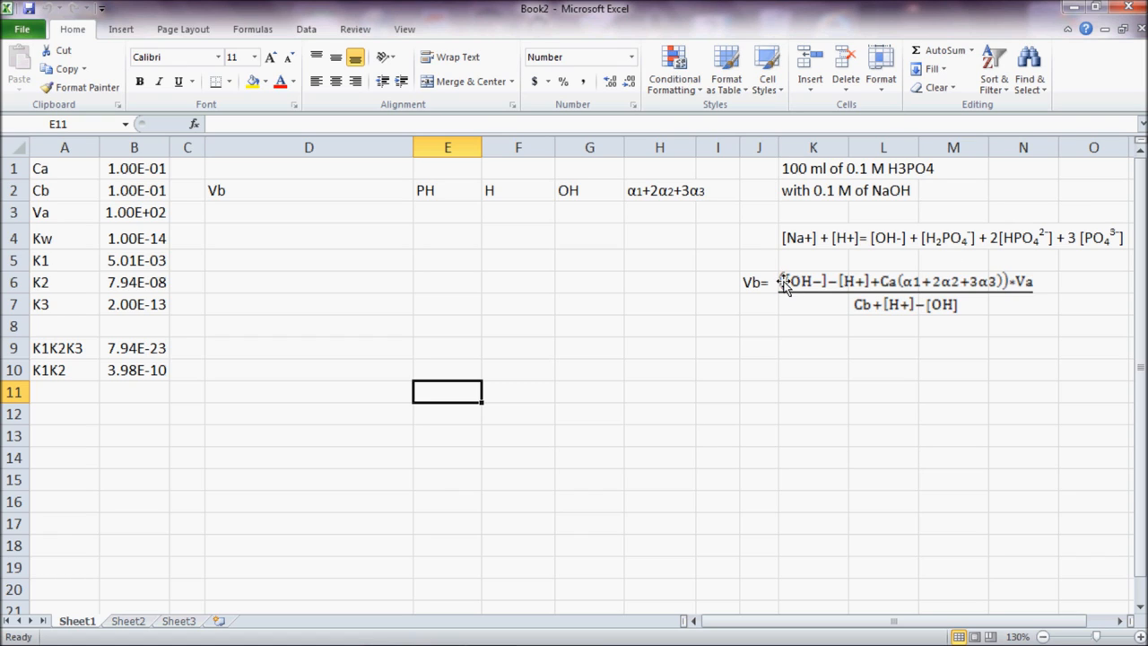
mouse_move(1095, 237)
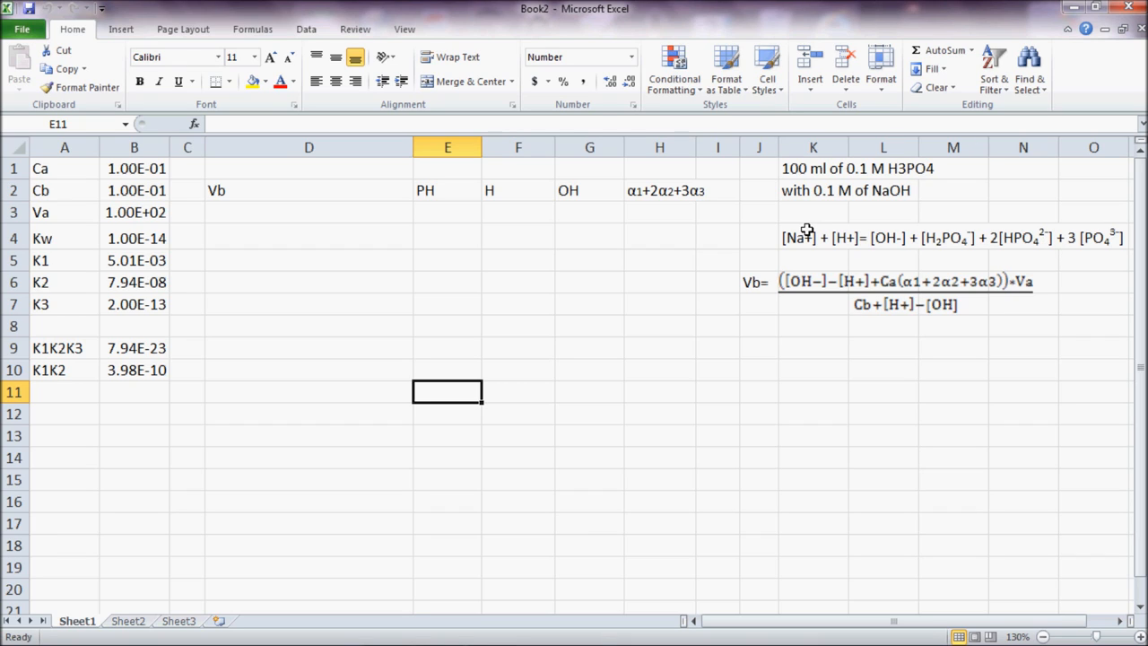
mouse_move(749, 297)
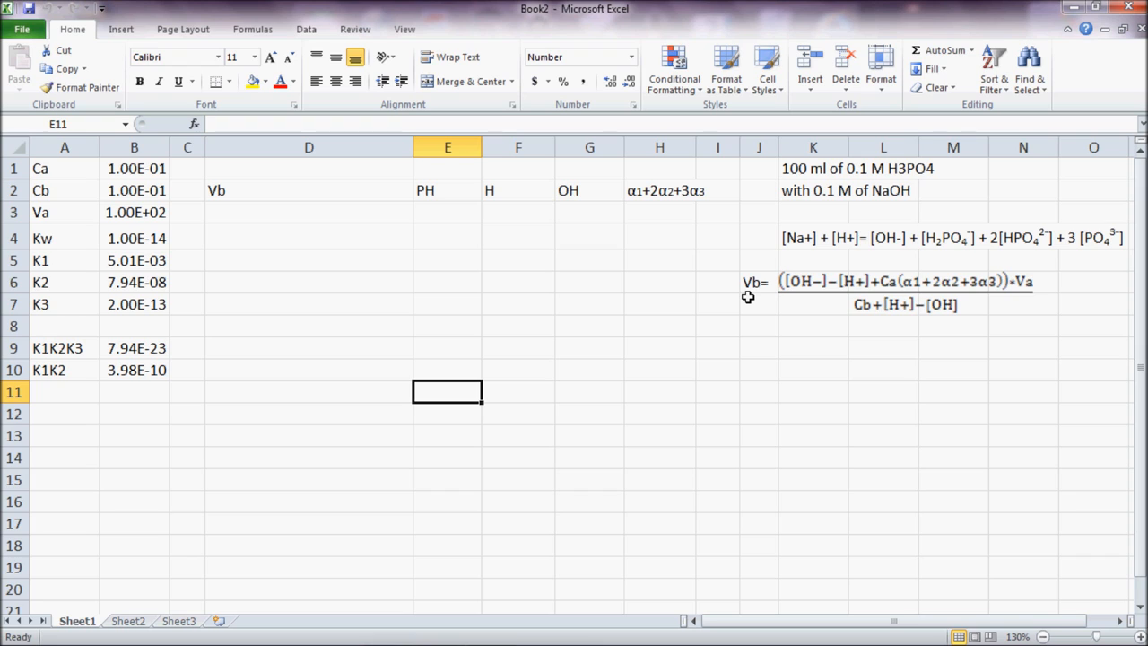
mouse_move(504, 287)
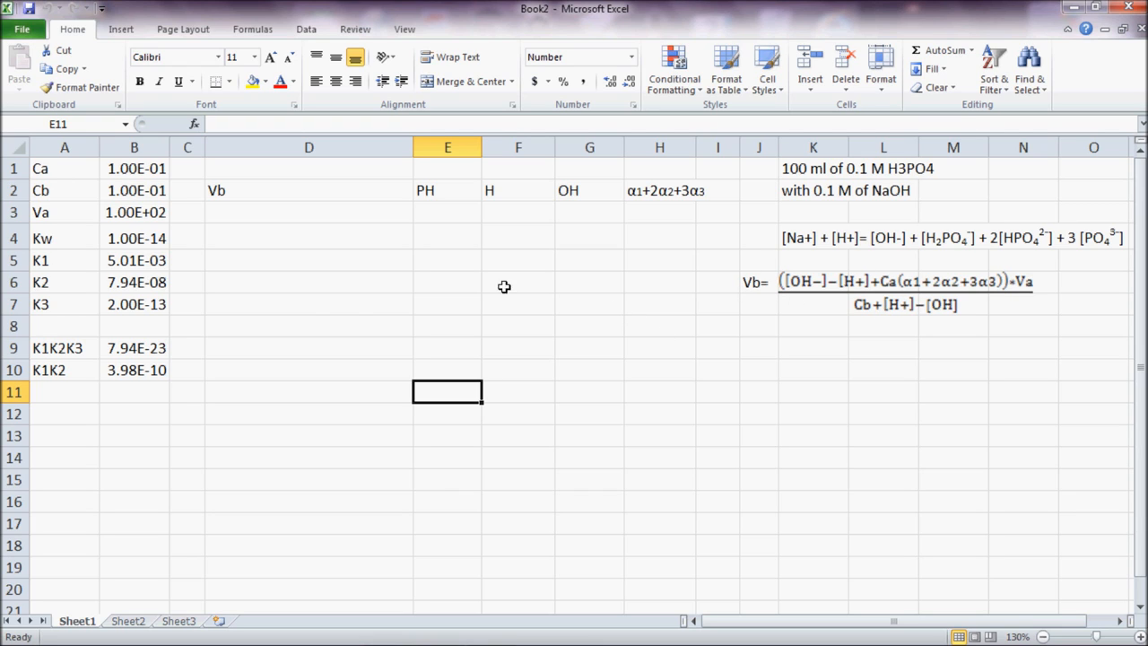
Review the constants Ca, Cb, Va and the K1K2K3 formula in the parameter cells.
left_click(134, 169)
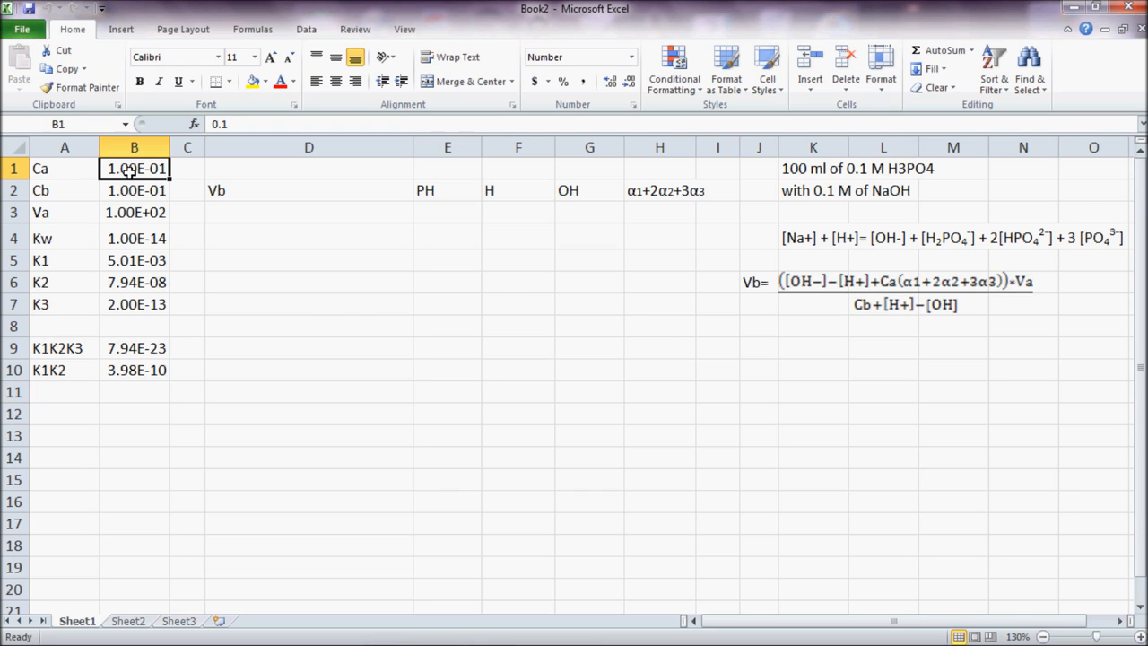
left_click(134, 189)
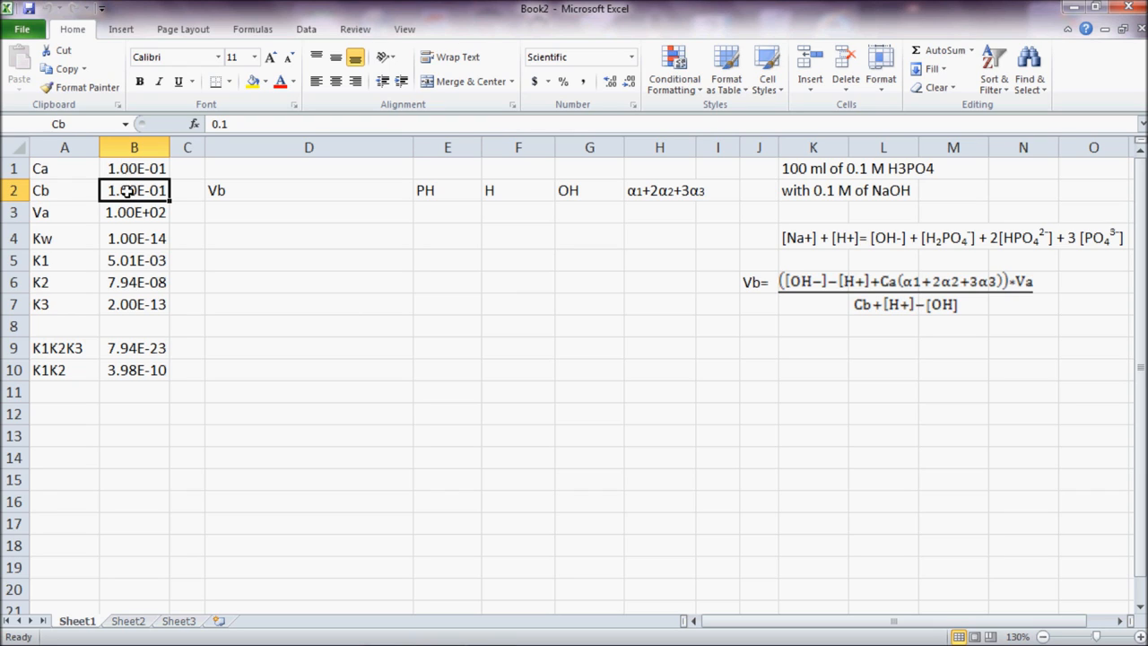
left_click(135, 169)
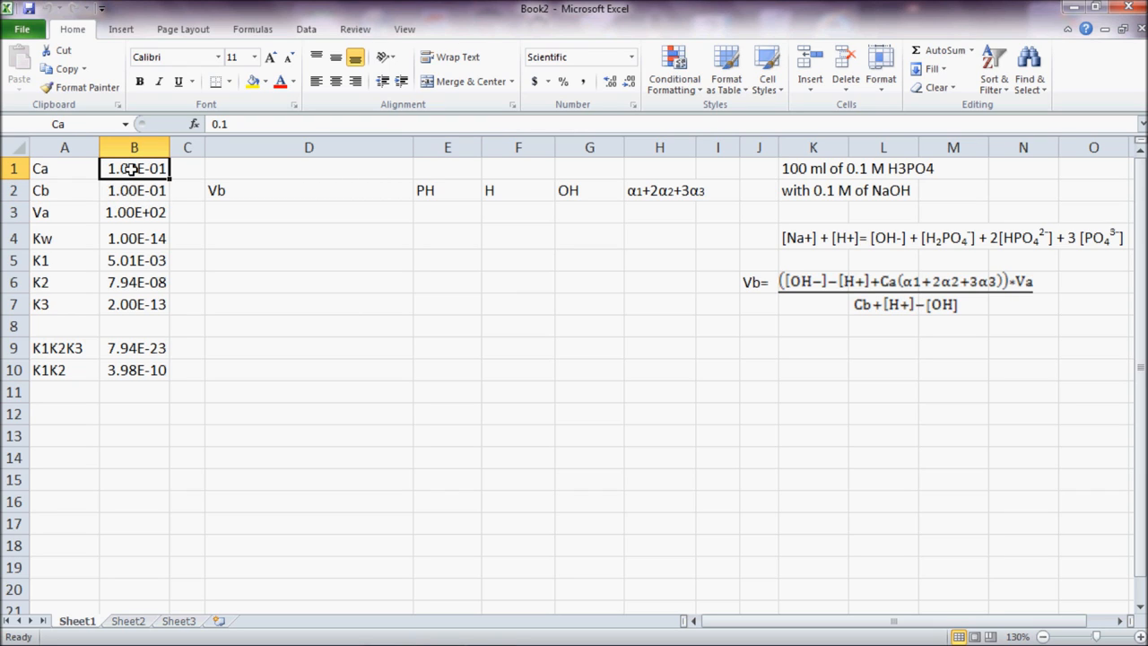
left_click(135, 191)
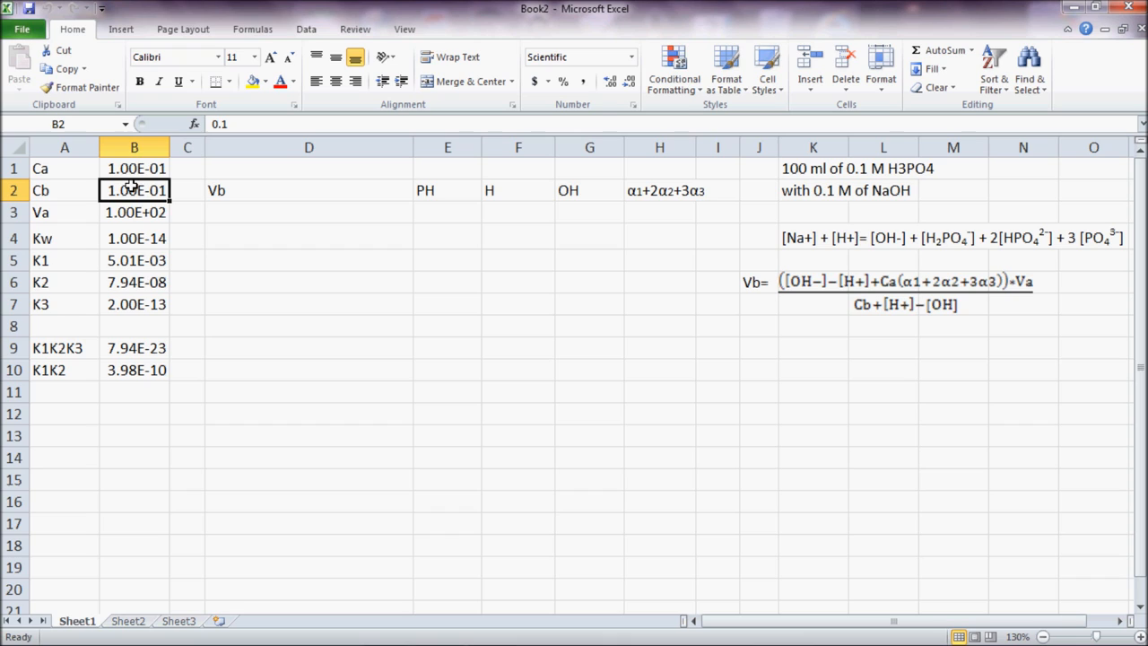
left_click(135, 169)
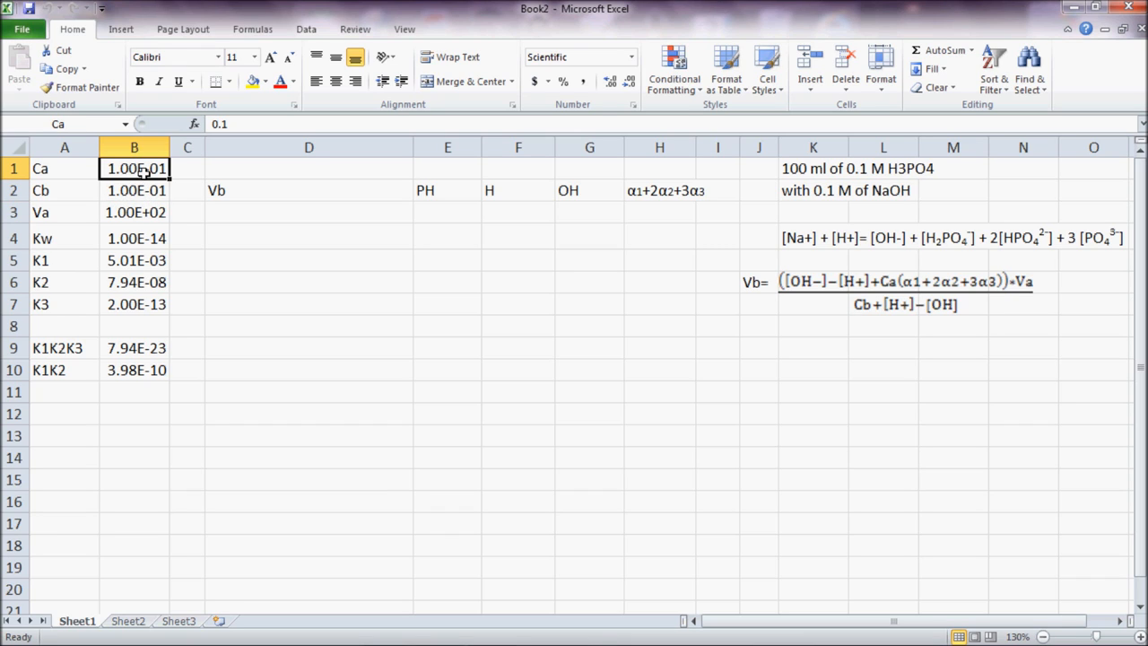
mouse_move(59, 124)
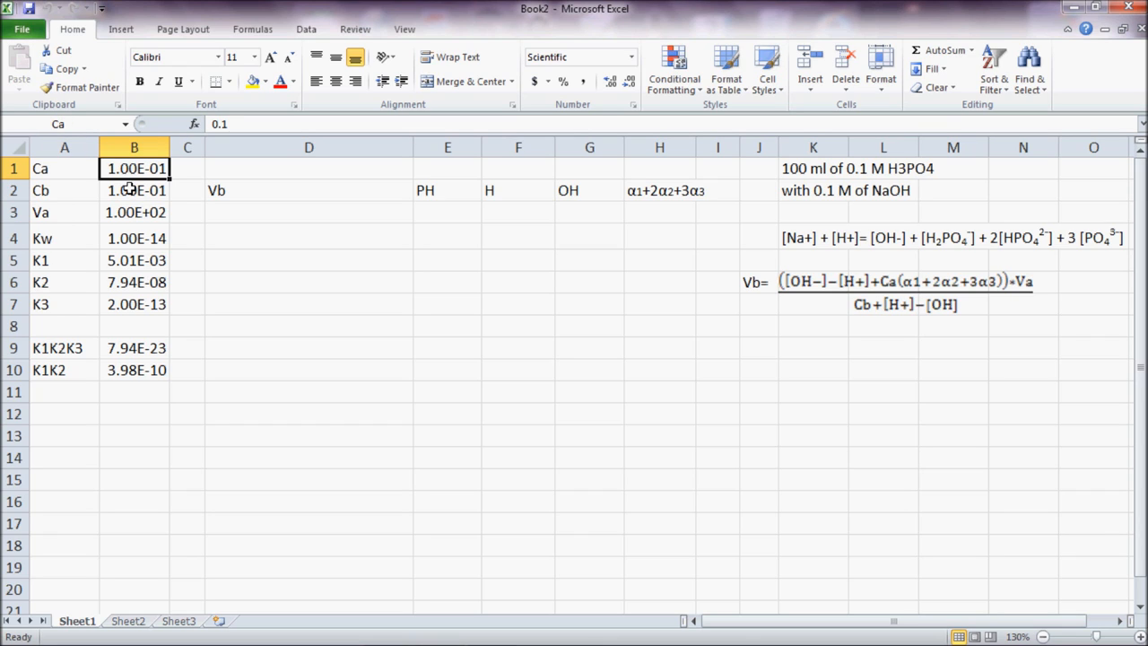
left_click(135, 211)
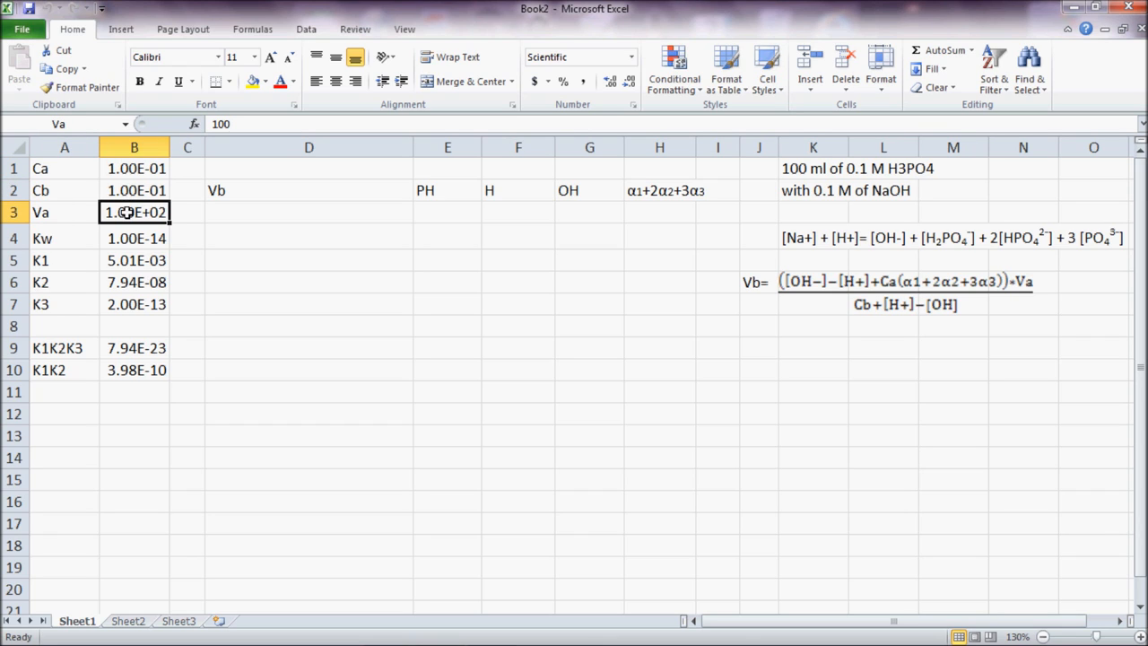
left_click(134, 237)
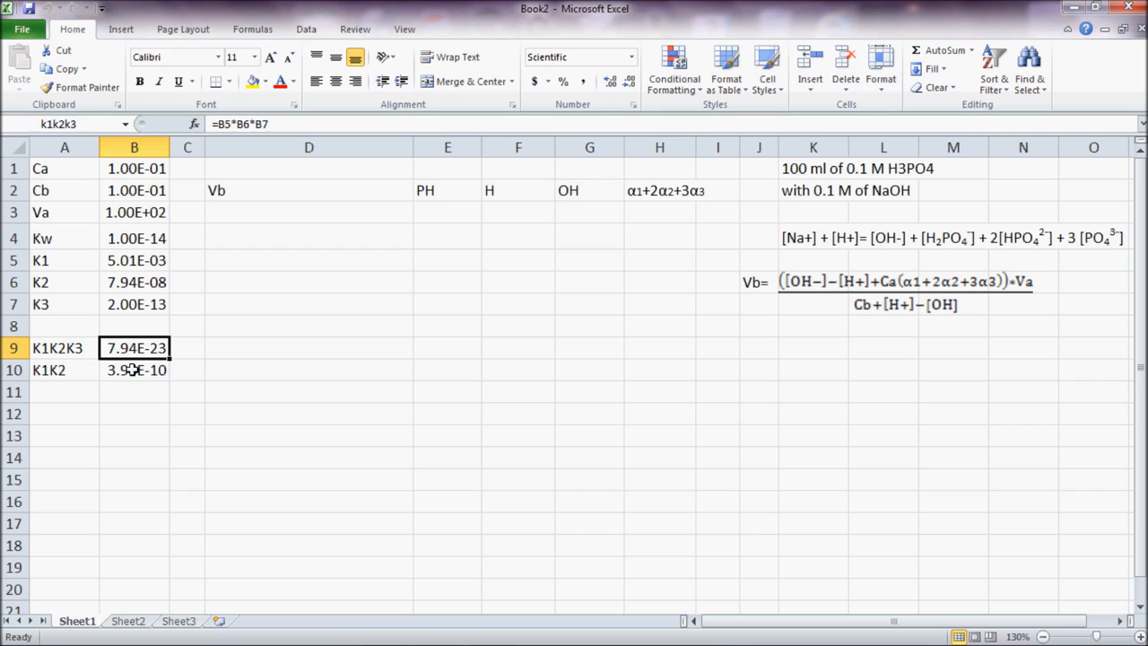
Enter pH 1.00 in E3 and =10^(-E3) in F3, giving H 1.00E-01.
left_click(447, 212)
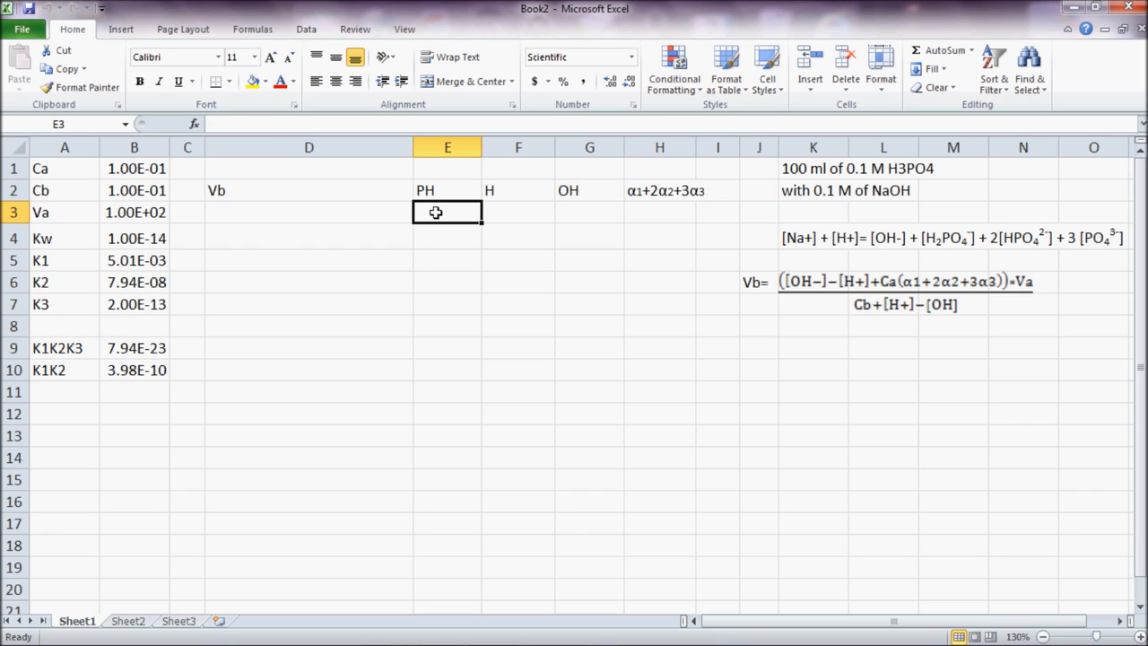
left_click(579, 56)
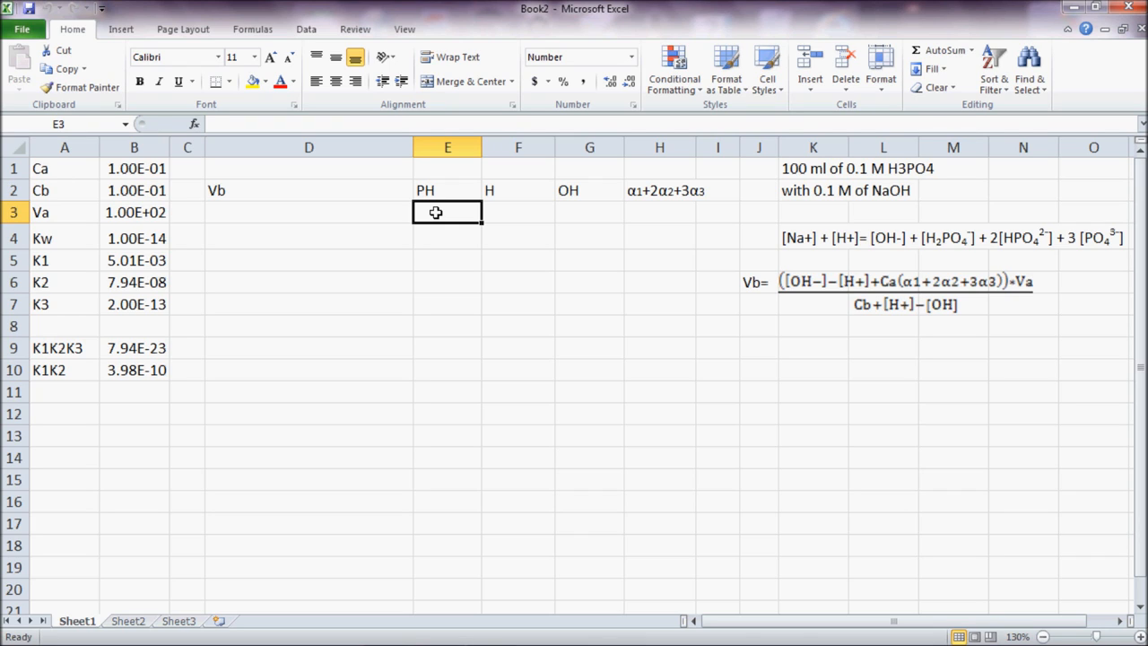
type("1.00")
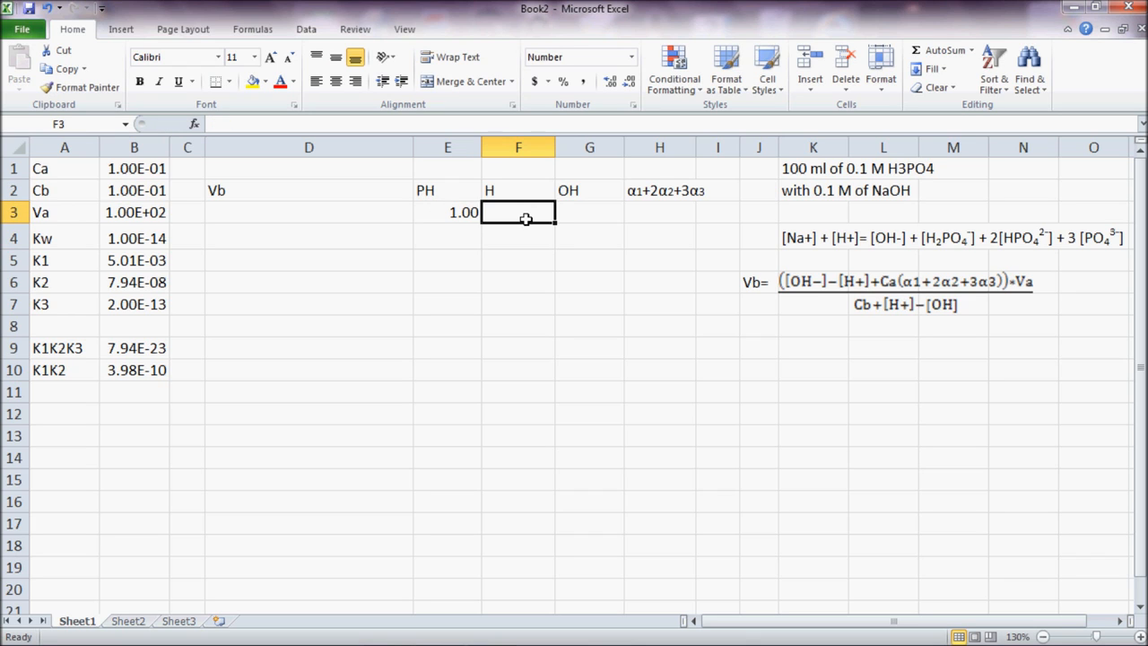
type("=")
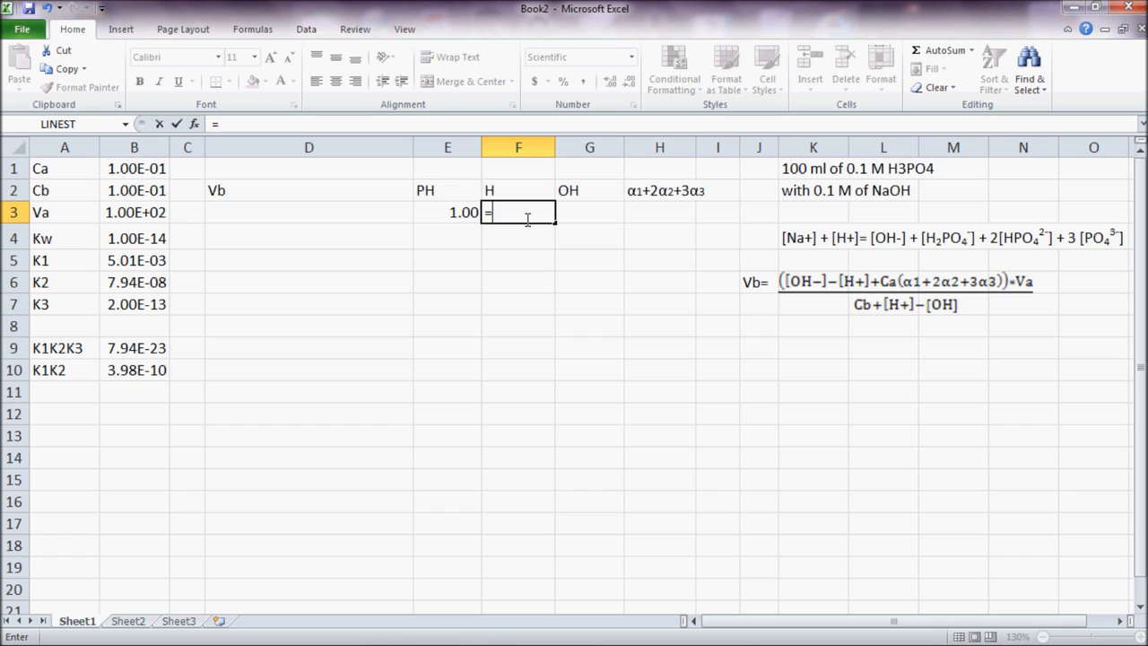
type("1")
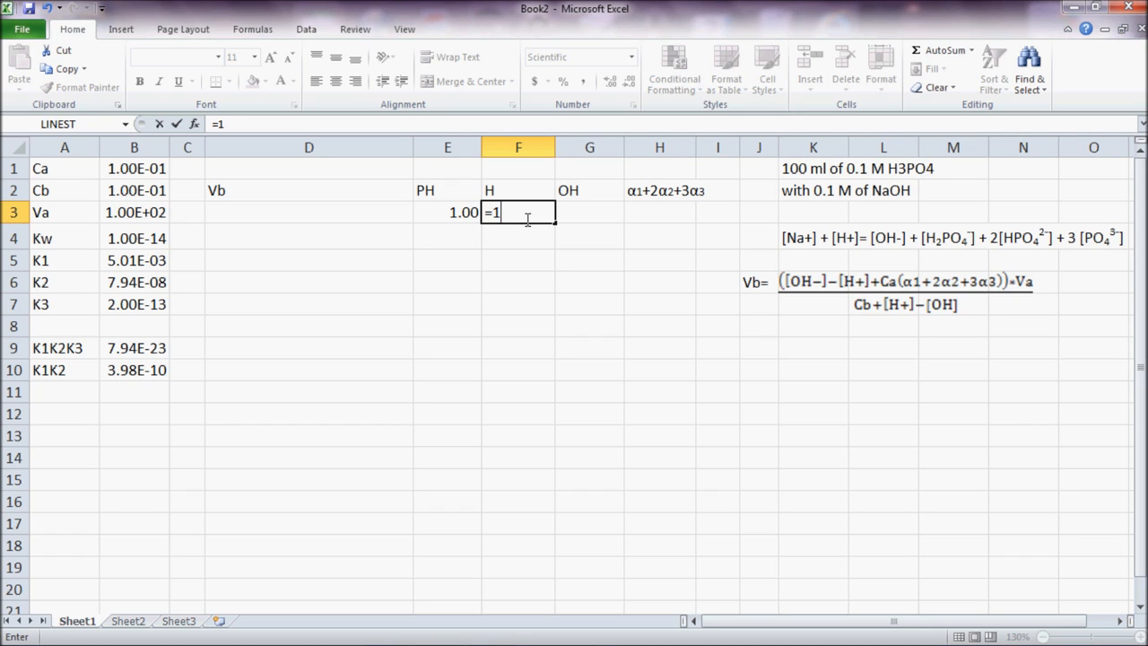
type("0^")
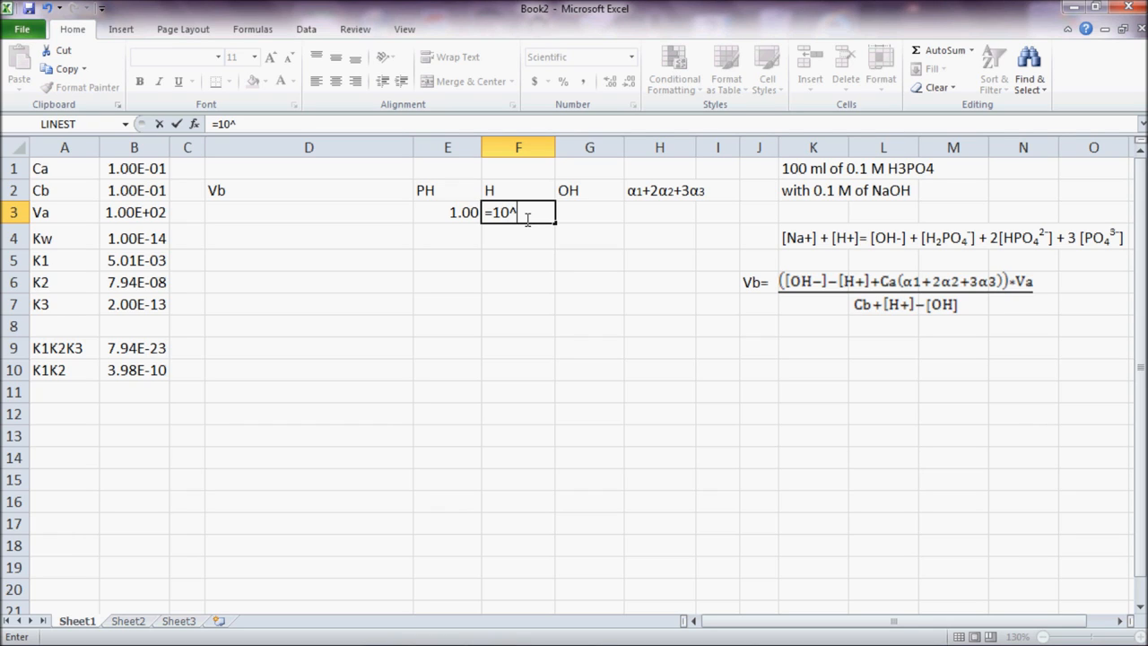
type("(")
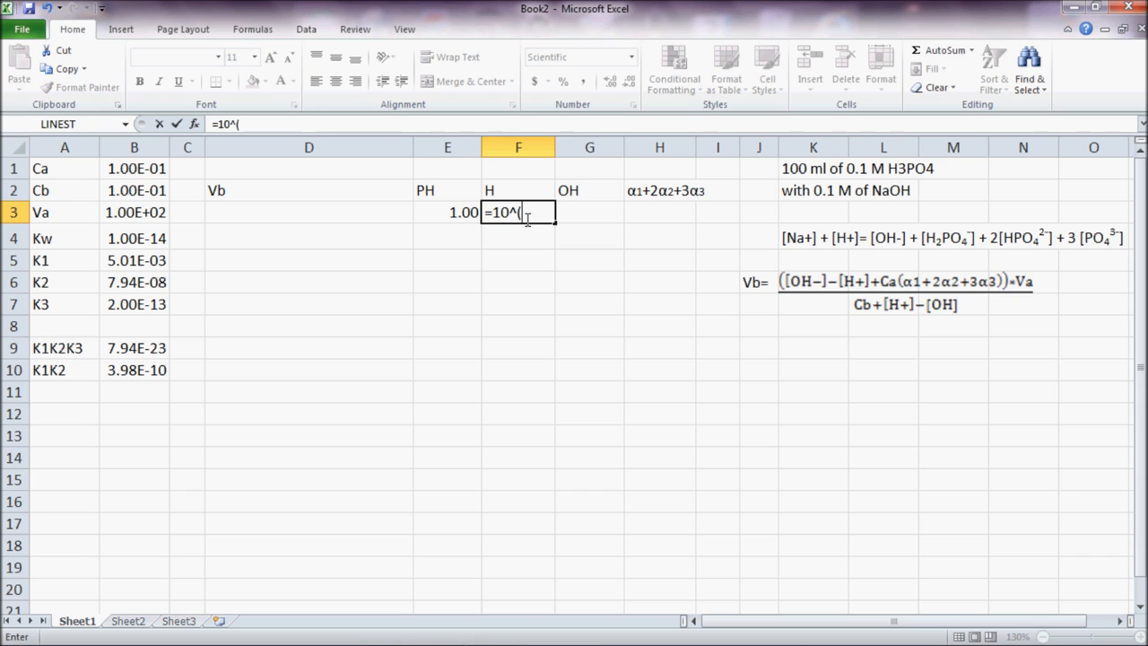
type("-")
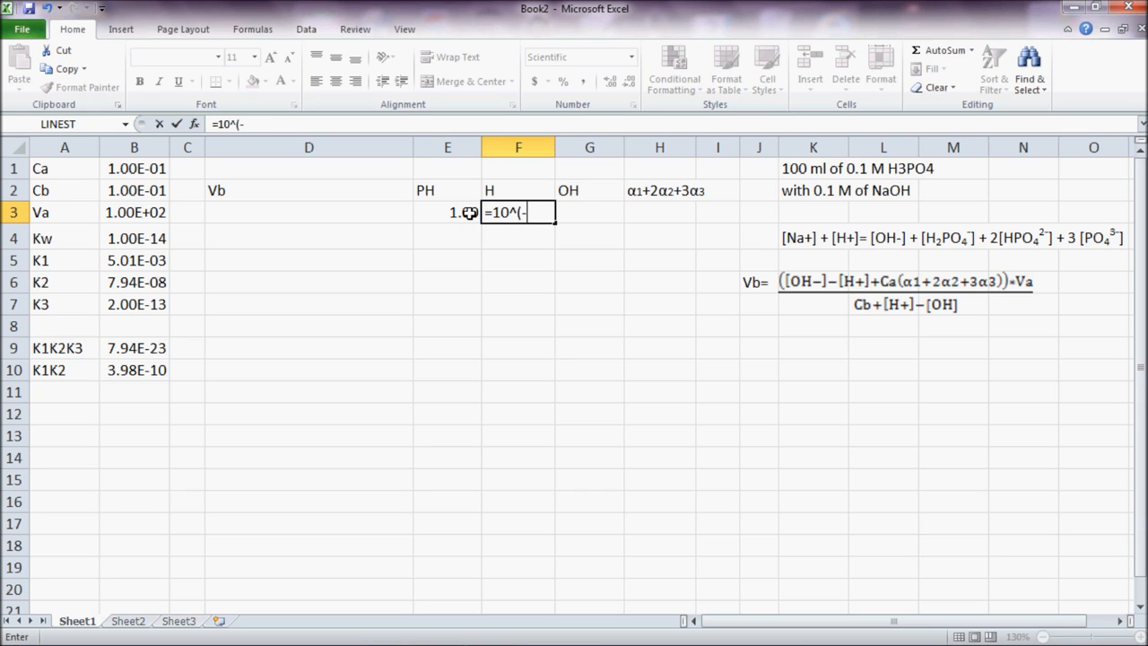
left_click(446, 213)
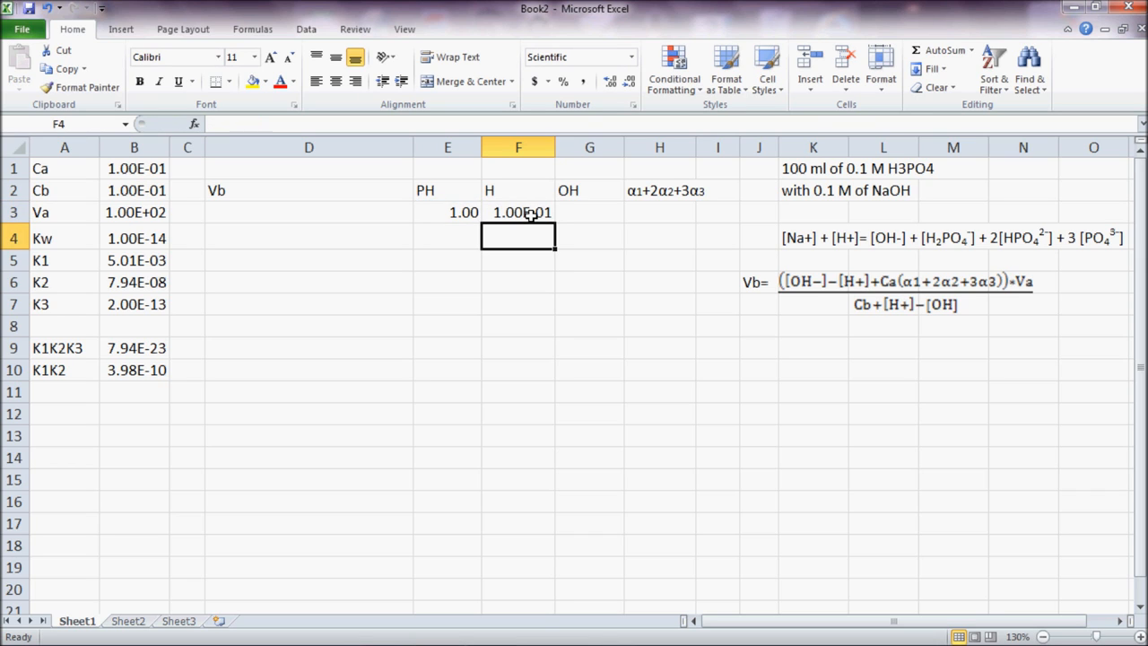
left_click(589, 213)
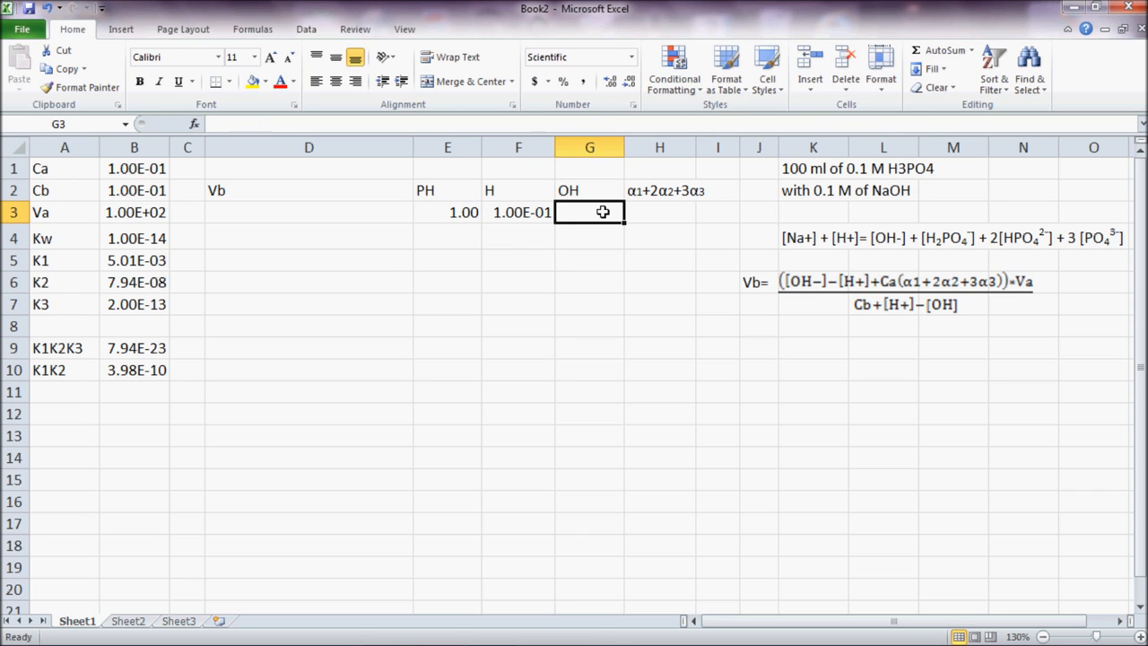
Enter =Kw/F3 in G3 so the first OH value is 1.00E-13.
type("=Kw")
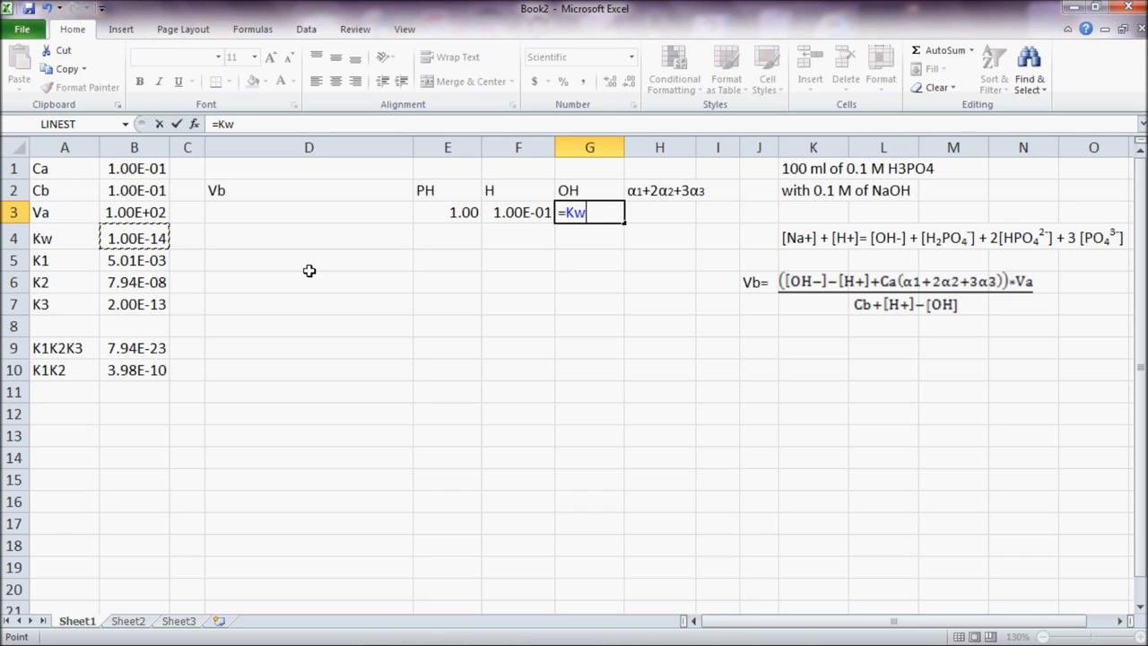
type("/")
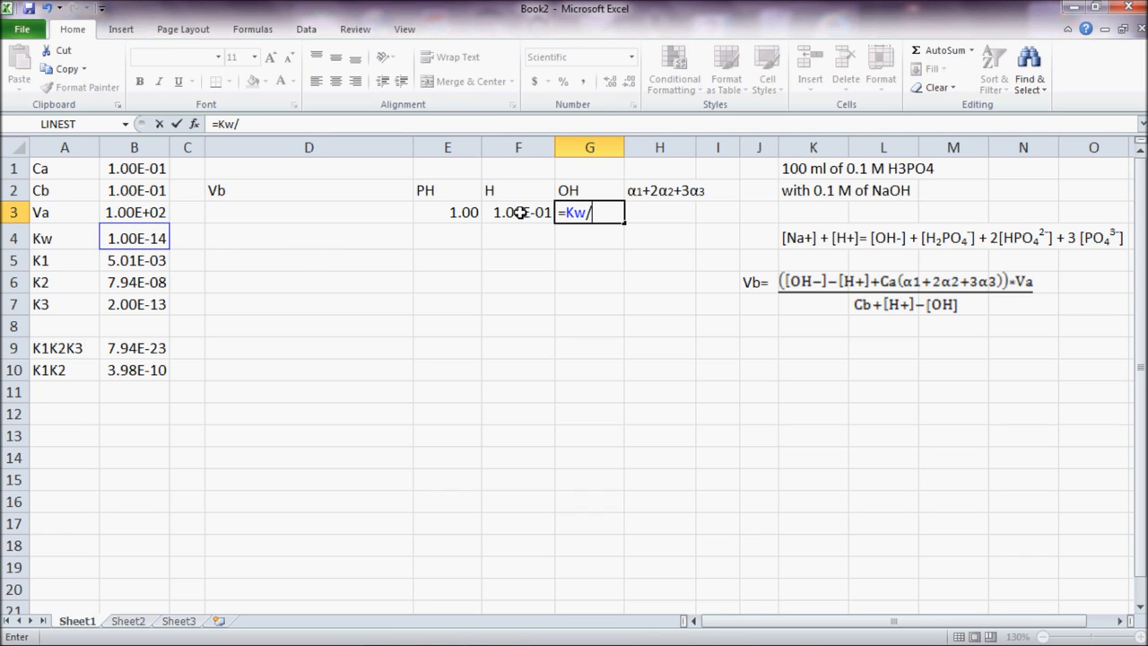
left_click(519, 212)
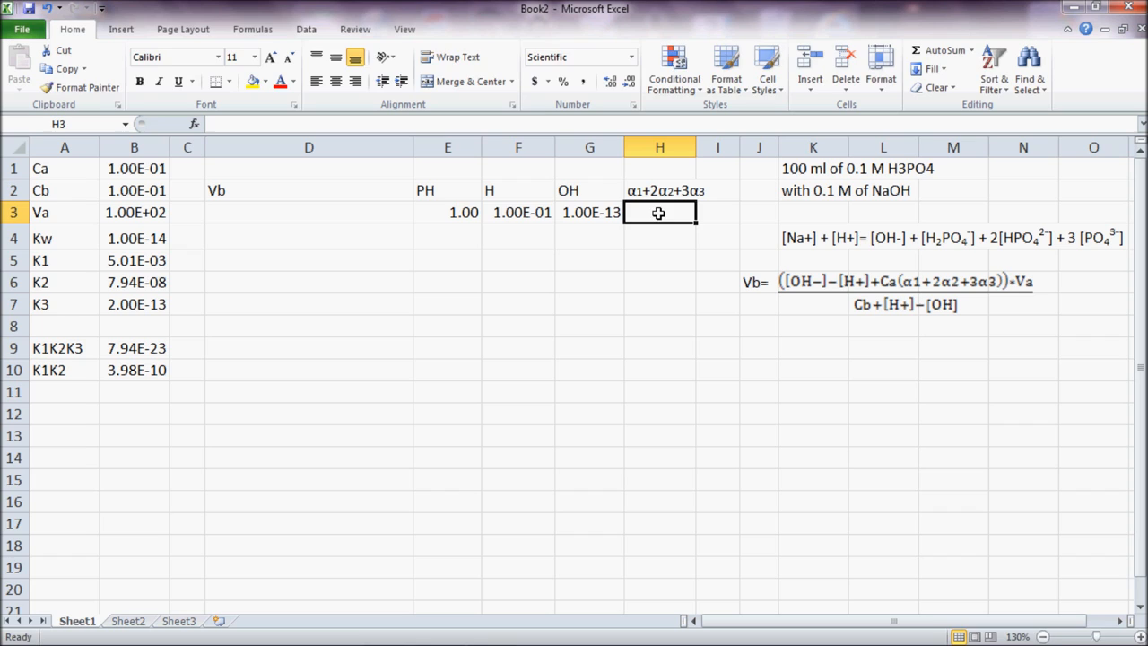
Build the H3 numerator K1s*F3^2+2*K1K2*F3+3*K1K2K3.
type("=")
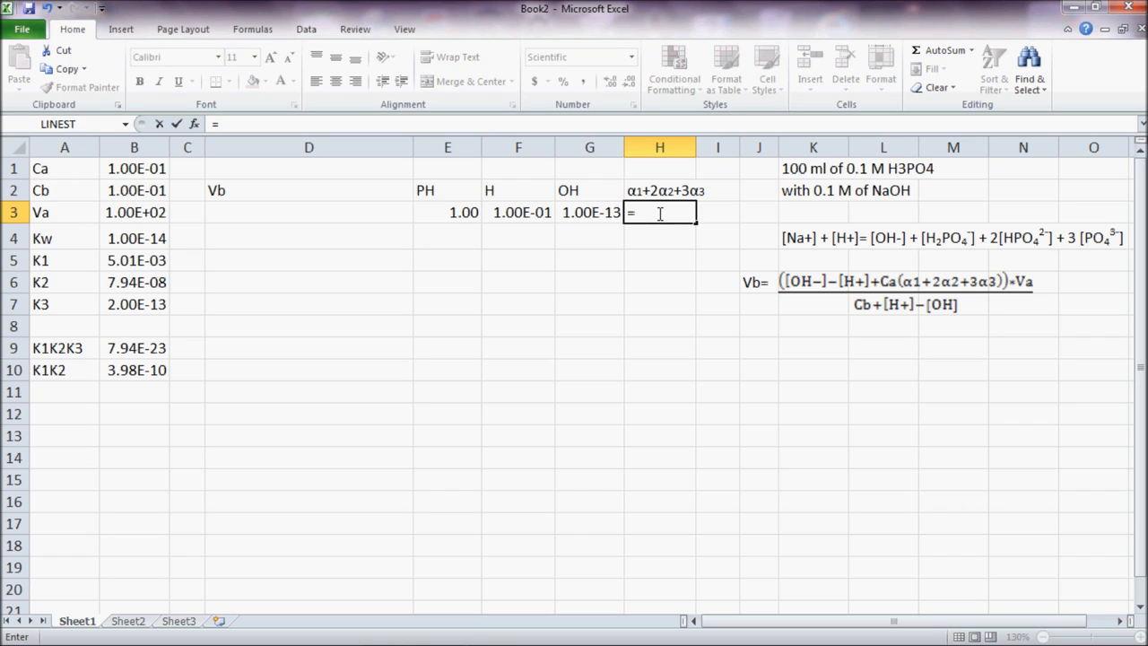
type("(K1s")
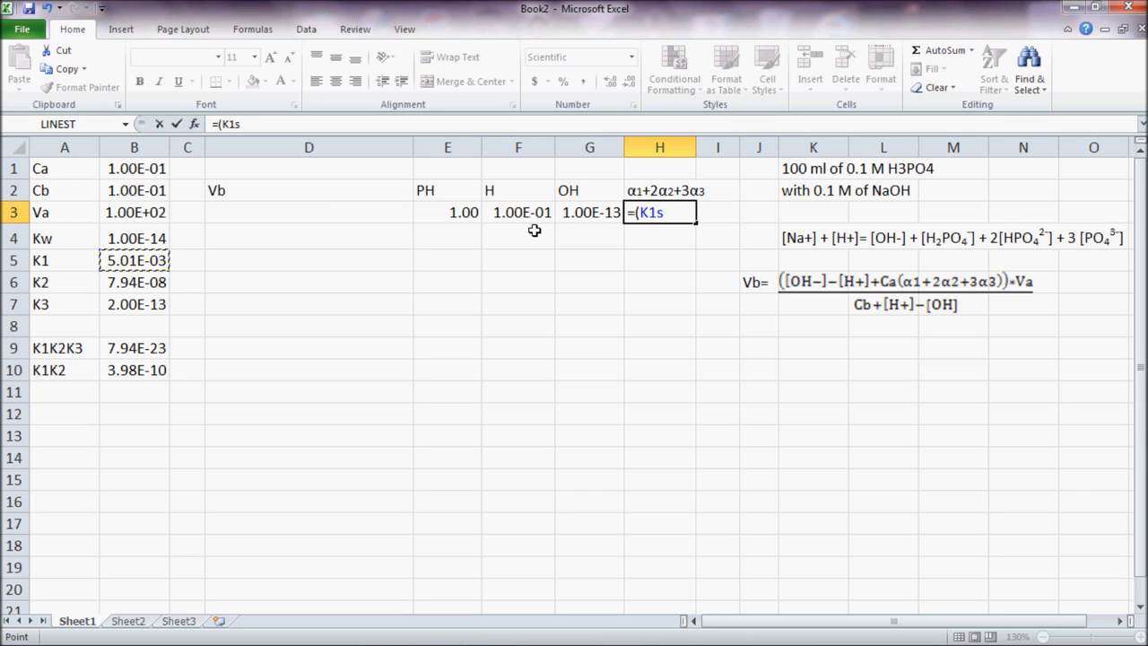
type("*")
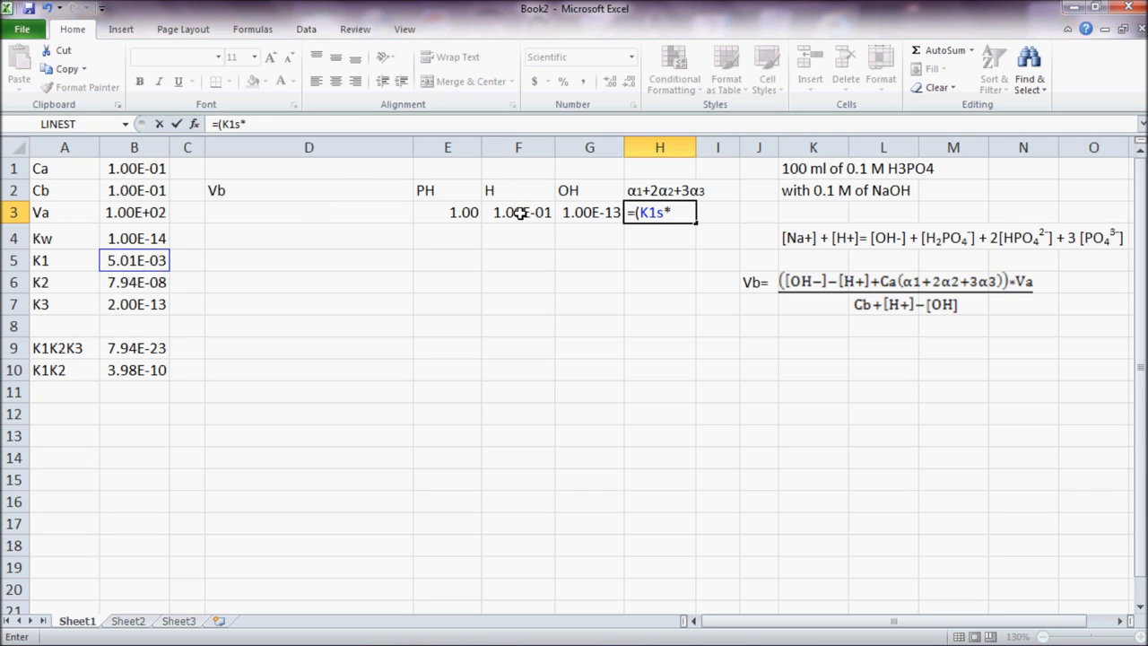
left_click(519, 213)
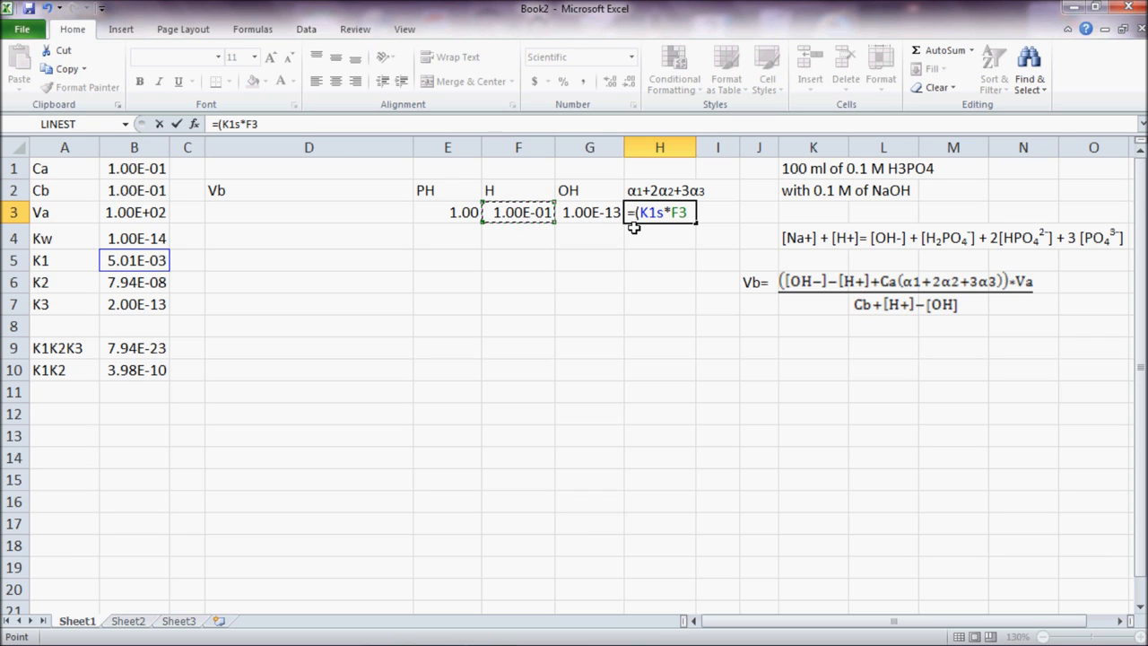
type("^2")
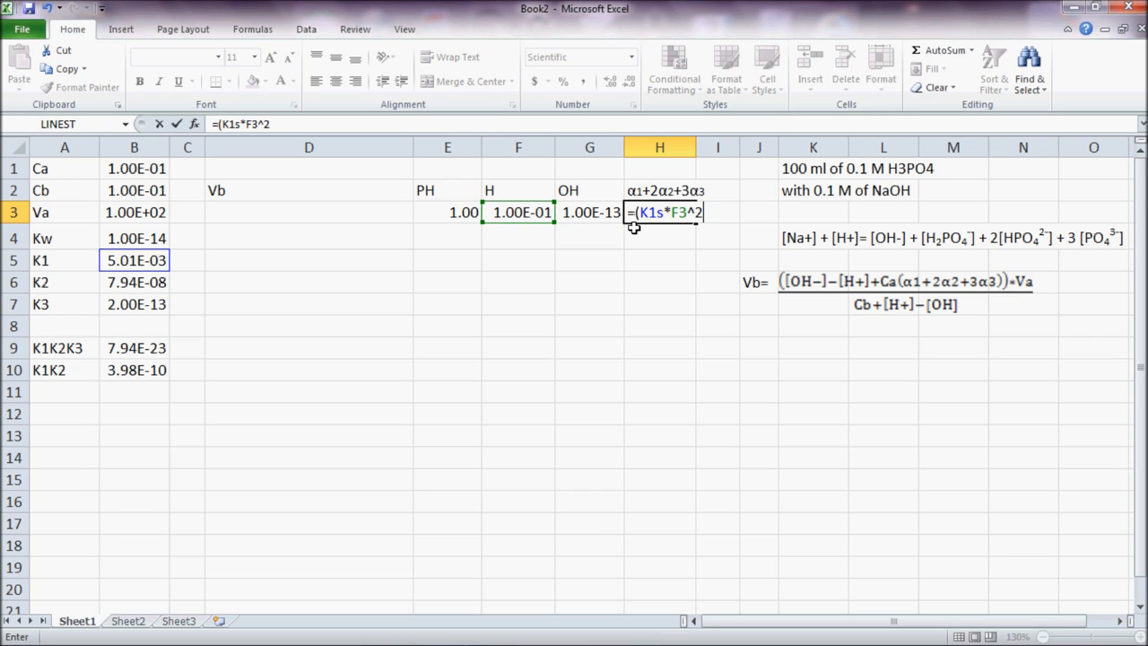
type("+")
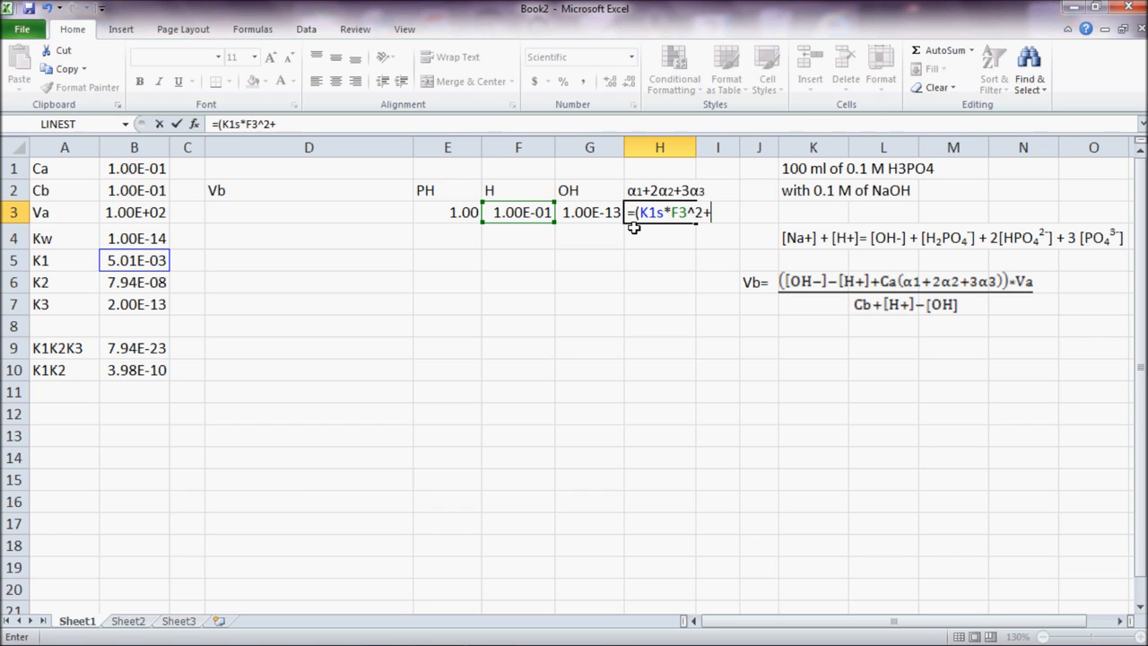
type("2")
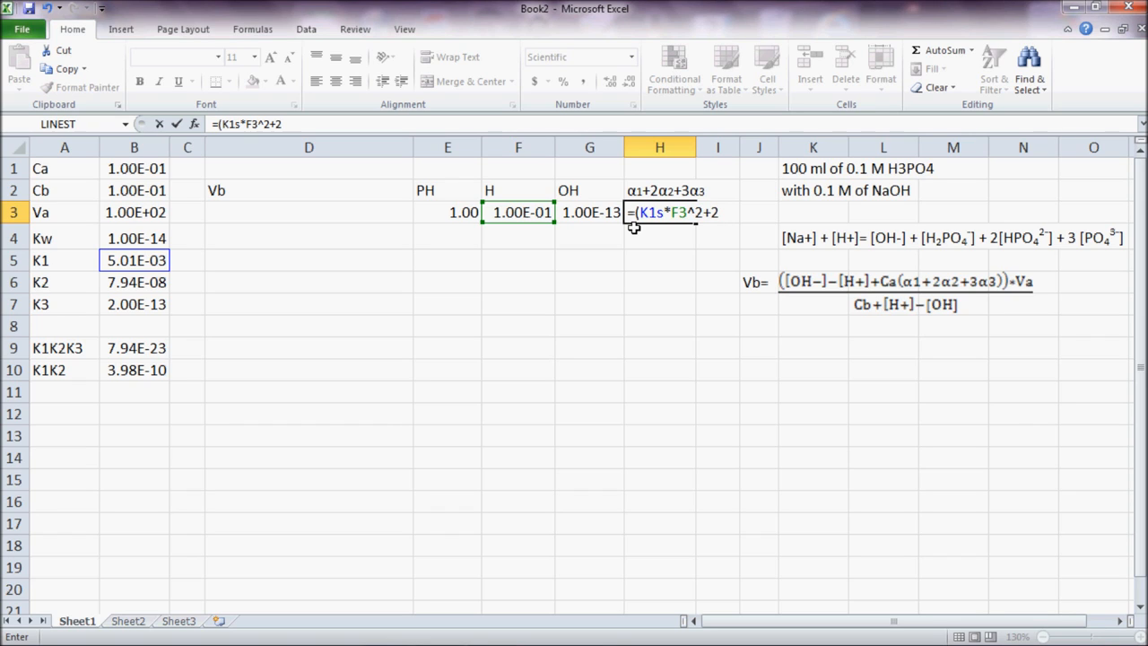
type("*")
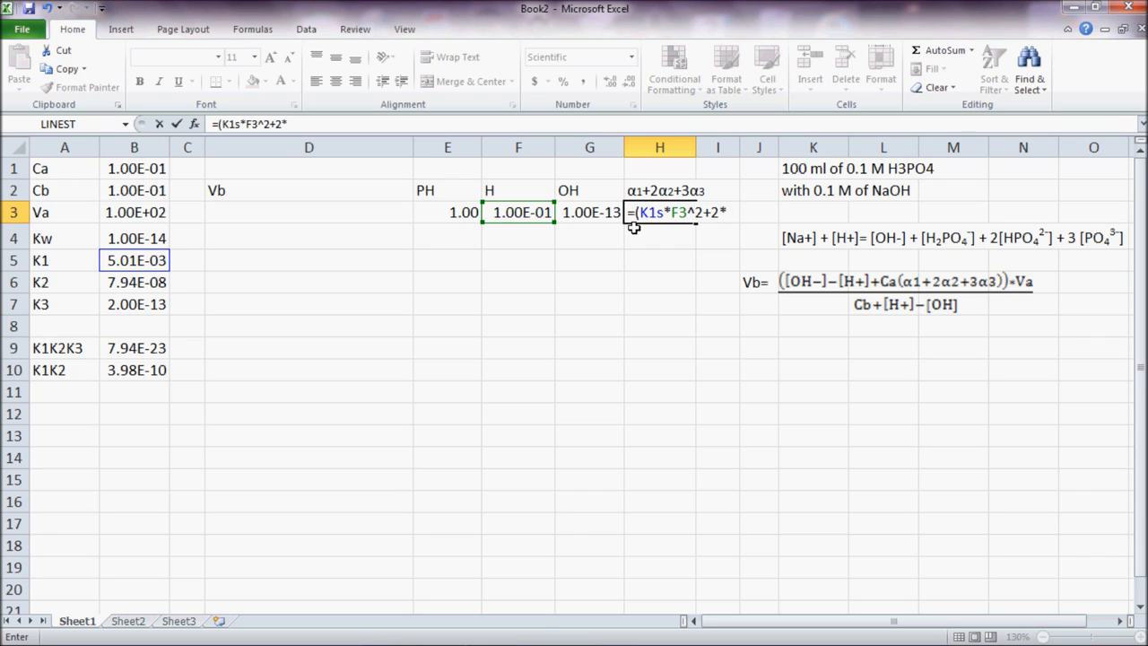
mouse_move(151, 360)
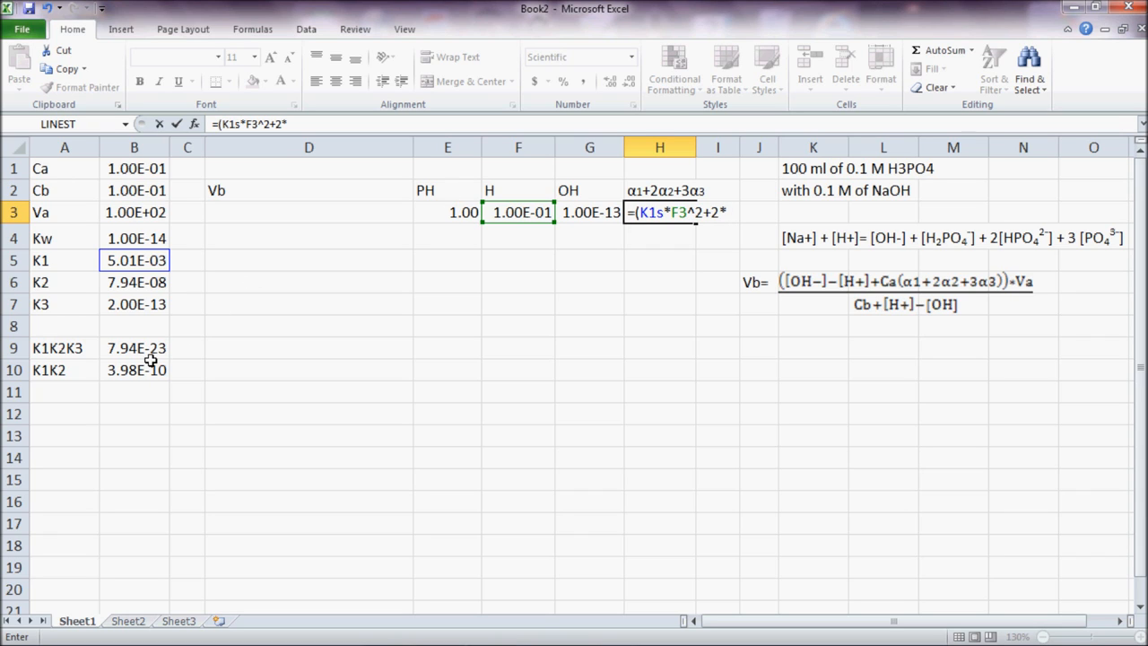
left_click(134, 369)
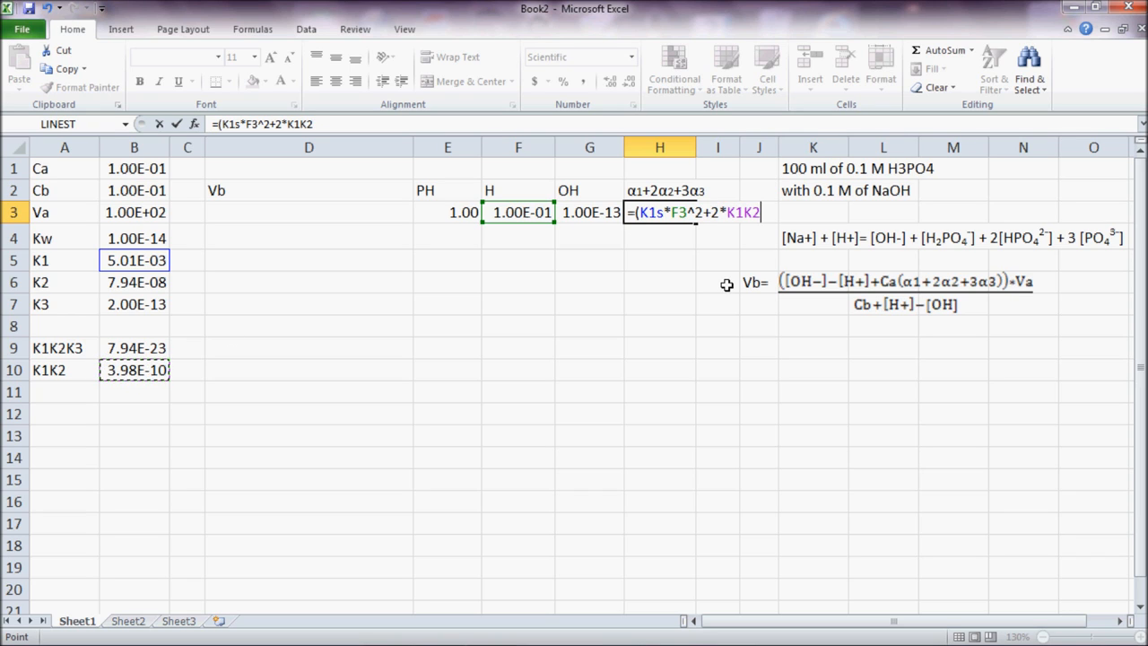
left_click(519, 212)
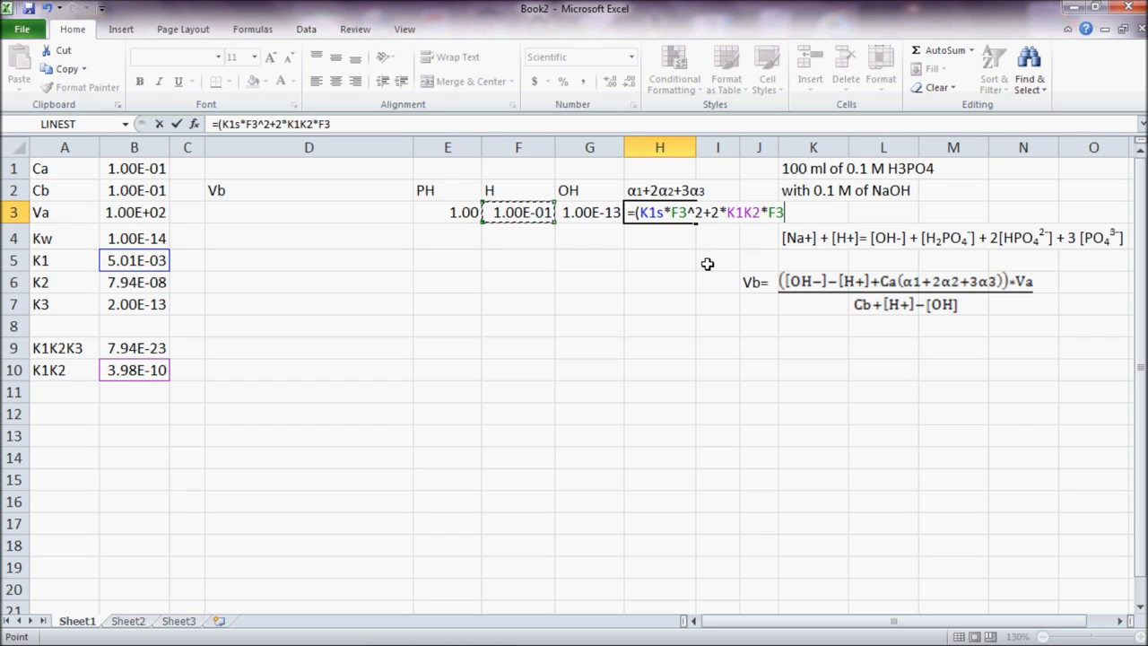
type("+")
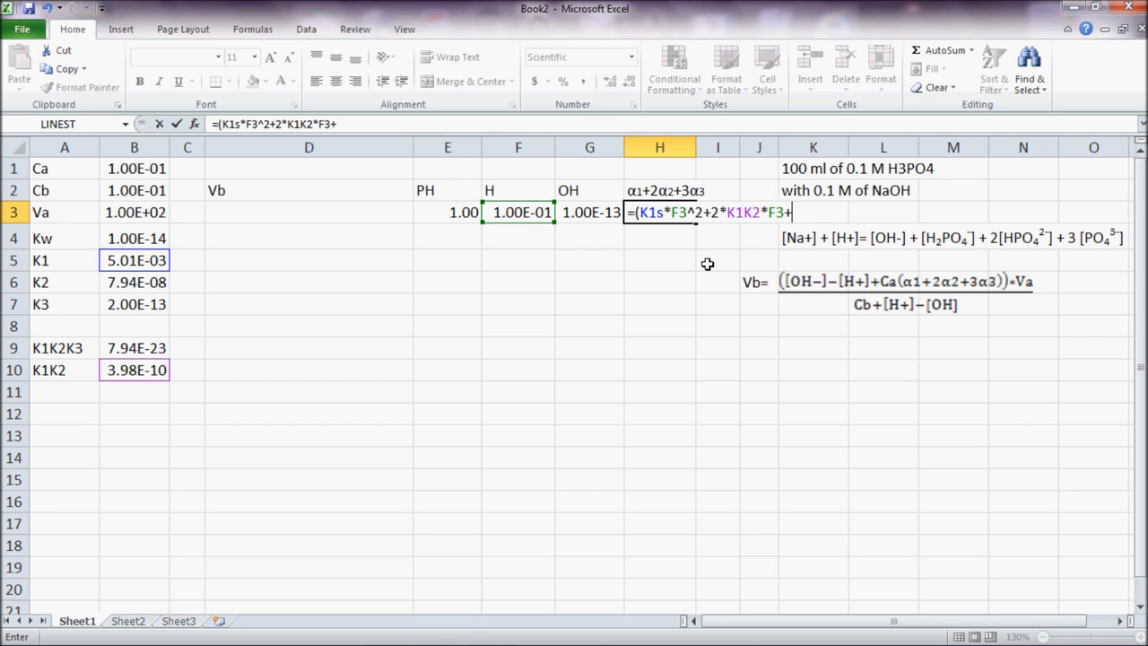
type("3")
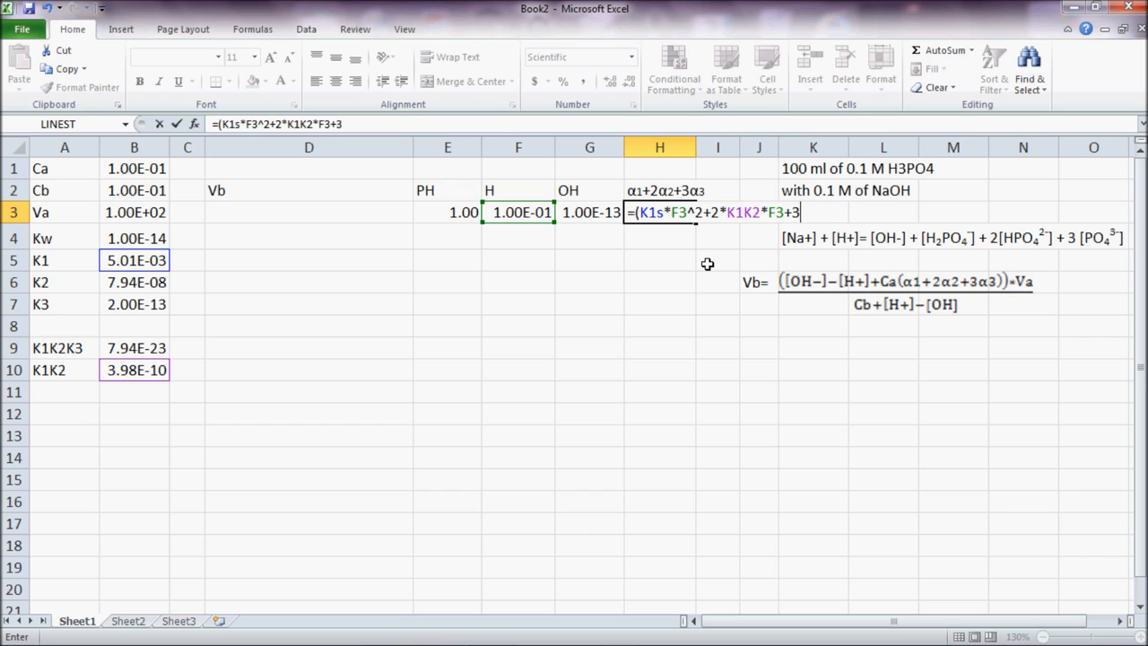
type("*")
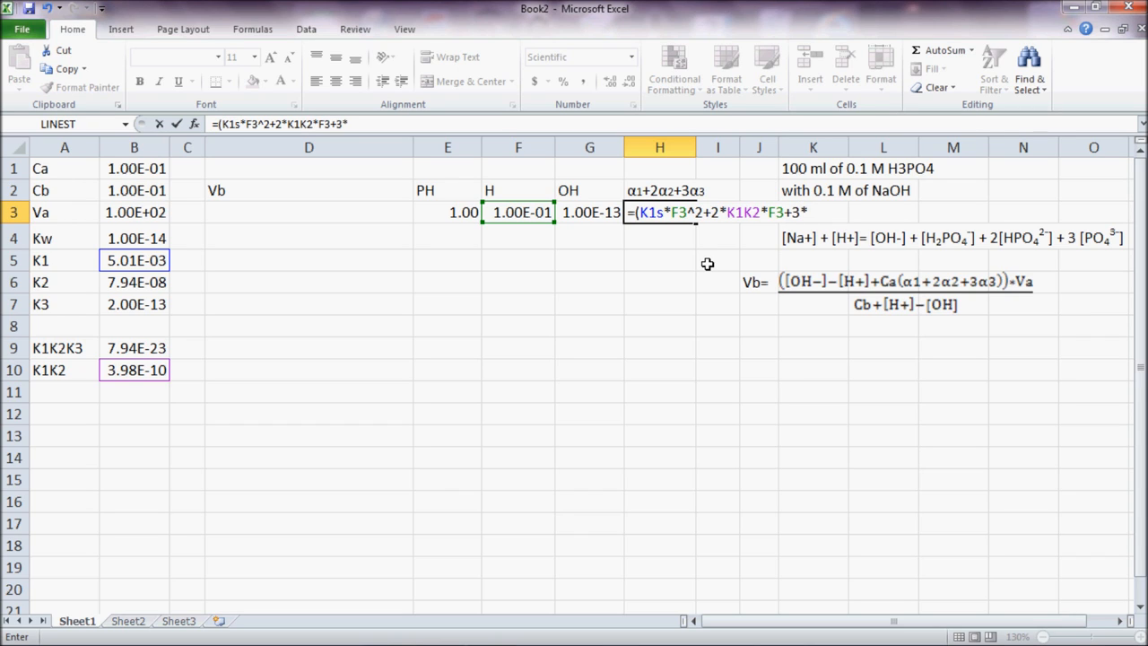
mouse_move(136, 349)
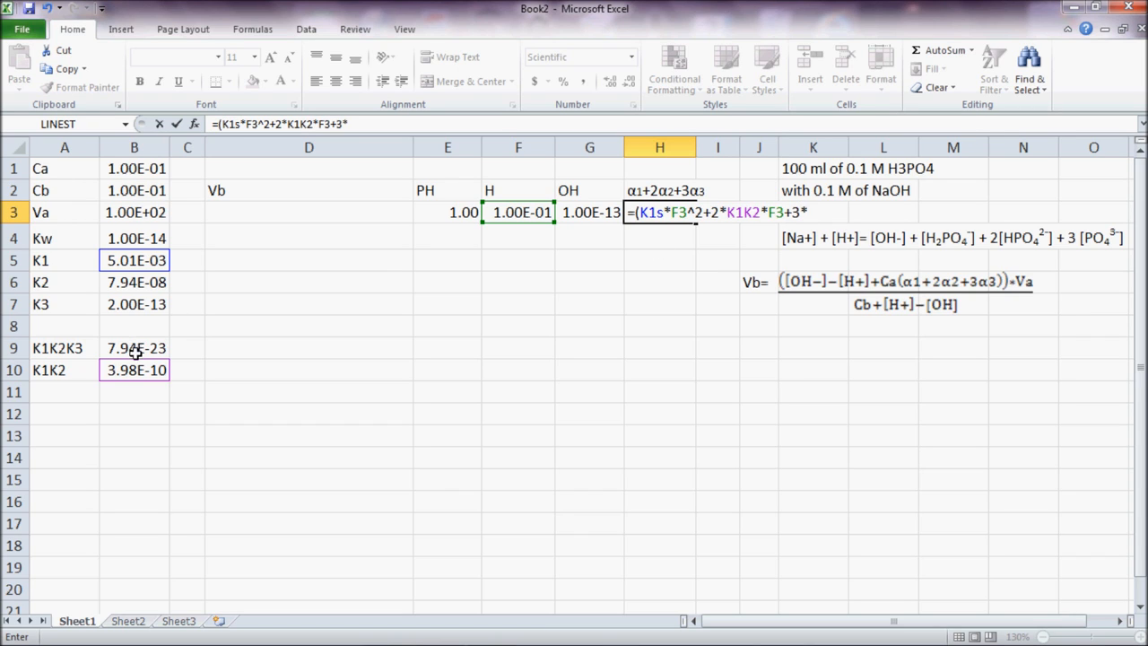
type("k1k2k3)")
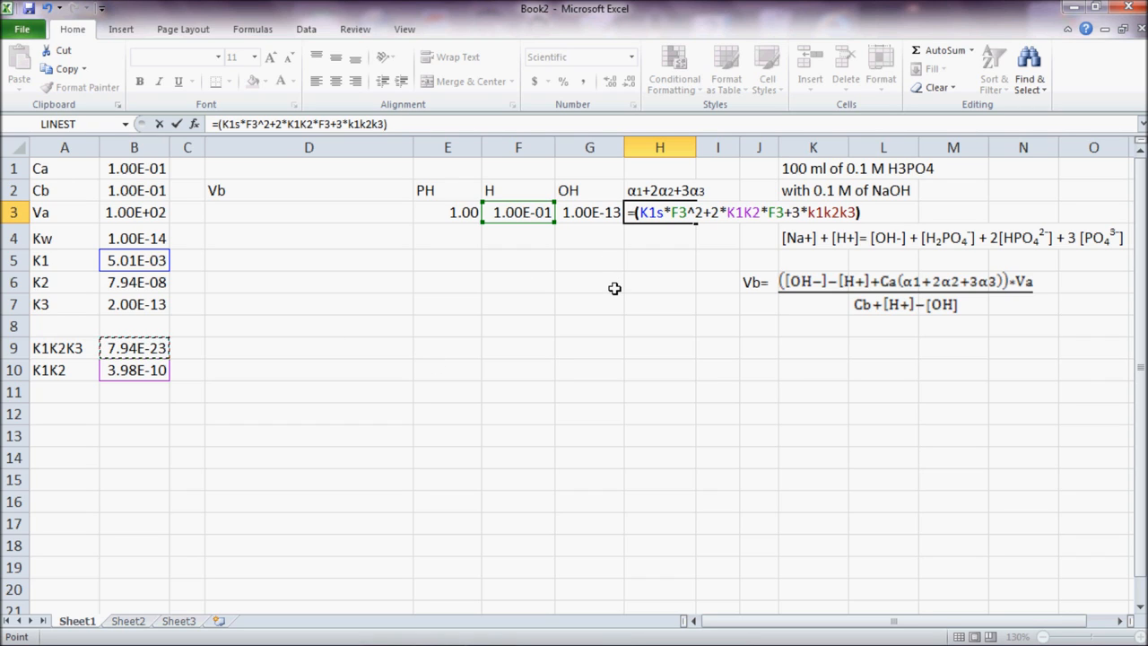
Divide by F3^3+K1s*F3^2+K1K2*F3+K1K2K3, giving an alpha sum of 4.77E-02.
type("/")
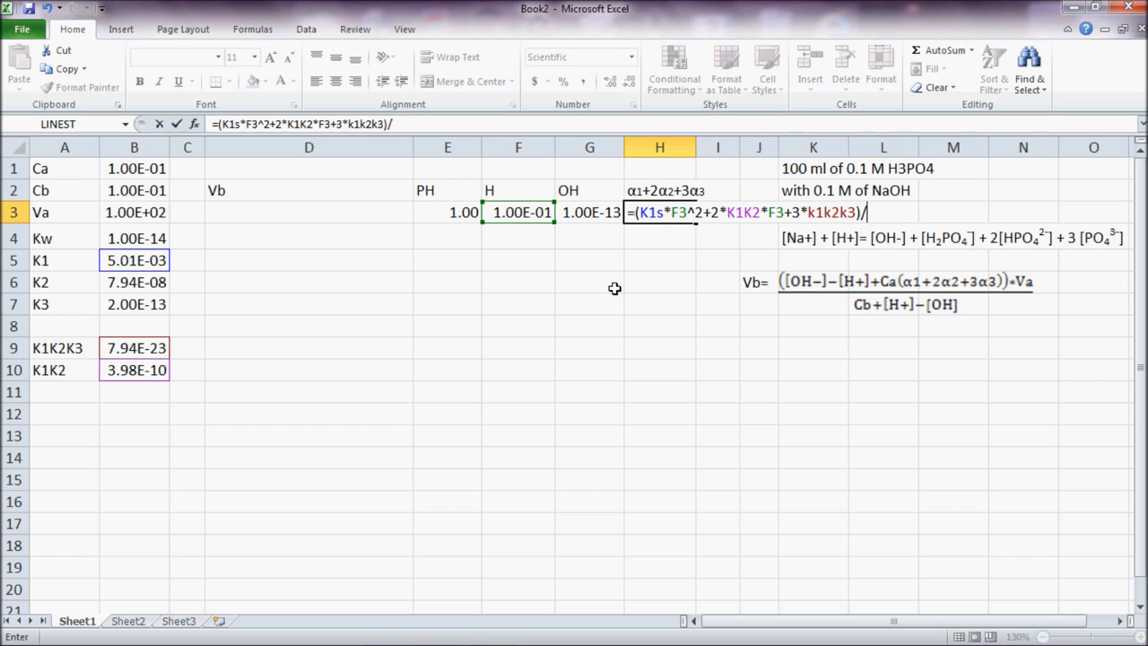
type("(")
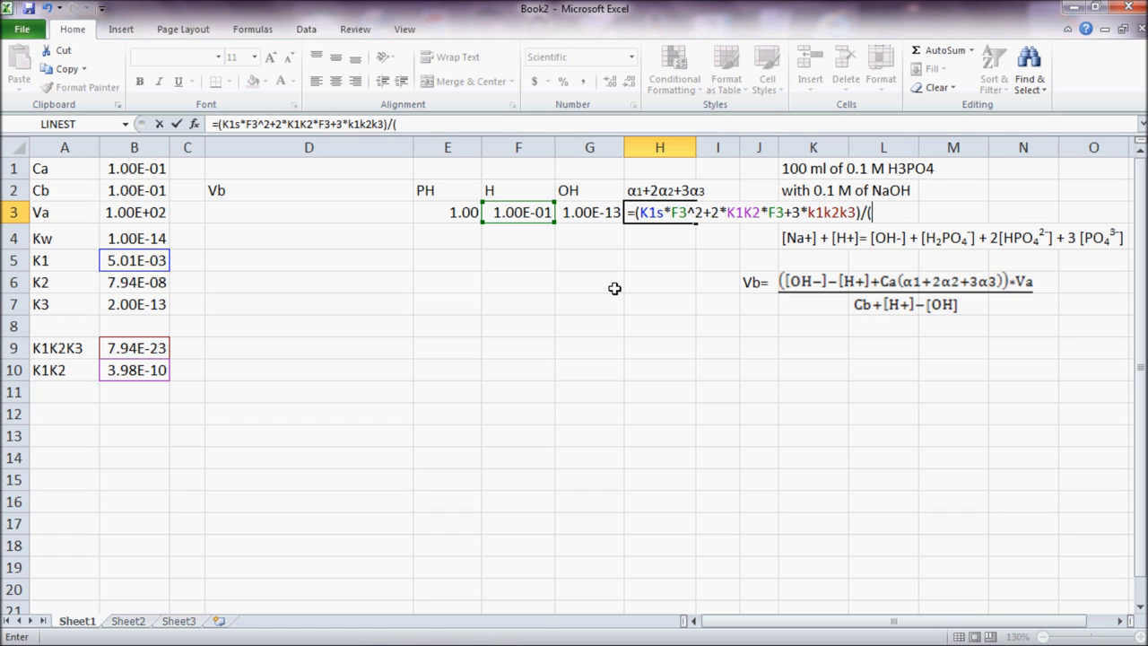
mouse_move(435, 191)
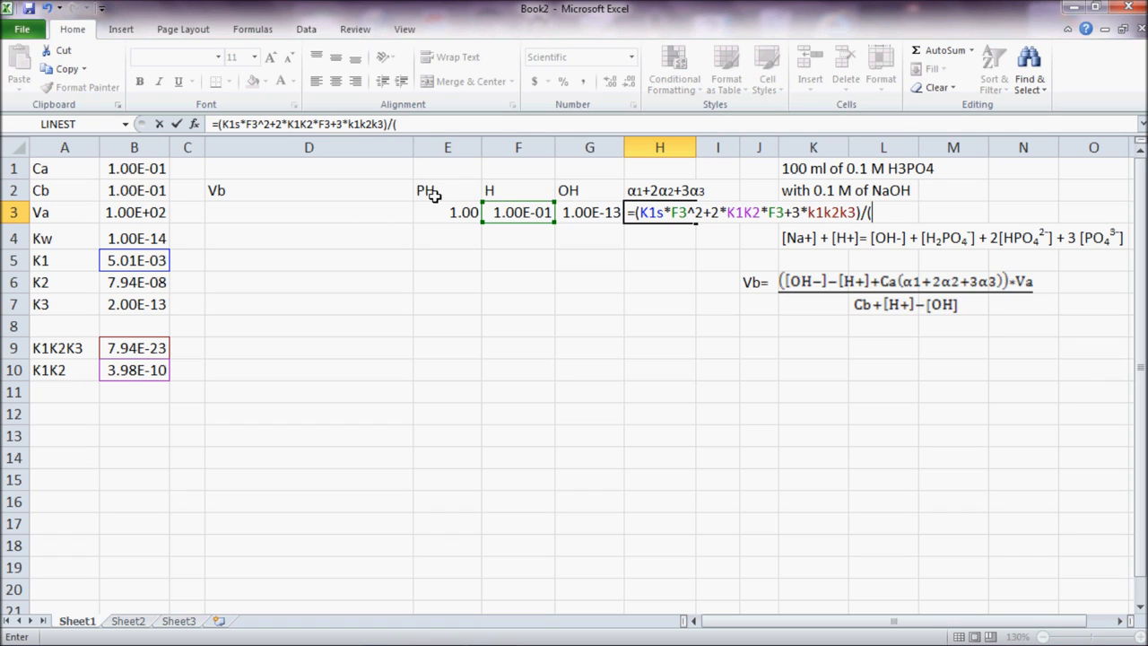
left_click(518, 213)
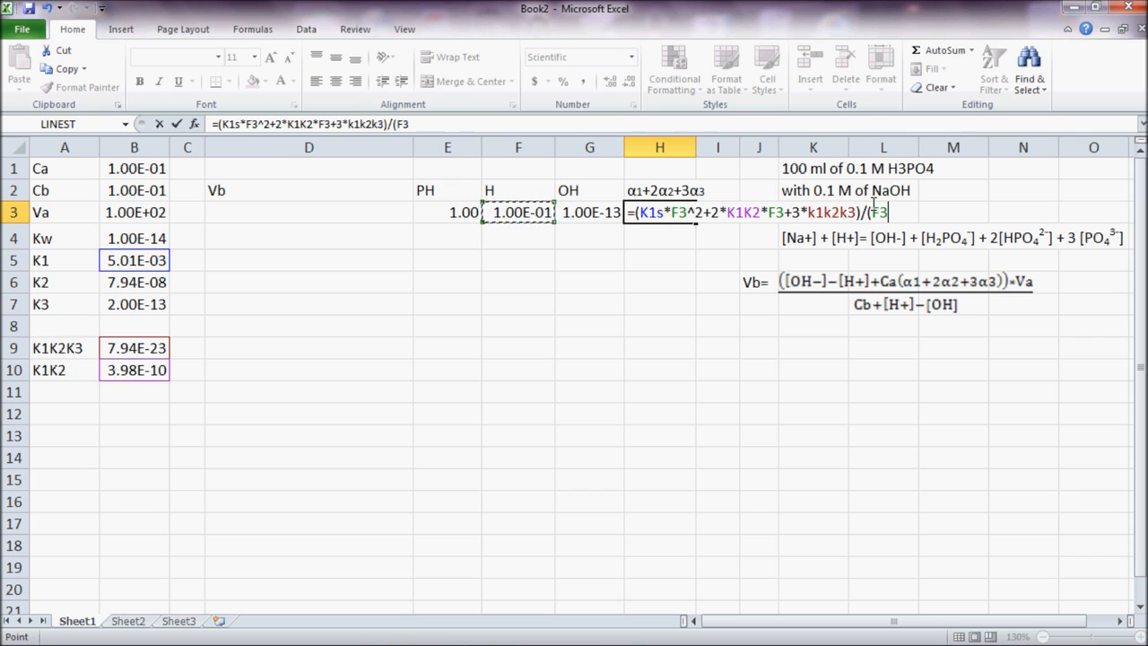
type("^")
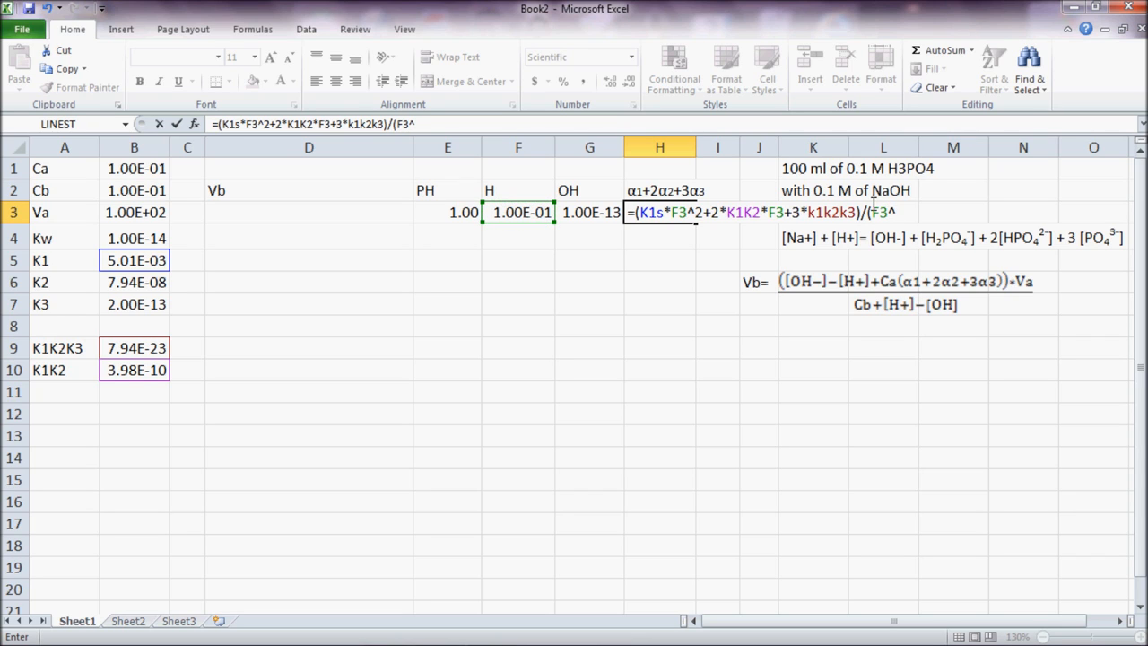
type("3")
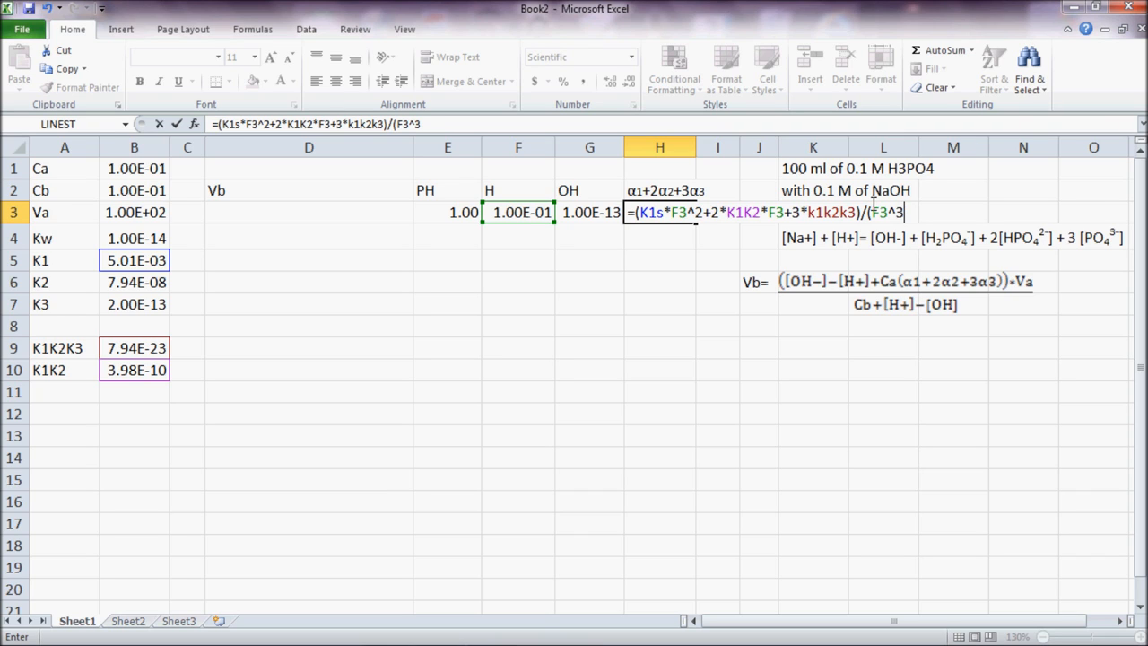
type("+K1s")
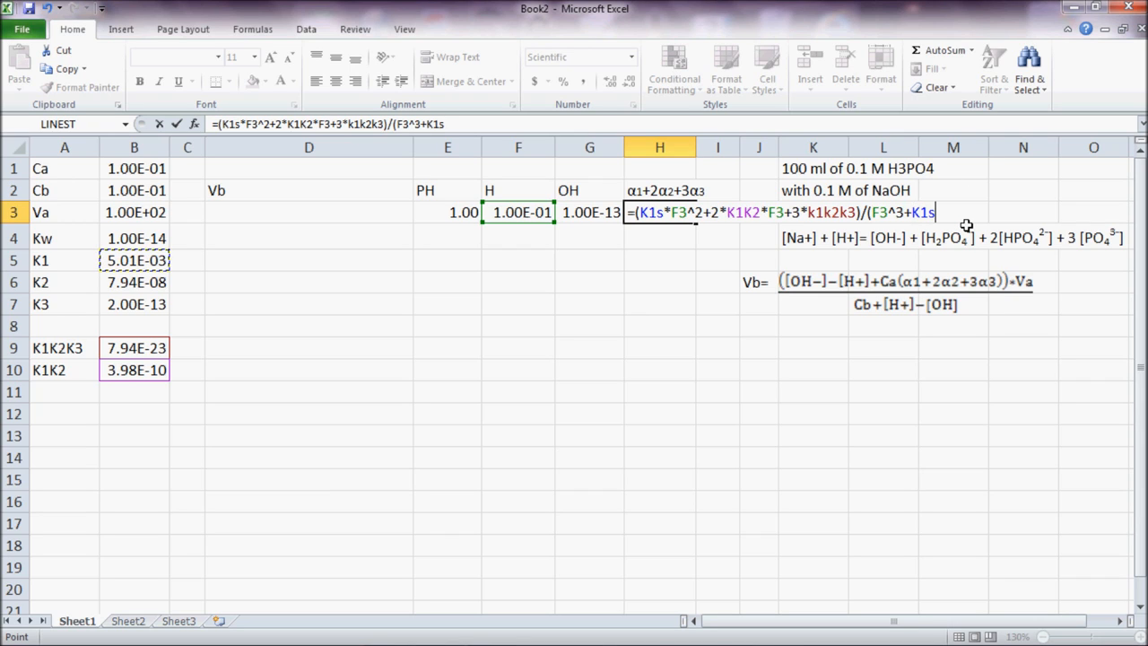
type("*")
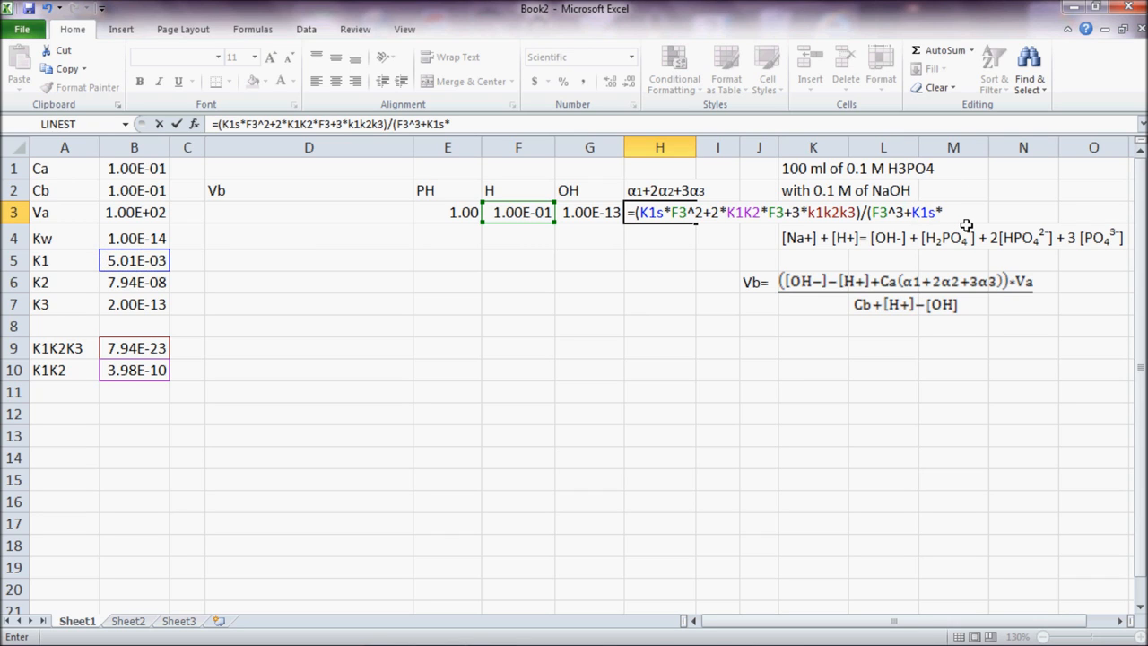
left_click(517, 212)
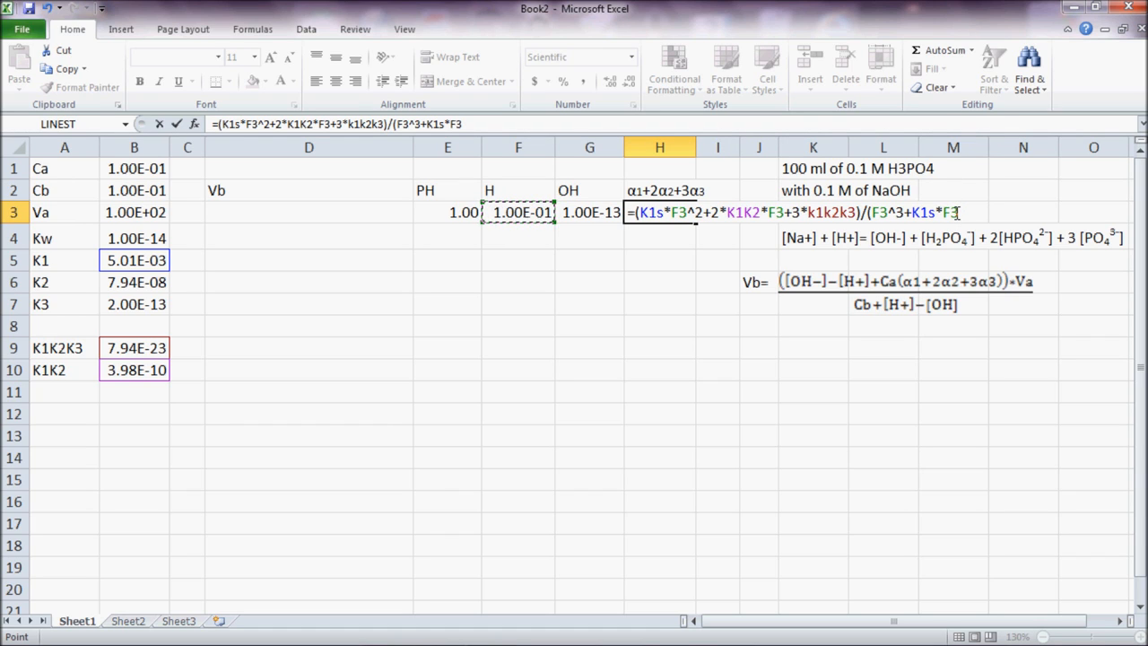
type("+")
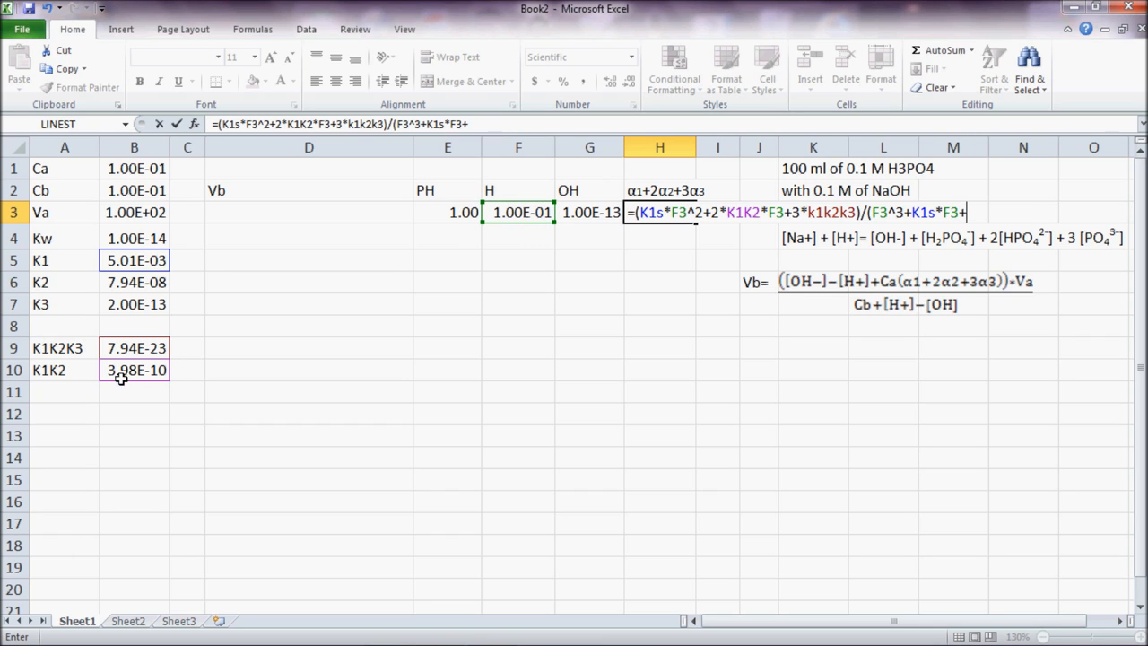
left_click(135, 370)
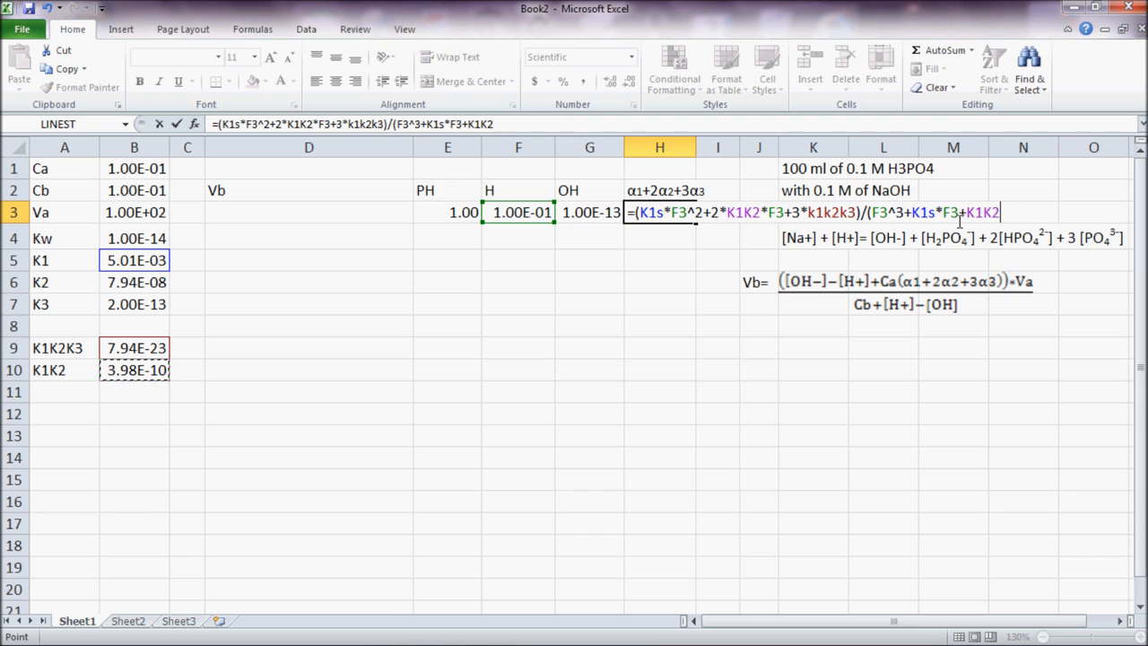
left_click(959, 213)
type("^")
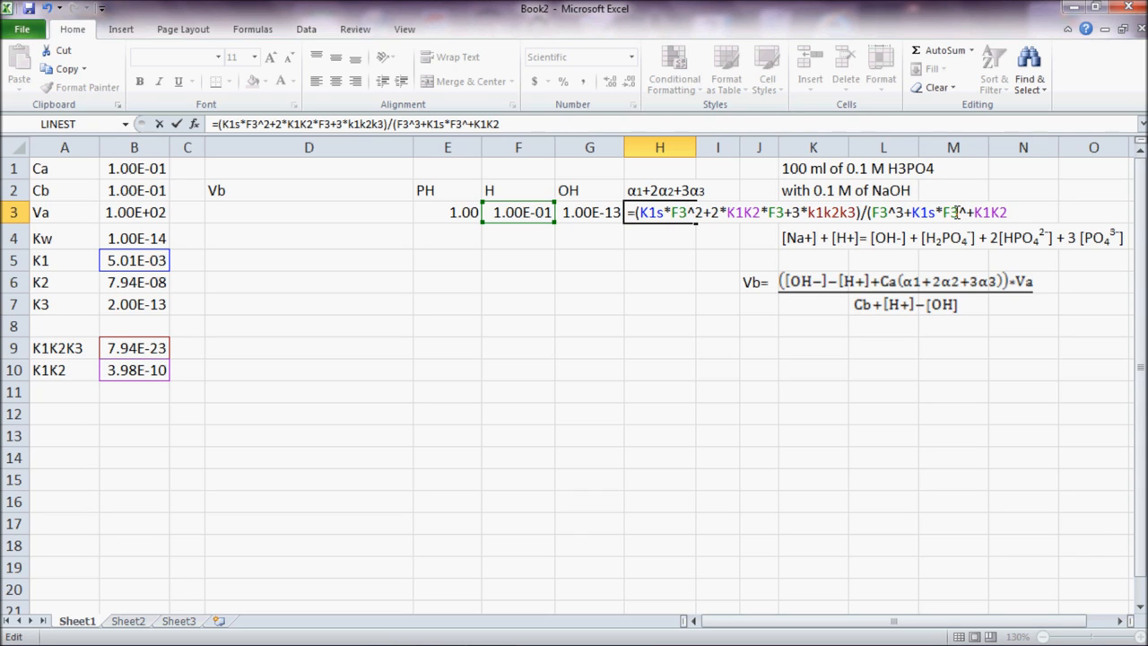
type("2")
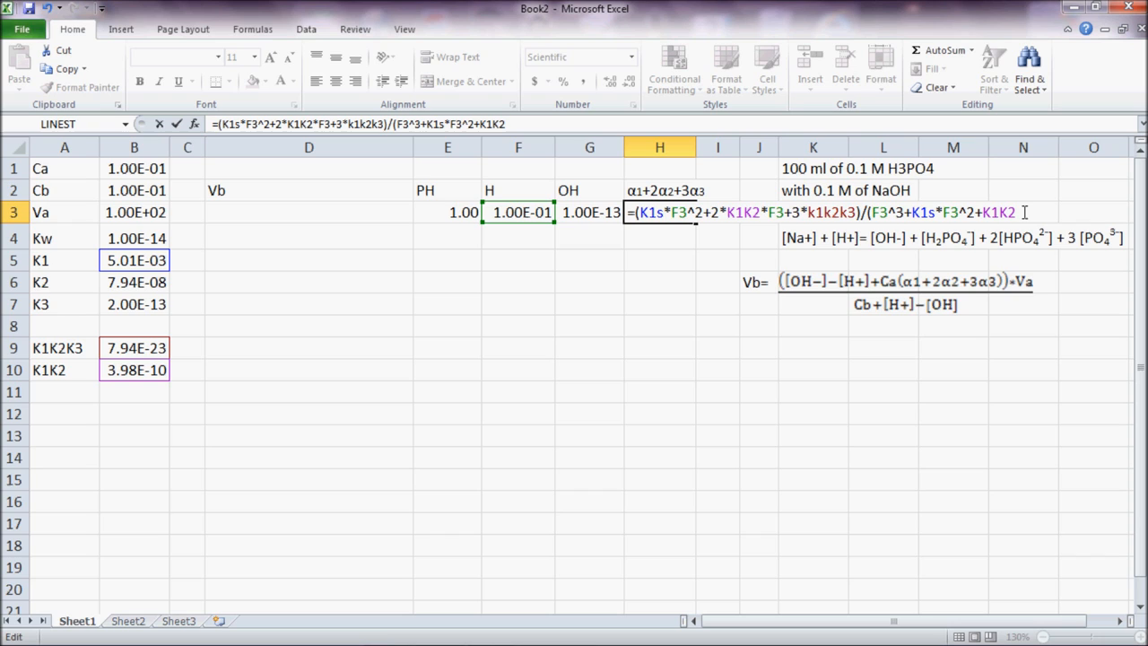
type("*")
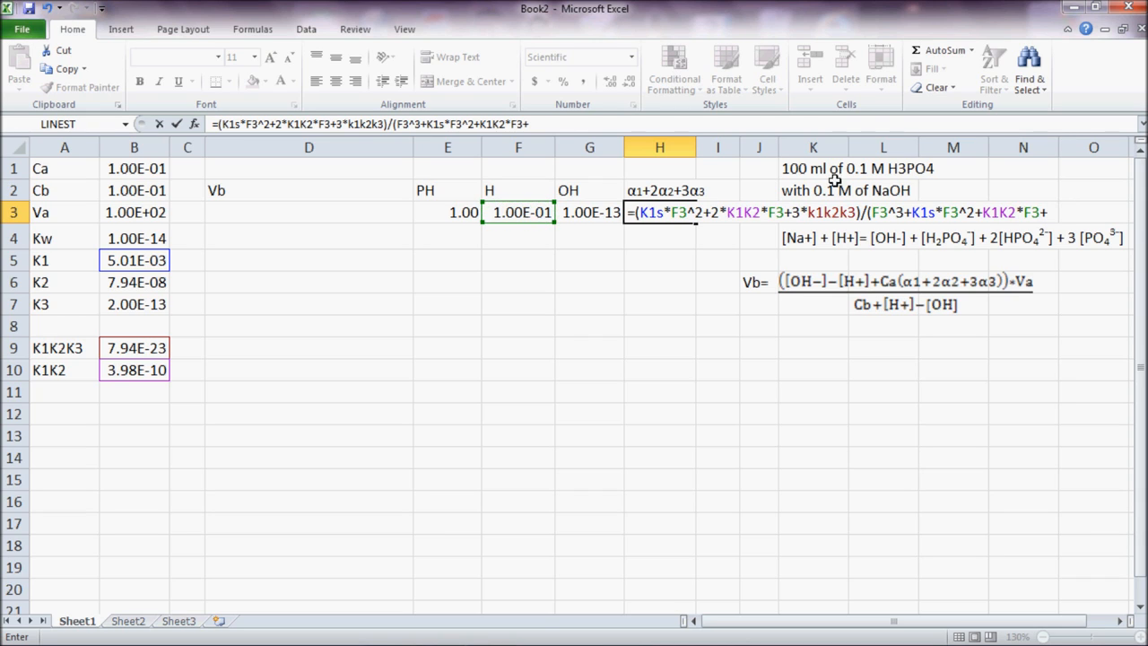
type("k1k2k3")
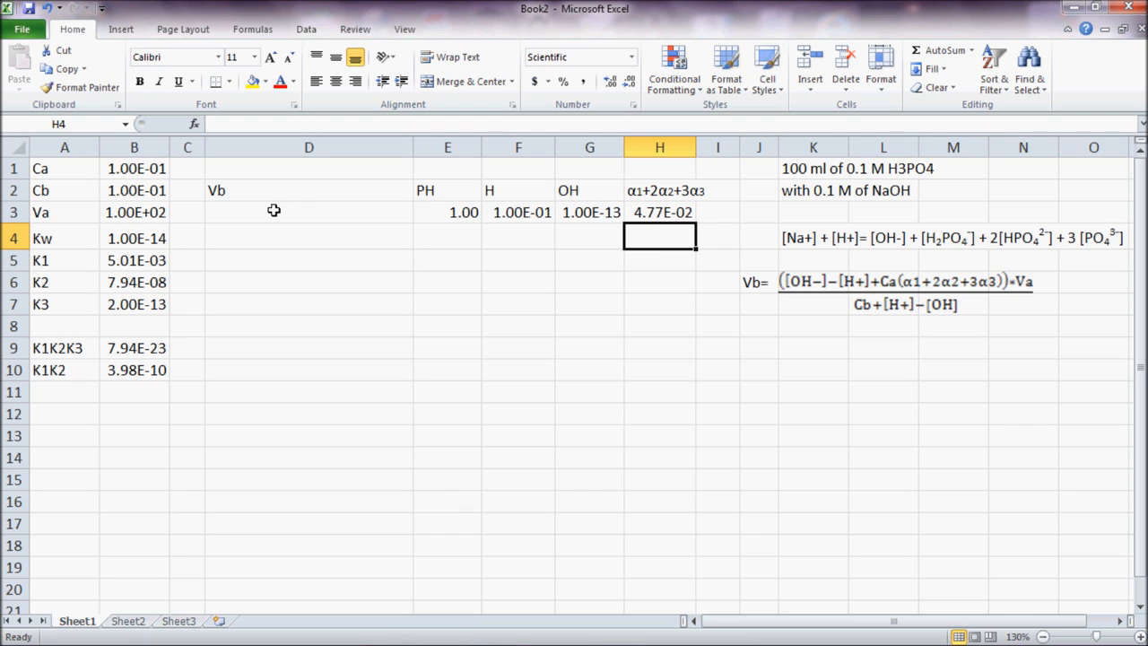
Select D3 under the Vb heading and enter an equals sign.
left_click(308, 212)
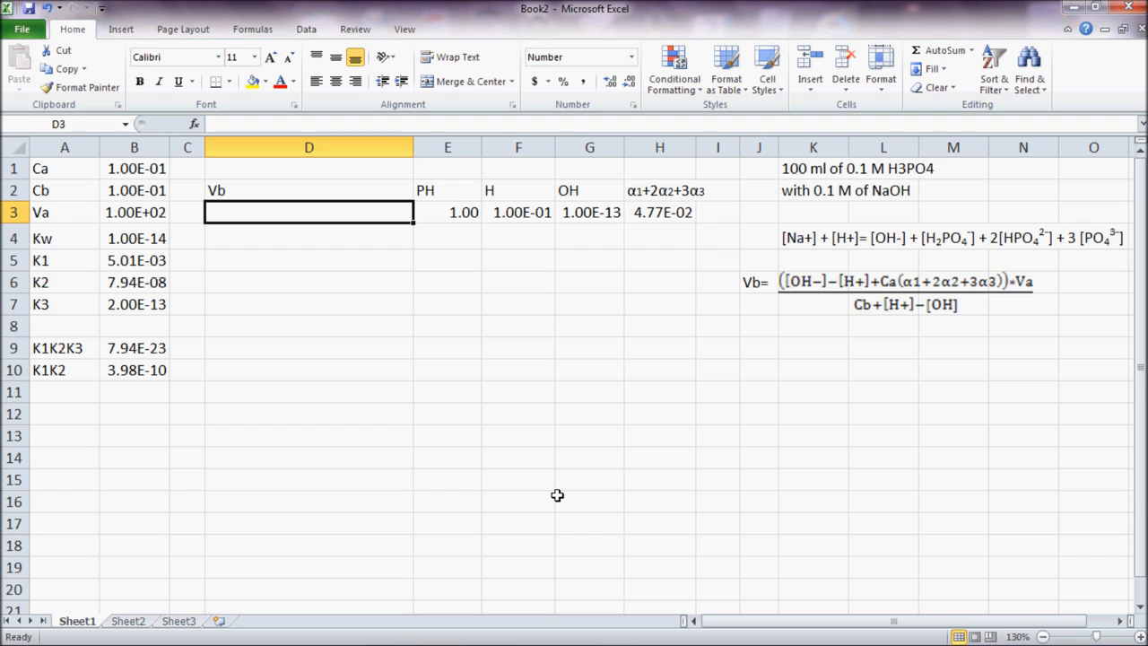
mouse_move(367, 200)
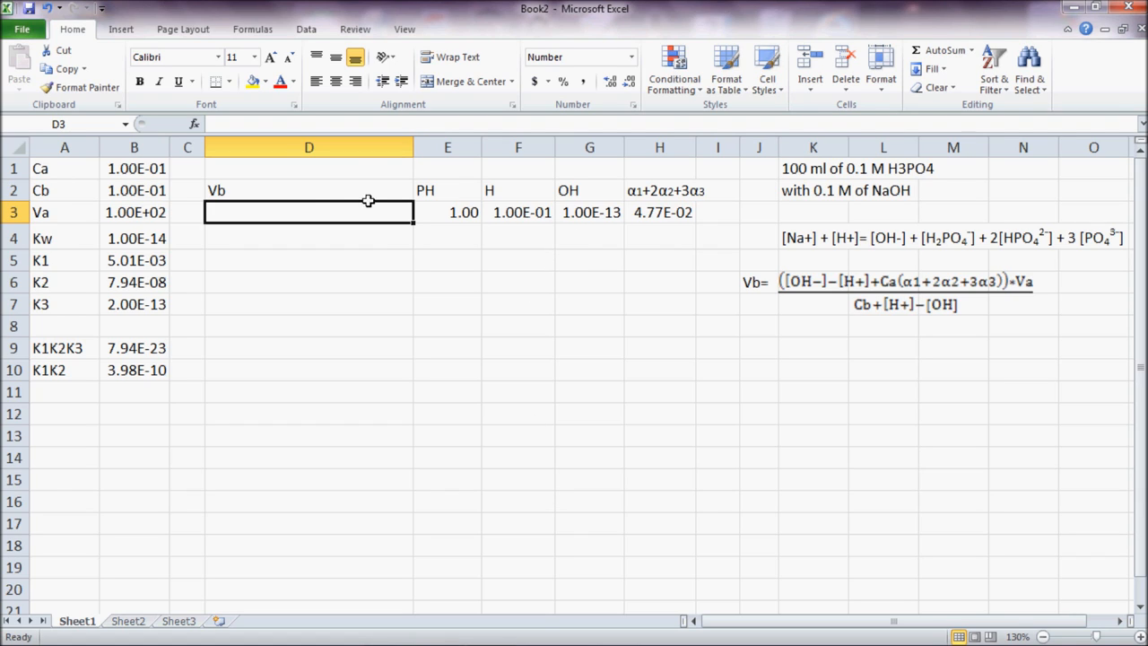
mouse_move(323, 201)
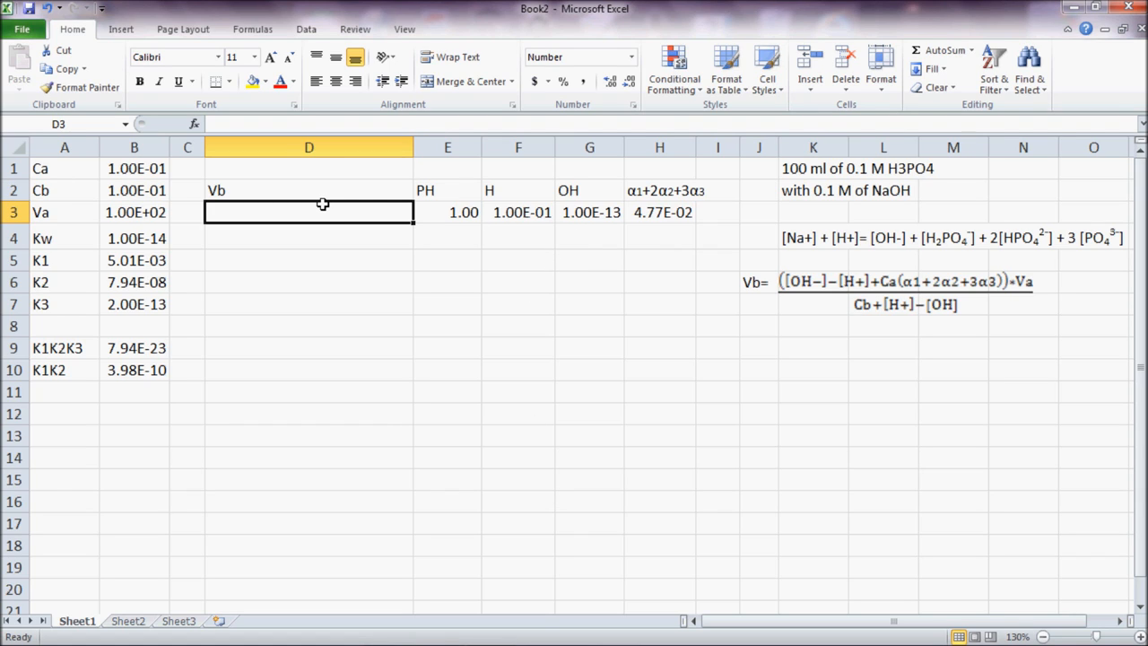
type("=")
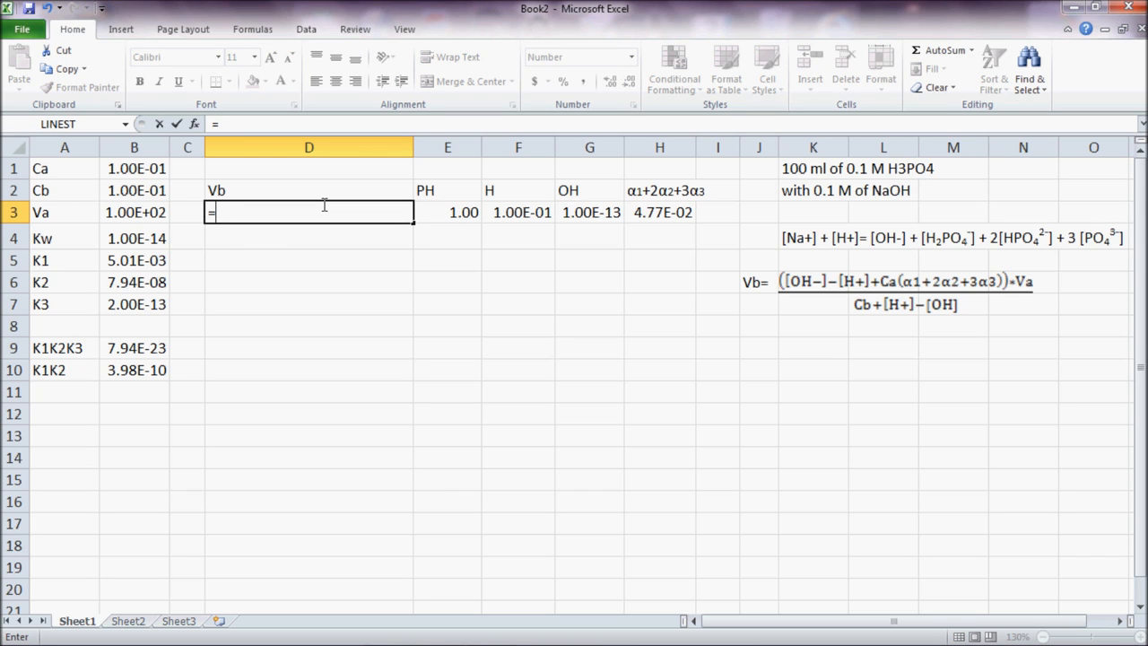
Enter =(G3-F3+Ca*H3)*Va/(Cb+F3-G3) in D3, giving a Vb of -47.61.
type("(")
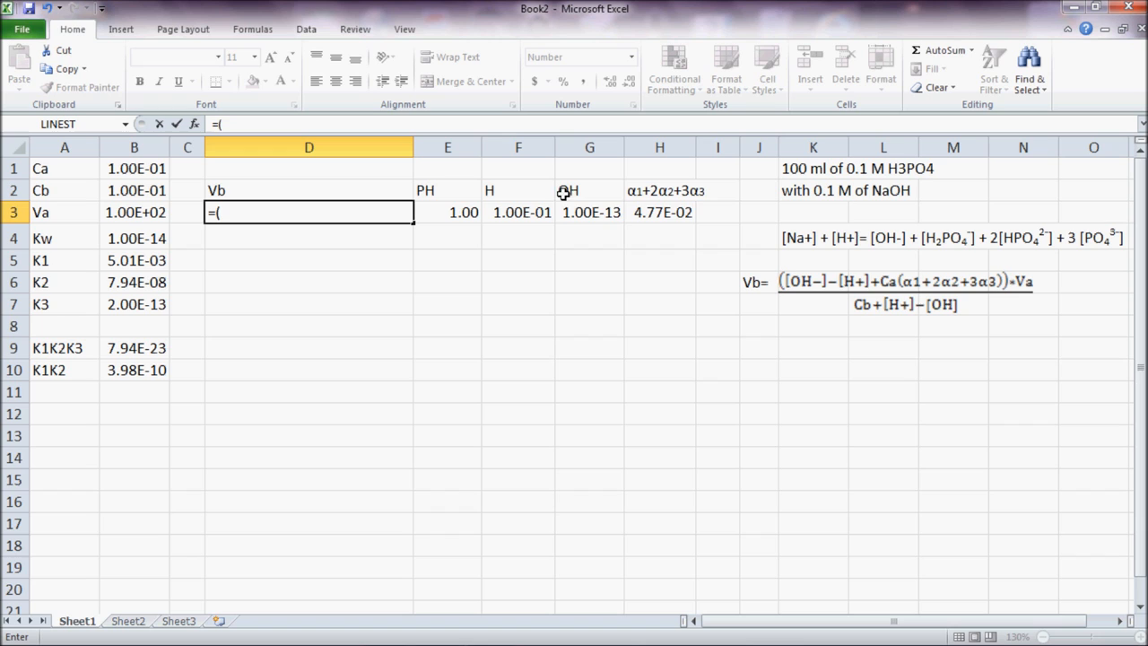
left_click(589, 213)
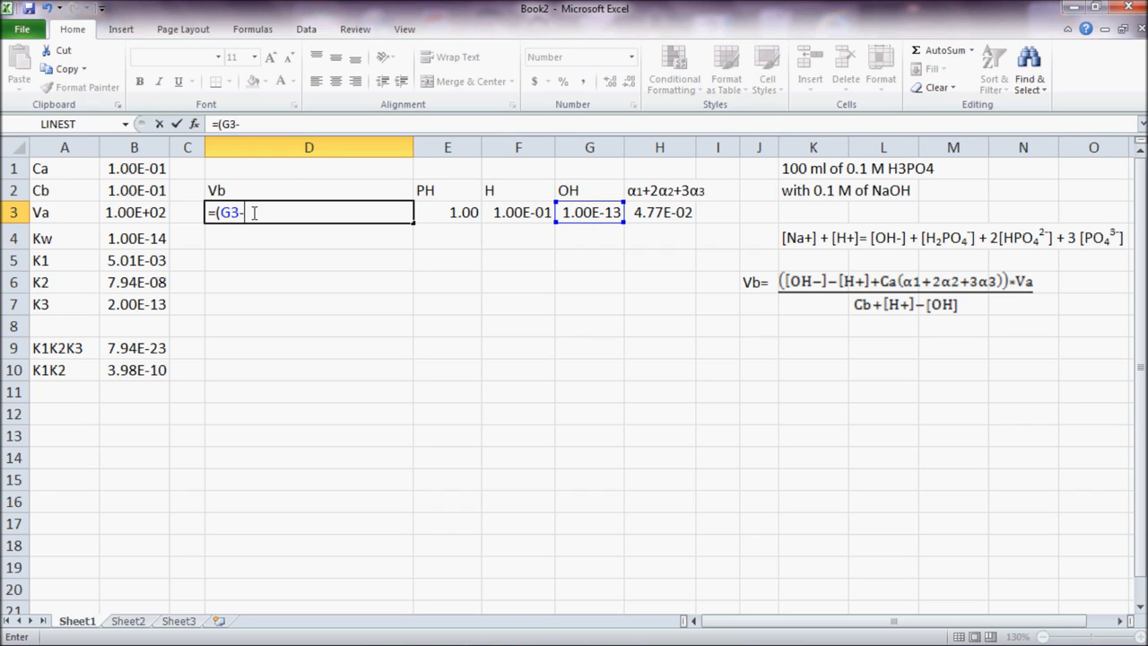
left_click(518, 212)
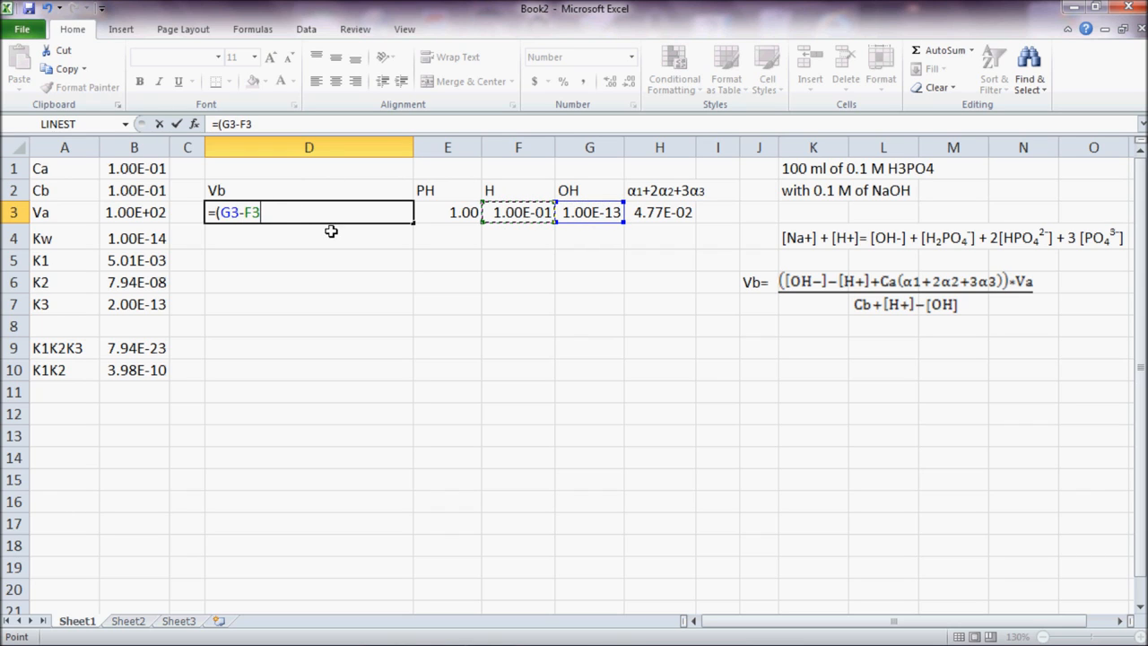
type("+")
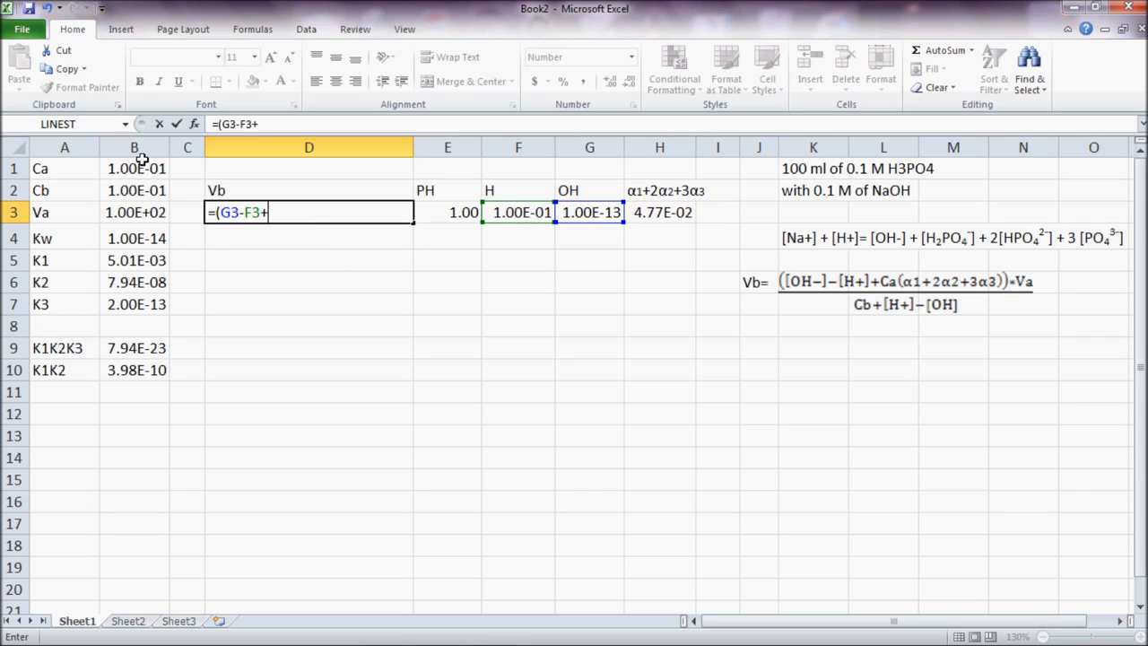
left_click(134, 168)
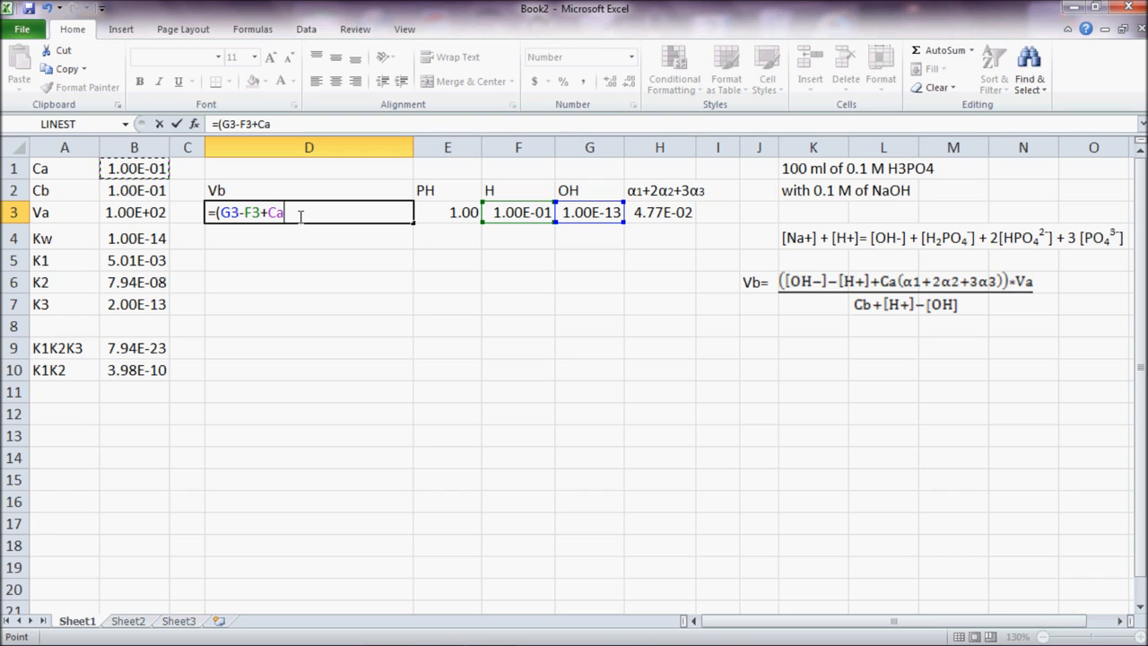
type("*")
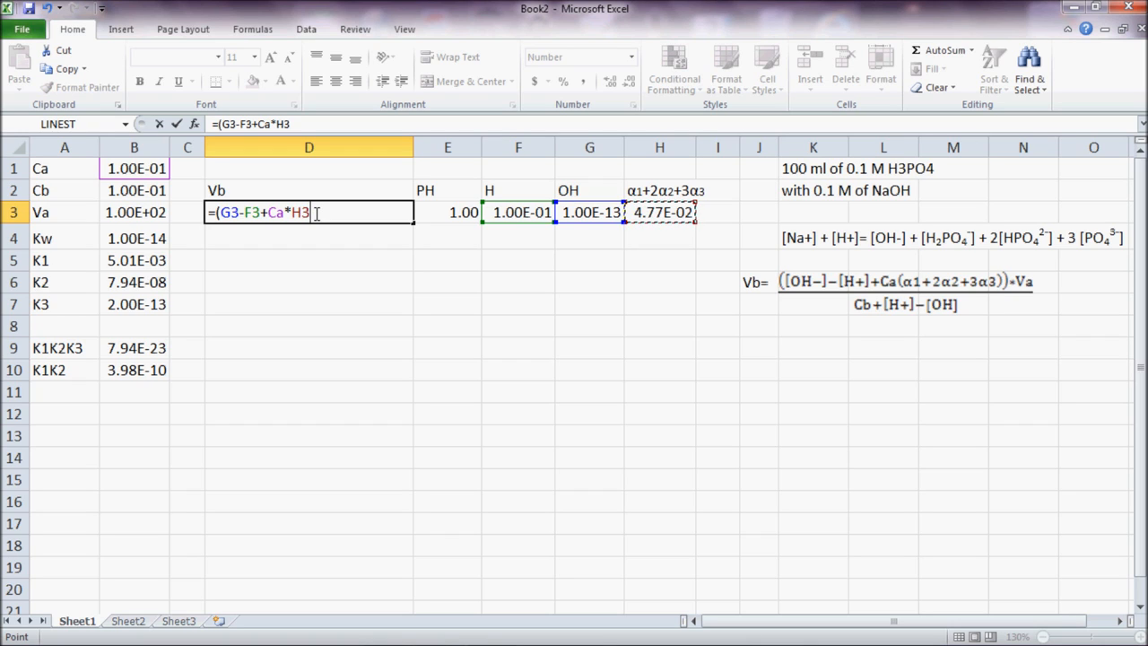
type(")")
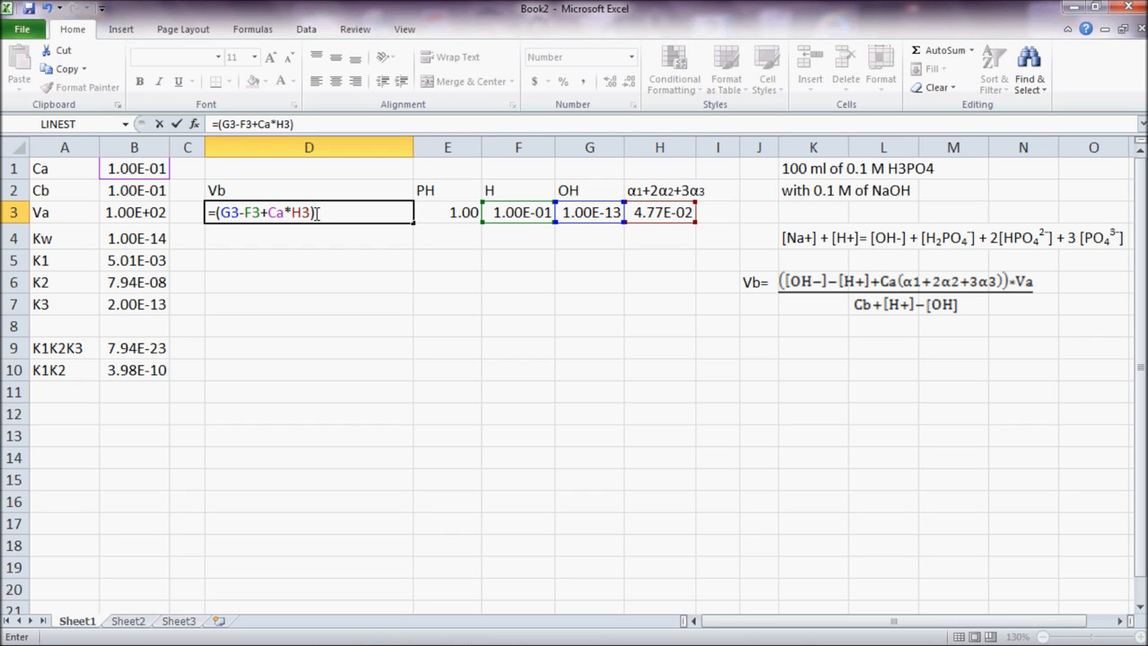
type("*")
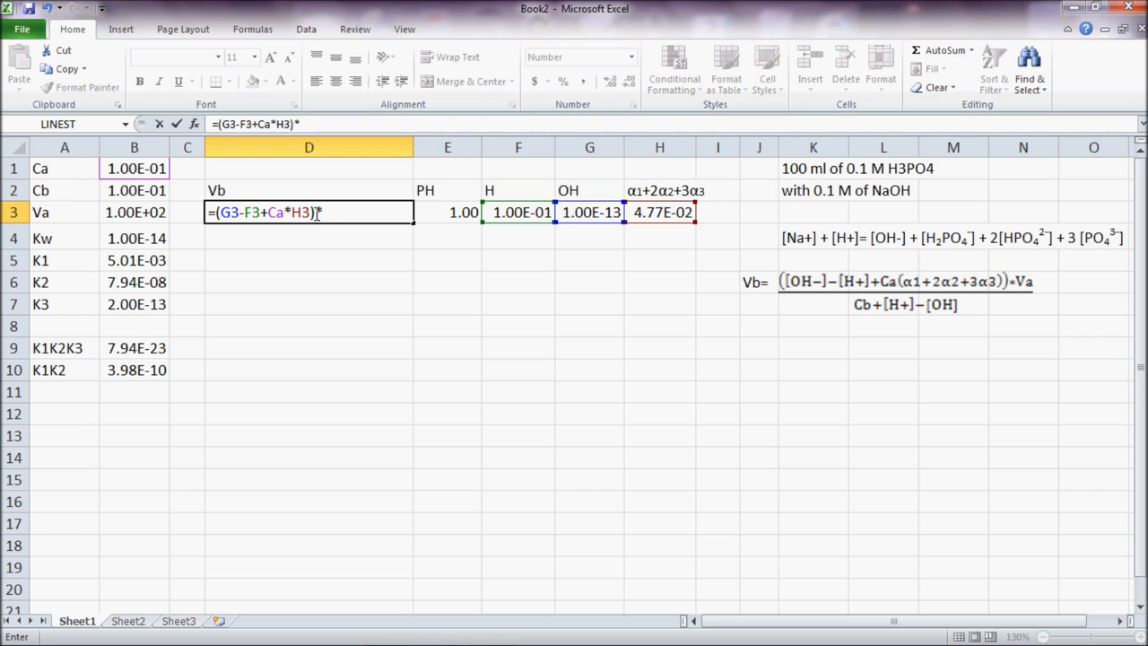
type("Va/")
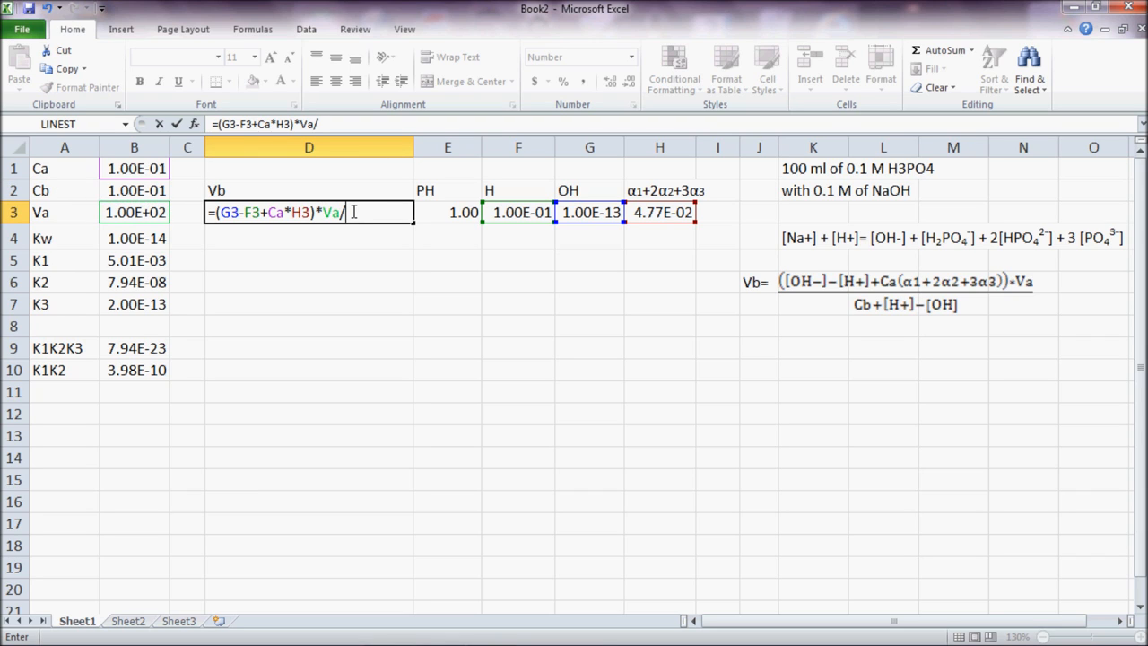
type("(")
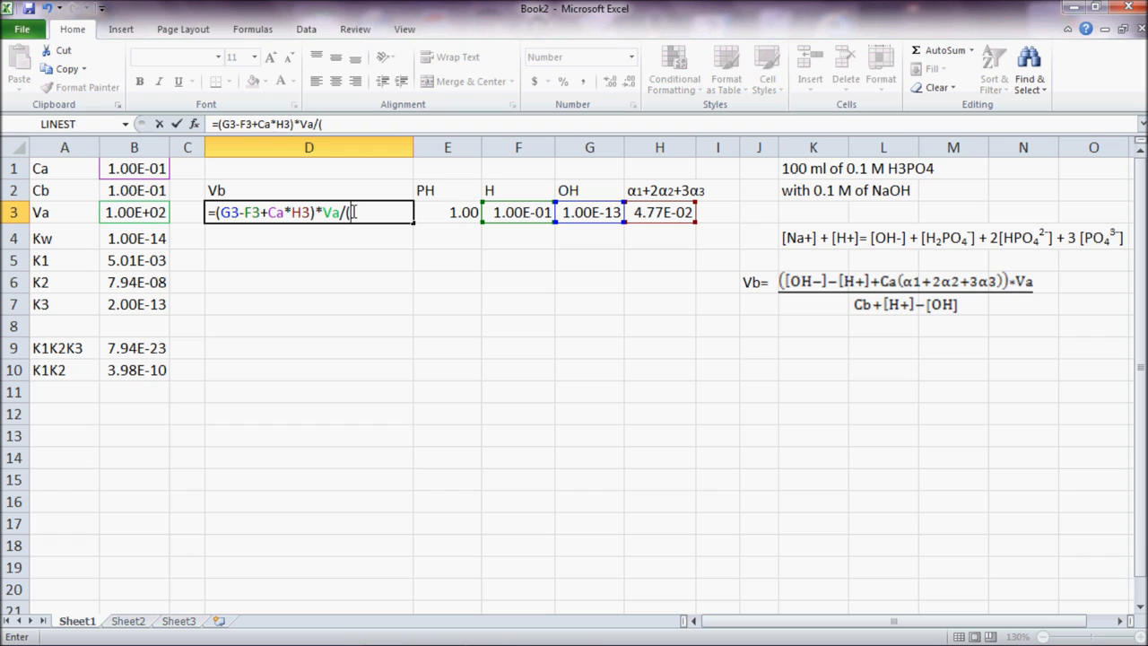
mouse_move(120, 277)
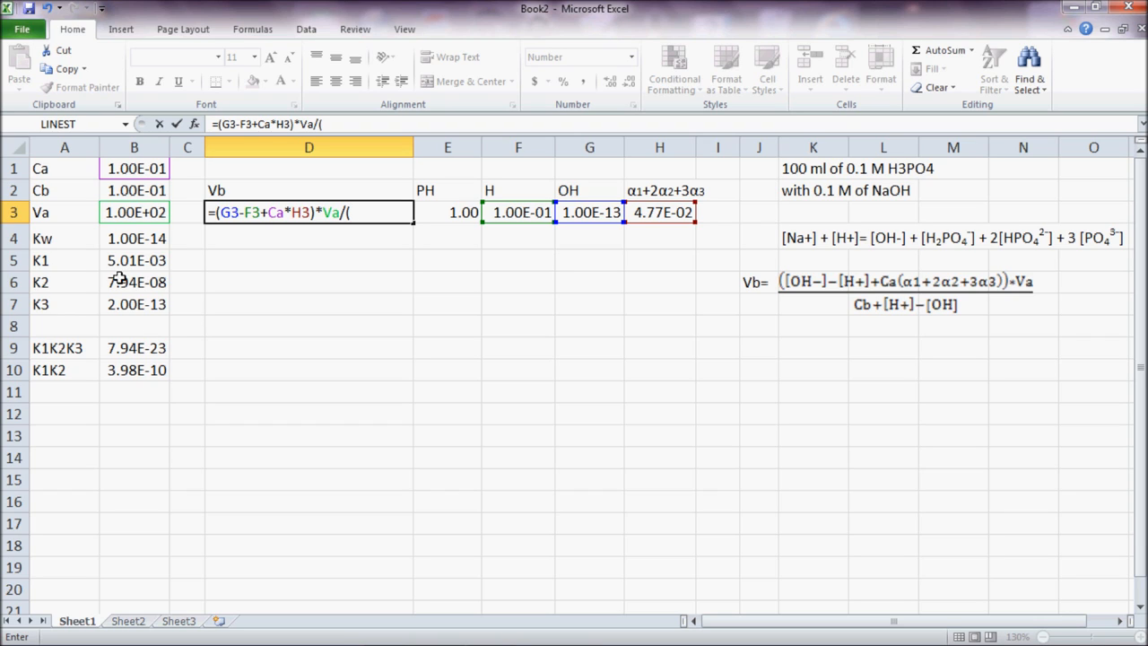
type("Cb+")
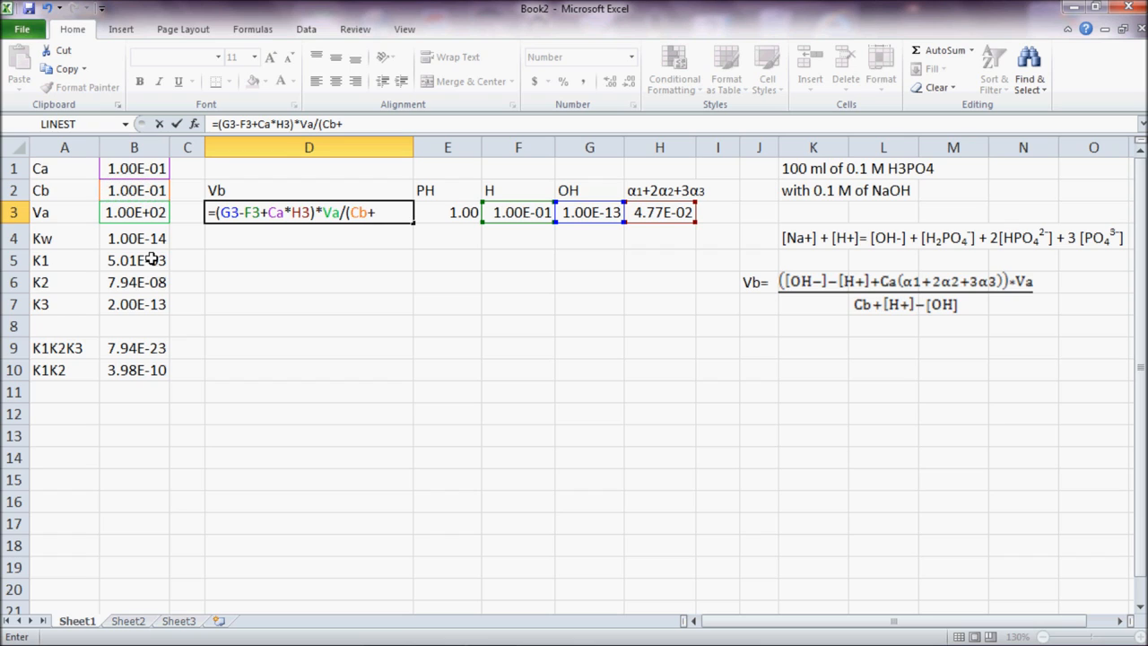
left_click(518, 213)
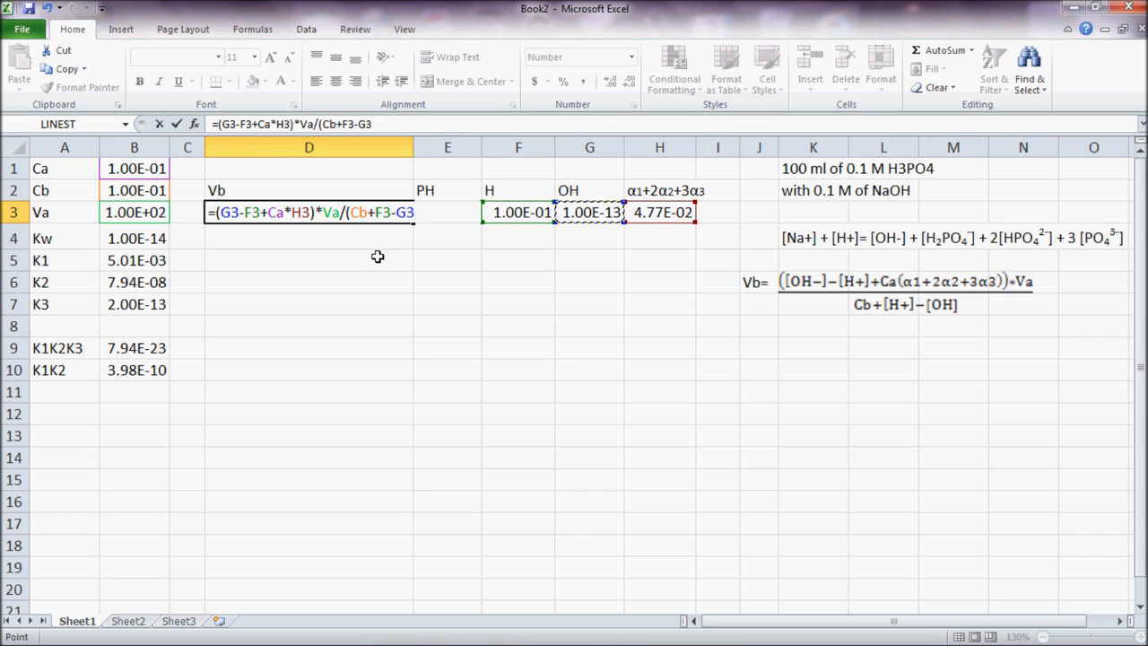
type(")")
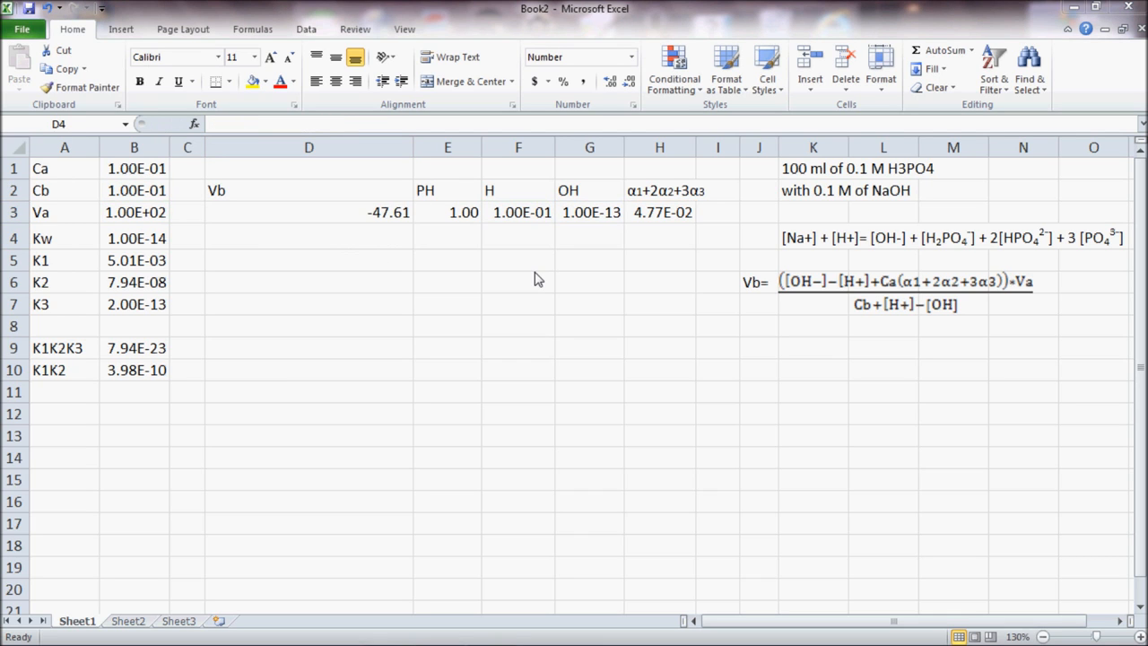
mouse_move(465, 226)
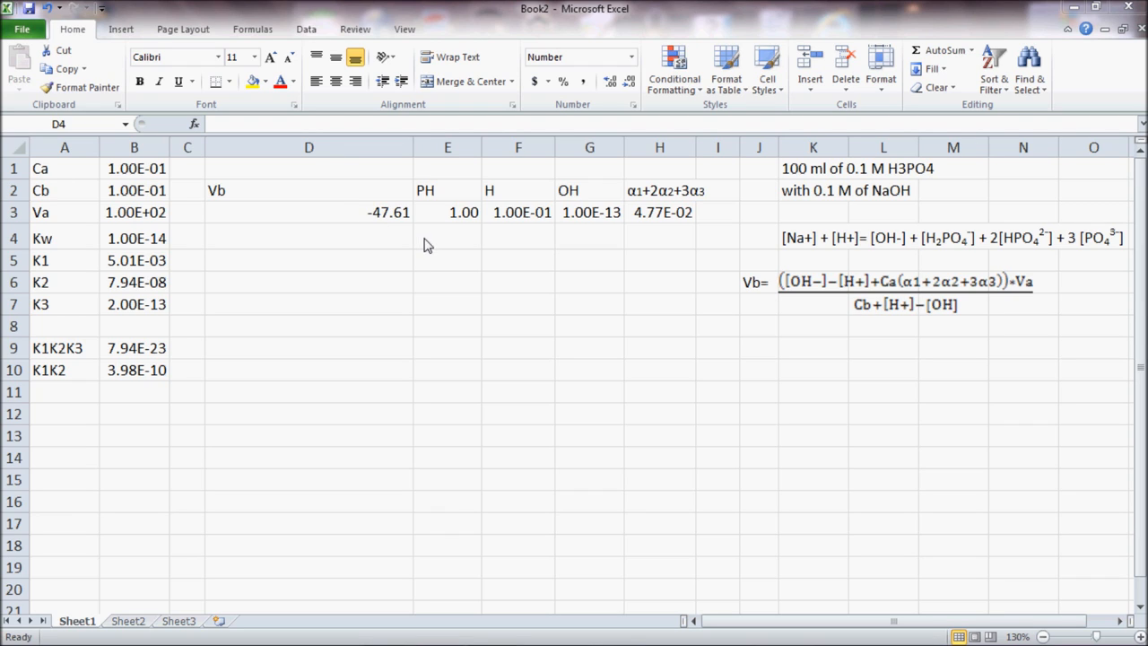
Enter pH 1.1 in E4 and extend the pH series to 2.00 in row 13.
left_click(448, 238)
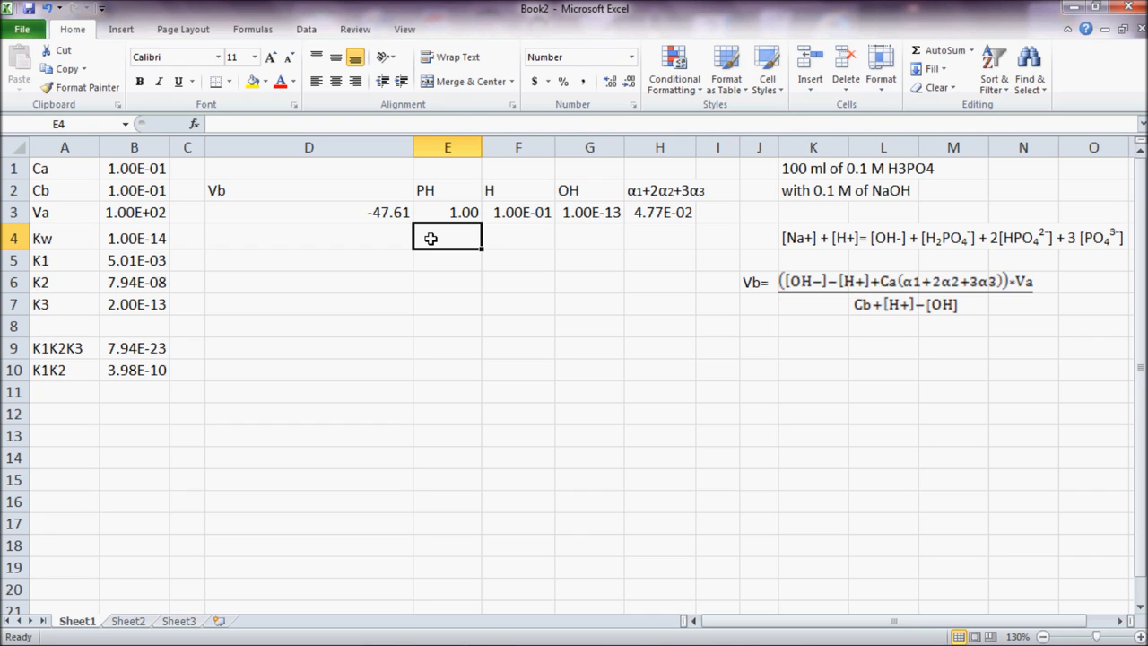
type("1.")
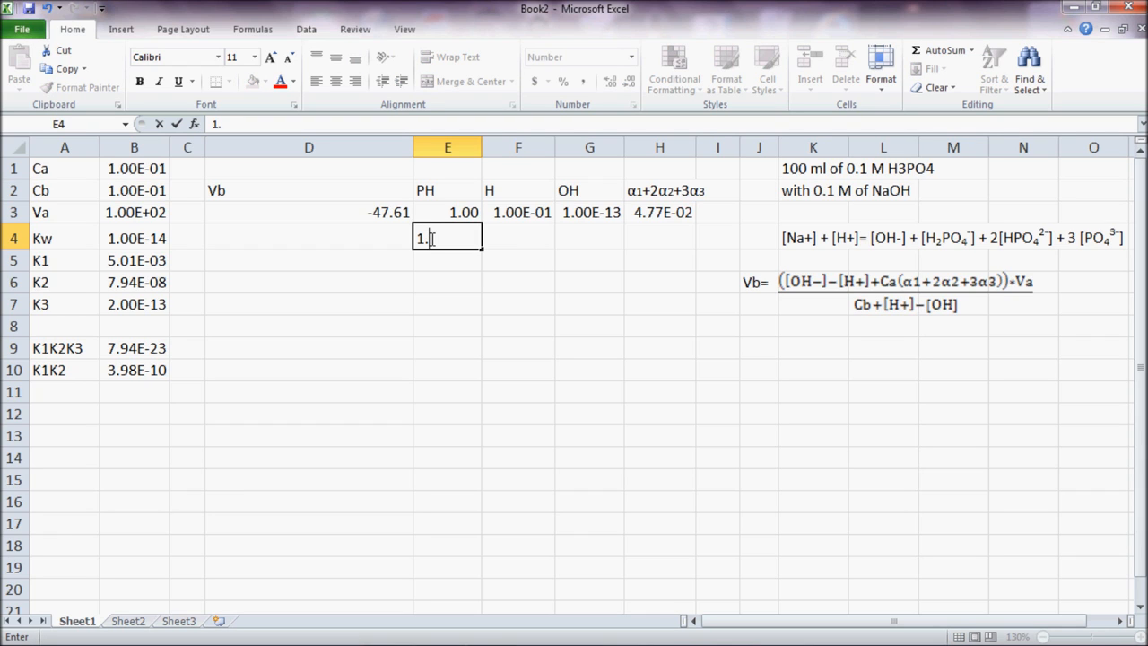
type("10")
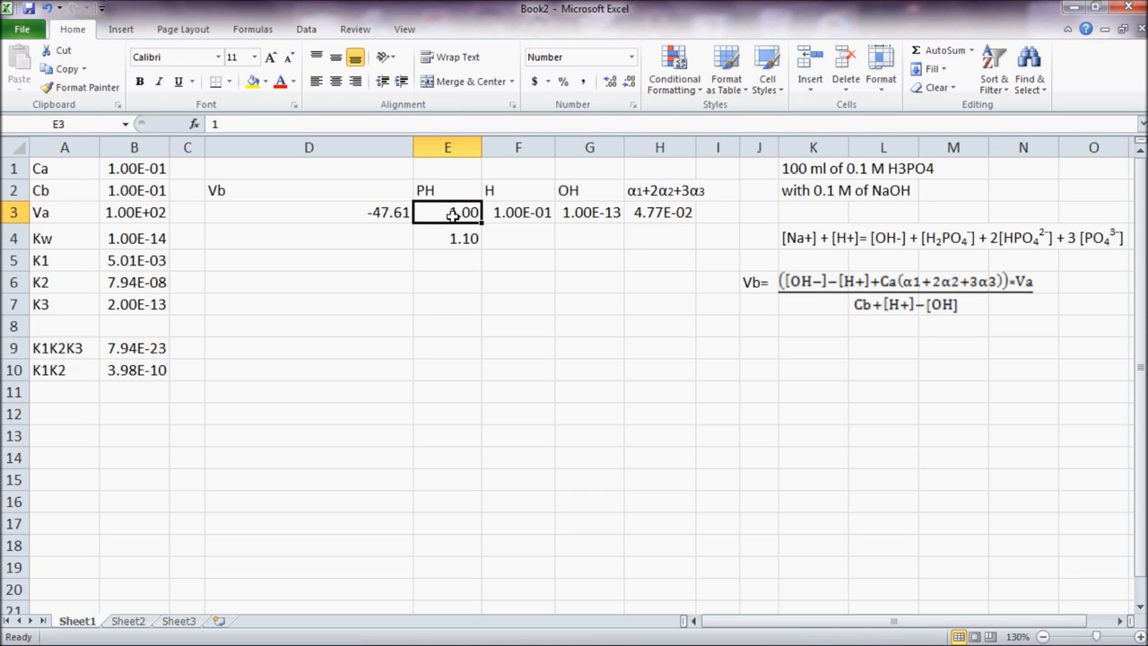
left_click_drag(447, 212, 447, 238)
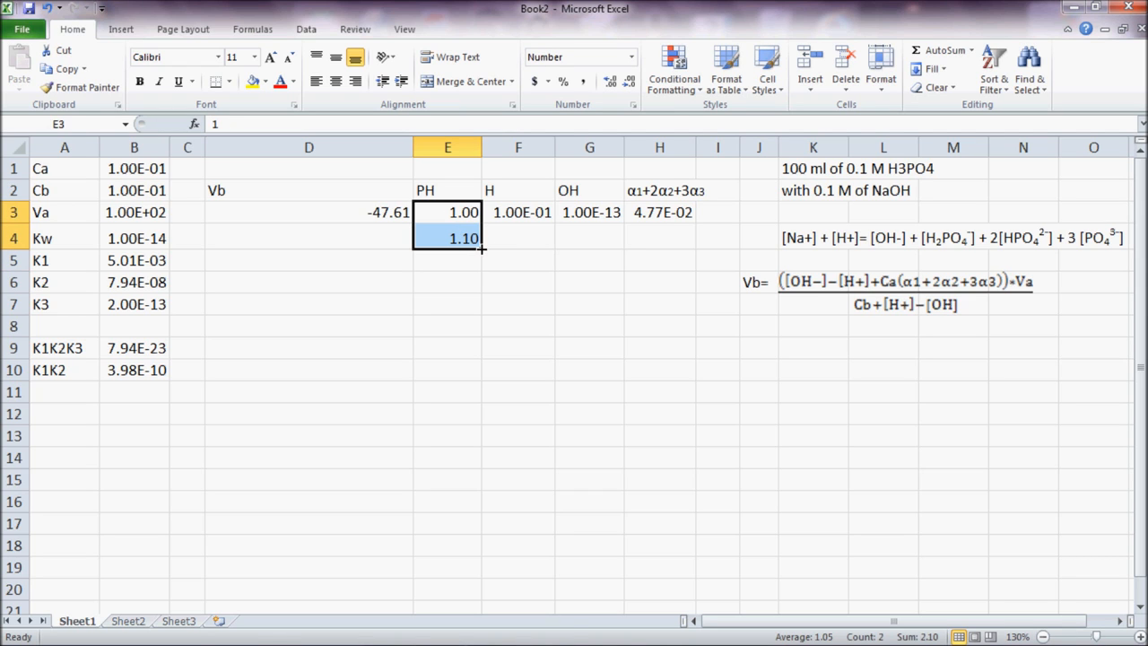
left_click_drag(482, 249, 482, 448)
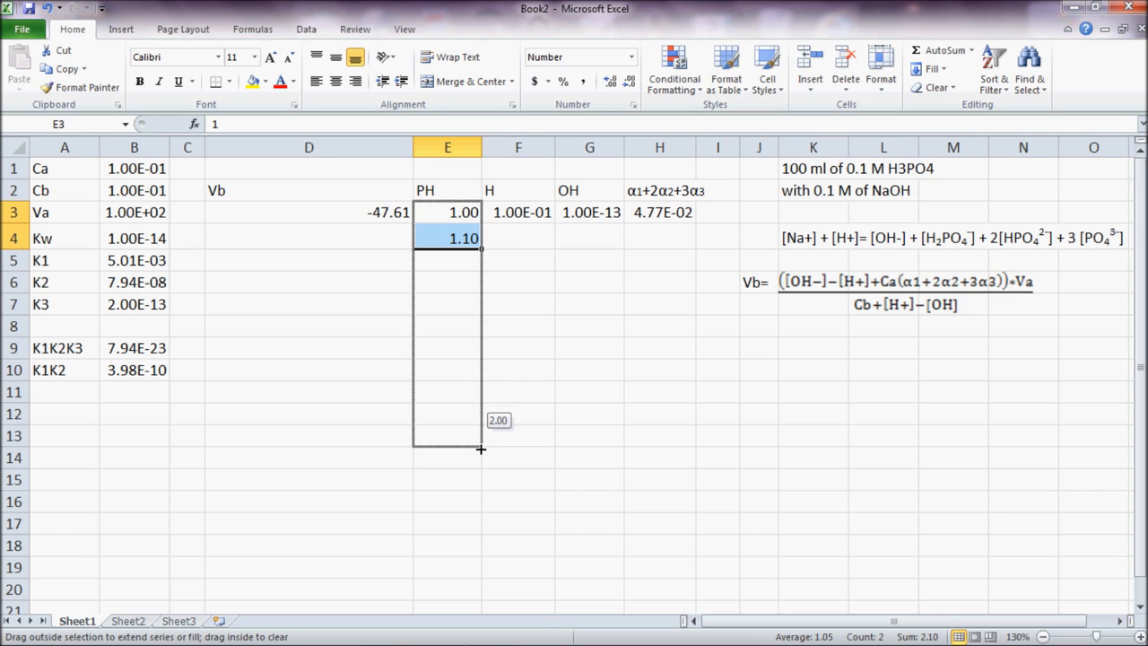
Fill the H and alpha-sum formulas down to row 13.
left_click_drag(481, 249, 482, 447)
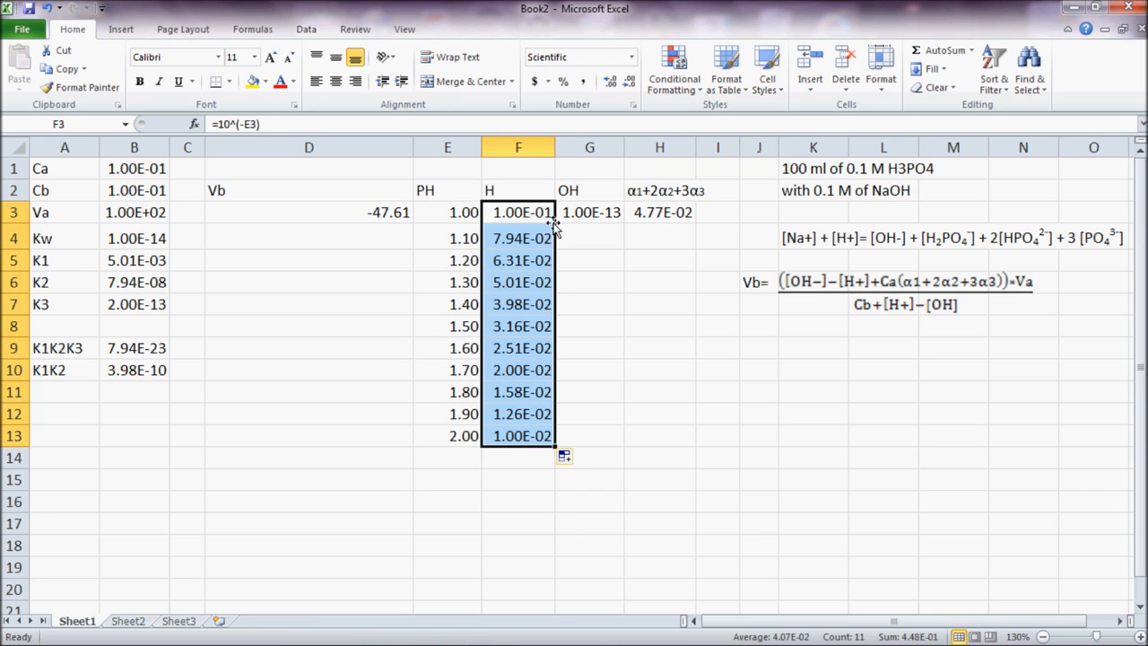
left_click(590, 212)
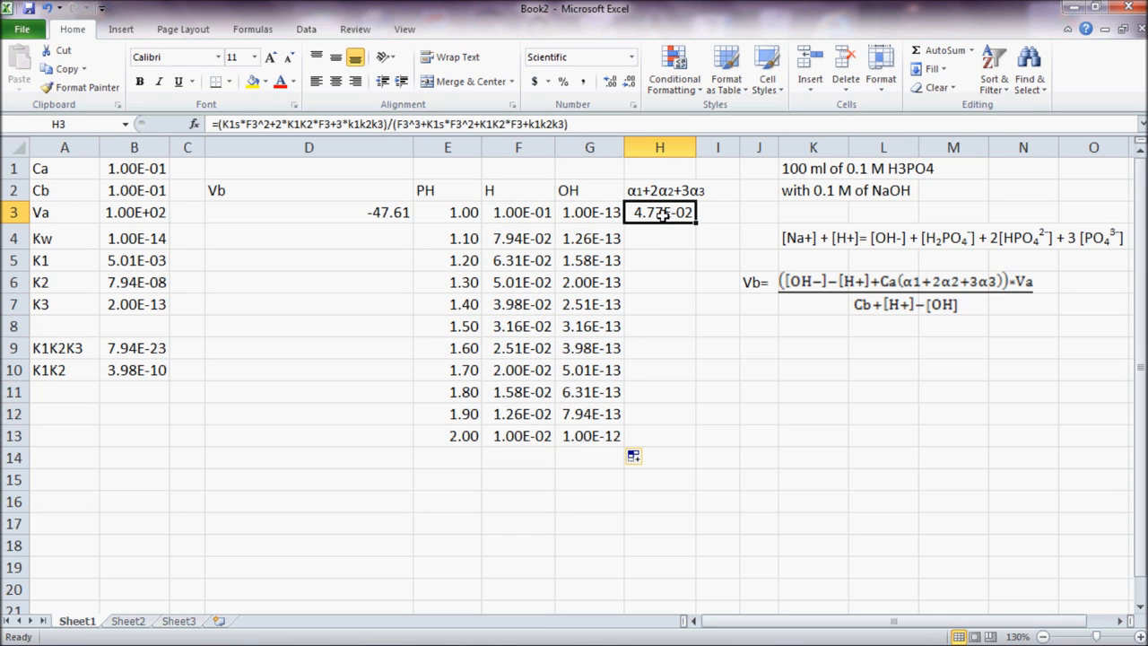
left_click_drag(659, 212, 659, 436)
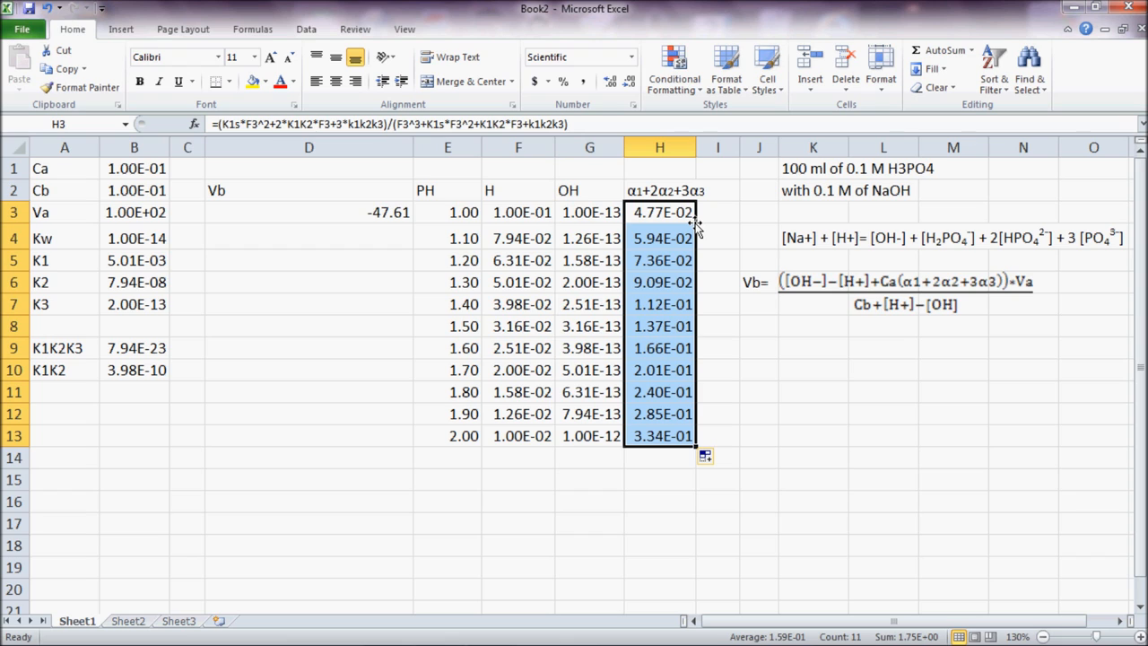
mouse_move(366, 220)
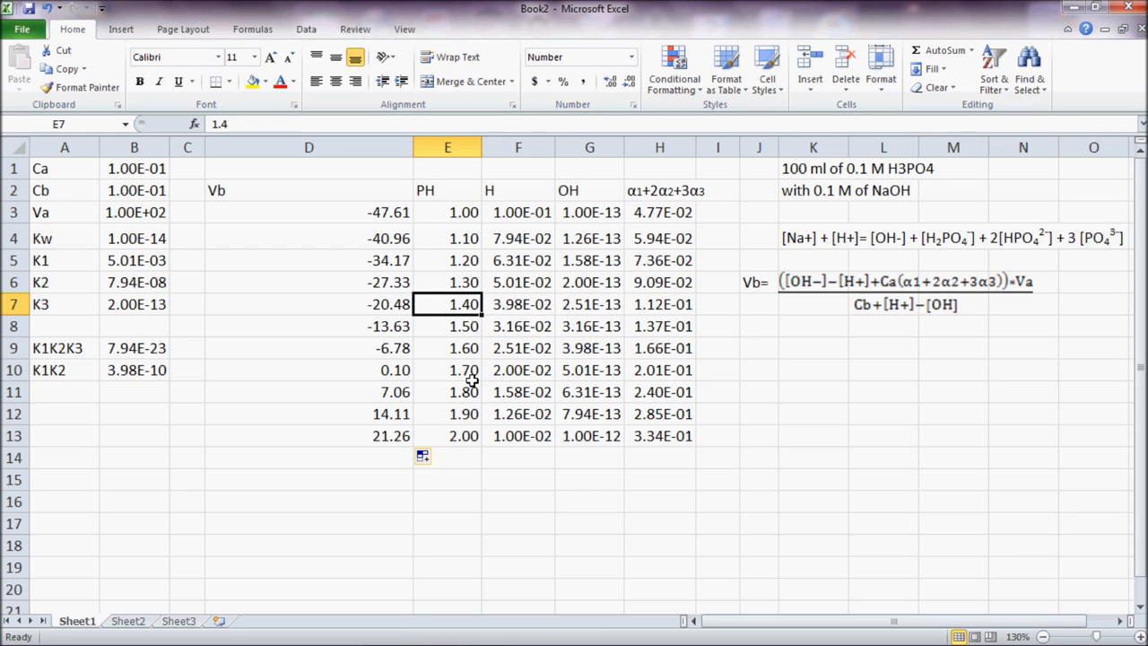
mouse_move(321, 371)
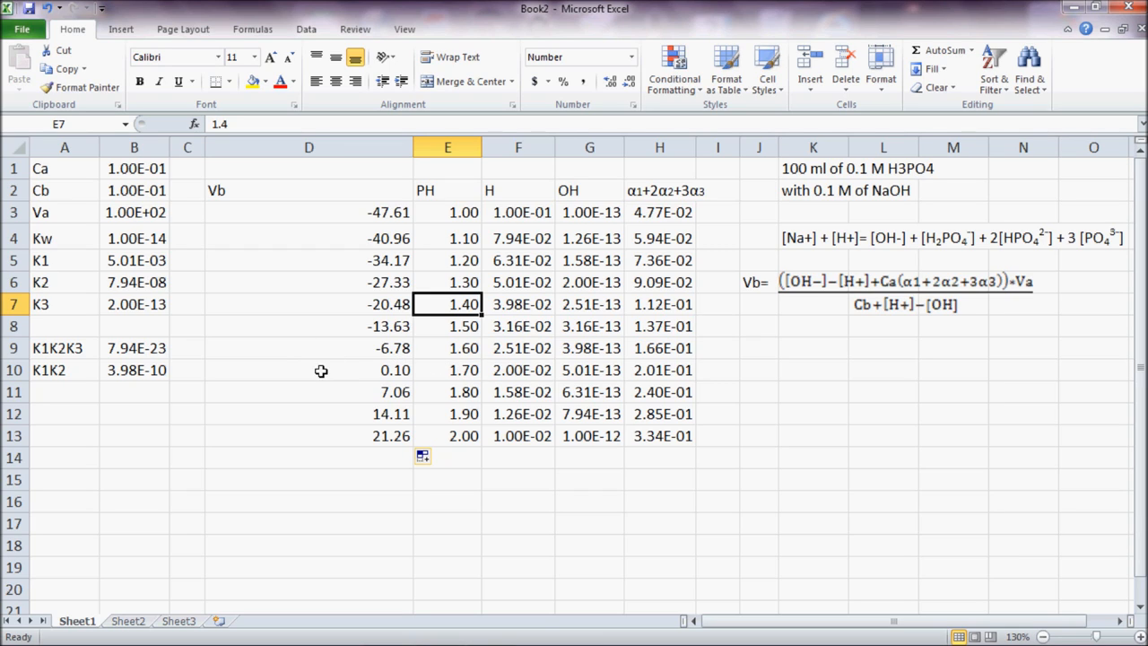
mouse_move(387, 314)
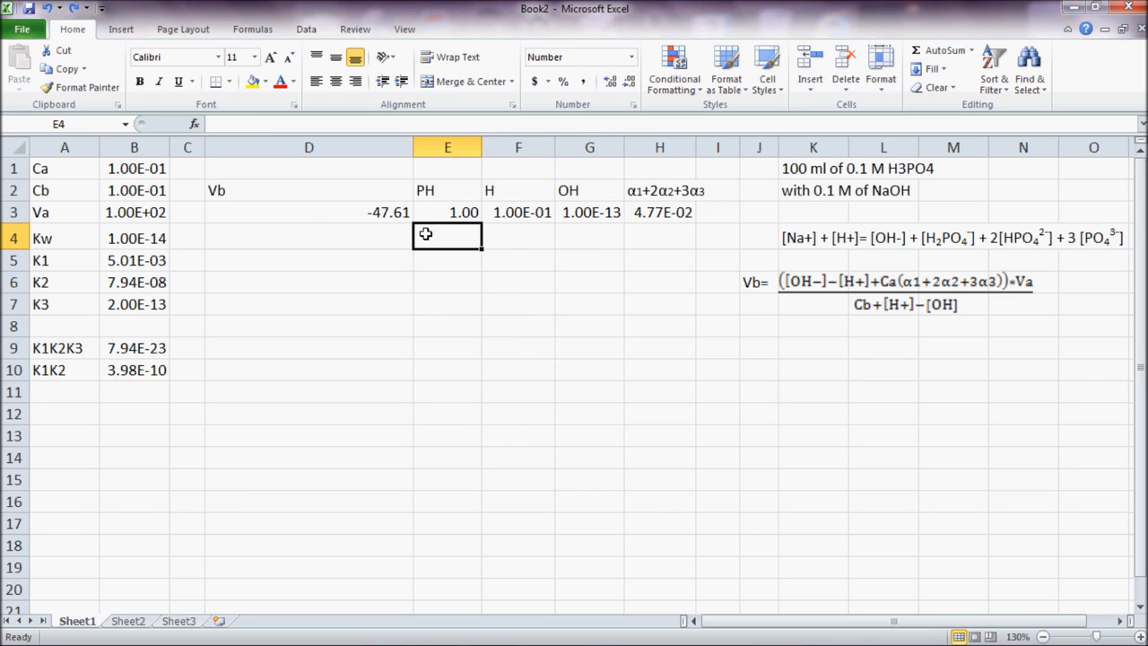
Clear rows 4–13 and change the starting pH in E3 to 1.70, giving Vb 0.10.
type("1")
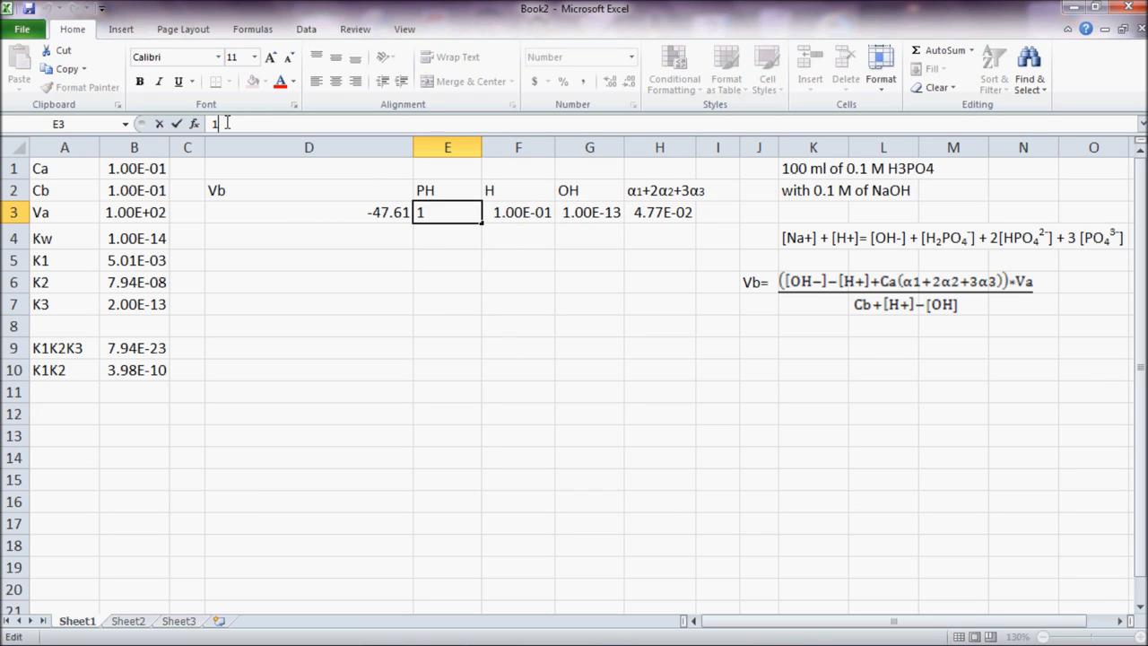
type(".70")
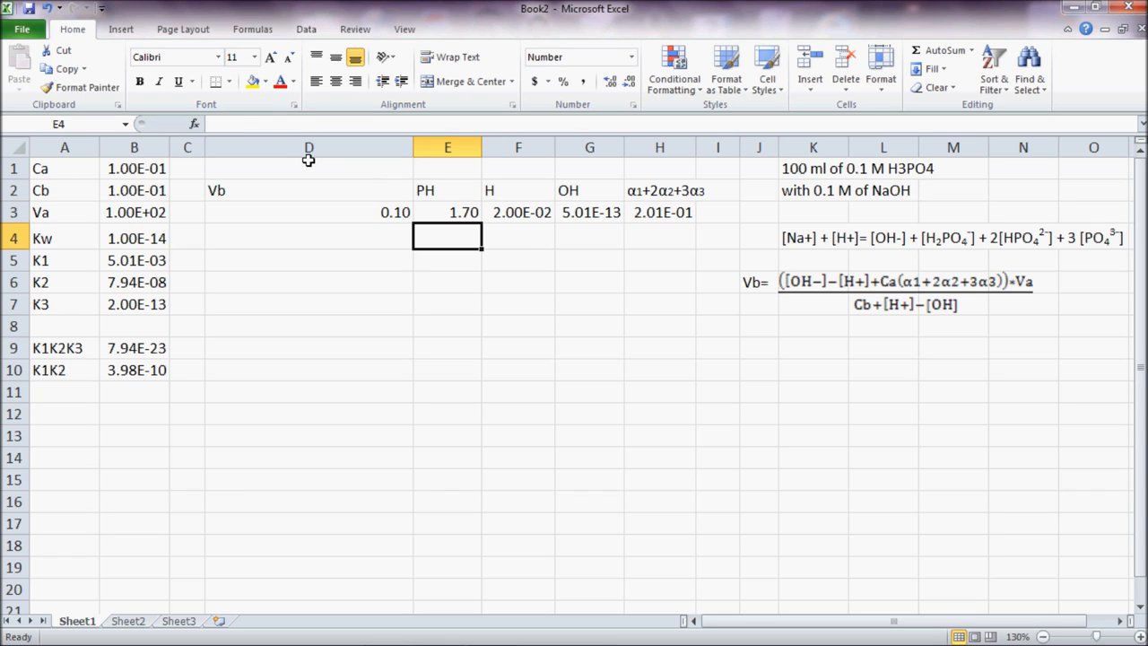
left_click(447, 212)
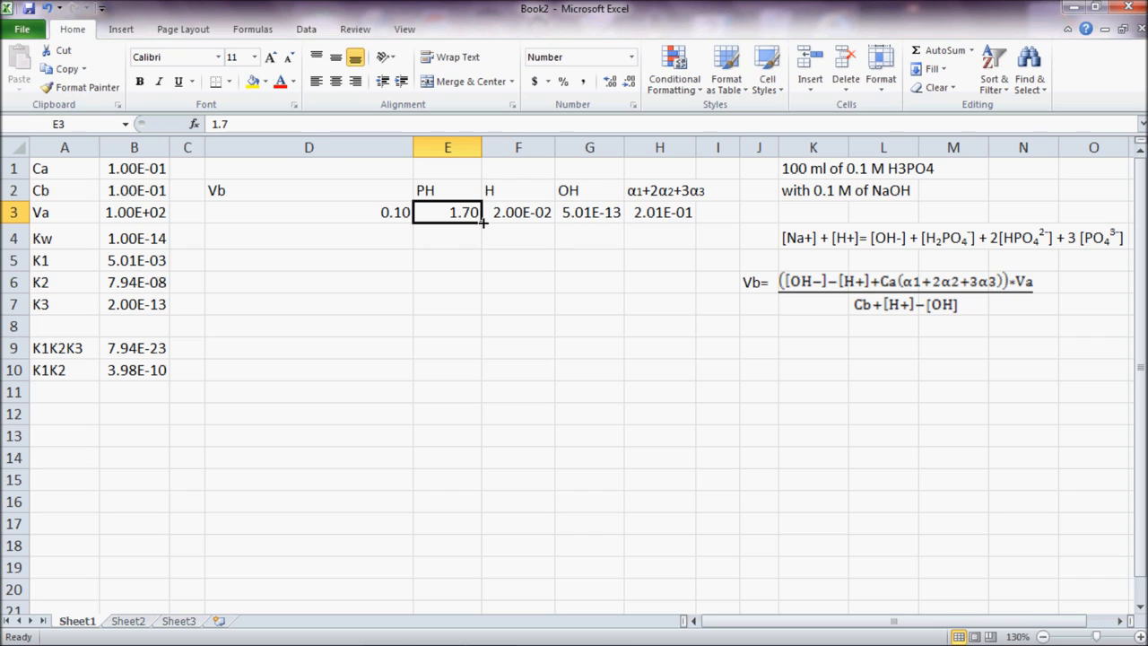
left_click_drag(480, 221, 480, 240)
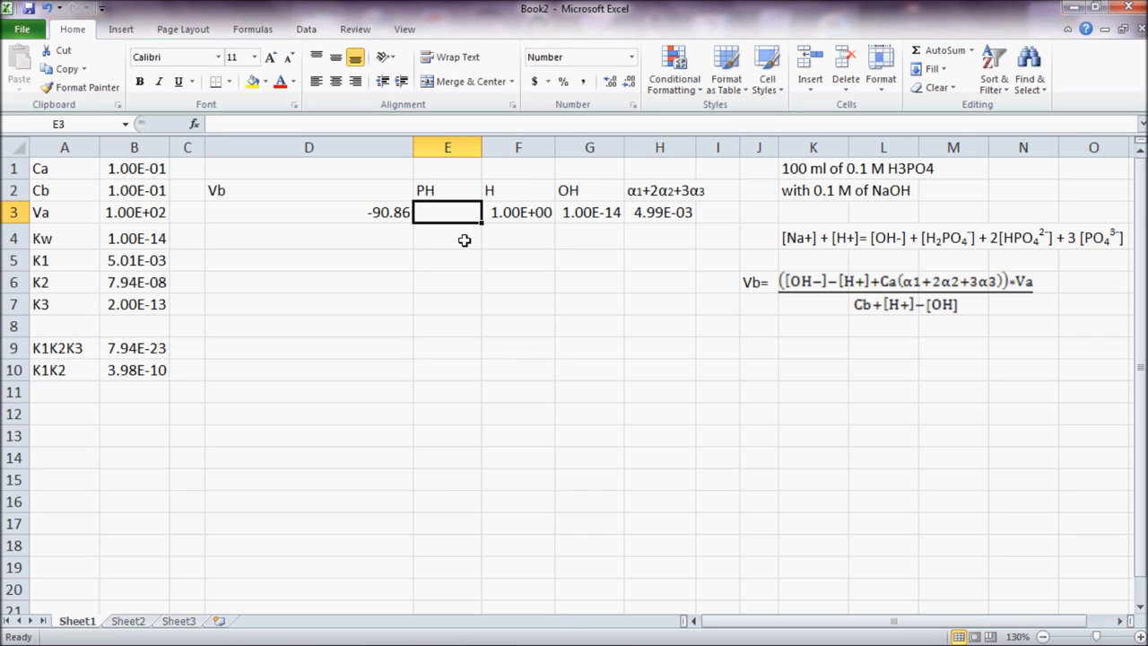
type("1.70")
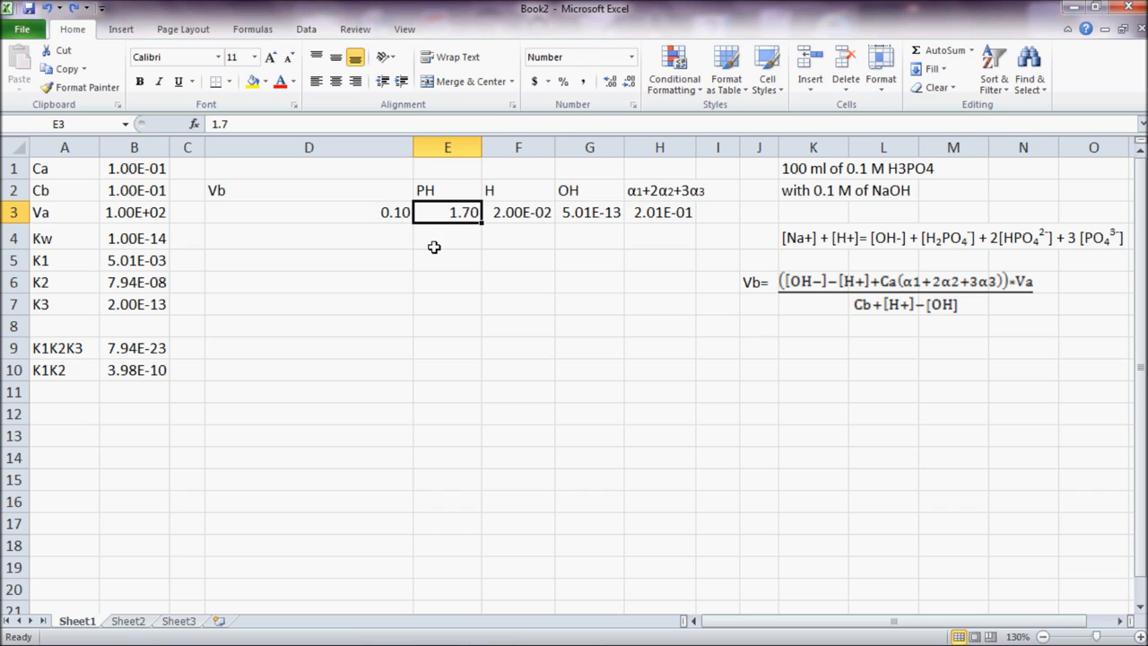
type("1.80")
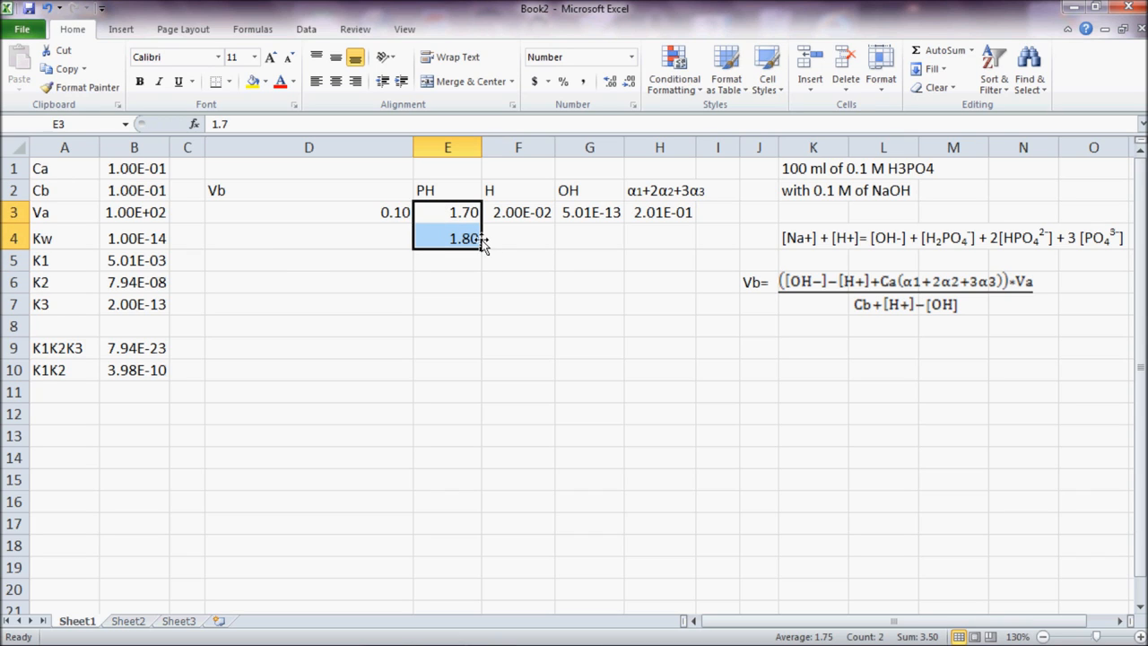
Extend pH in 0.1 steps to row 110 and fill the H, OH, alpha and Vb formulas down.
left_click_drag(483, 239, 482, 312)
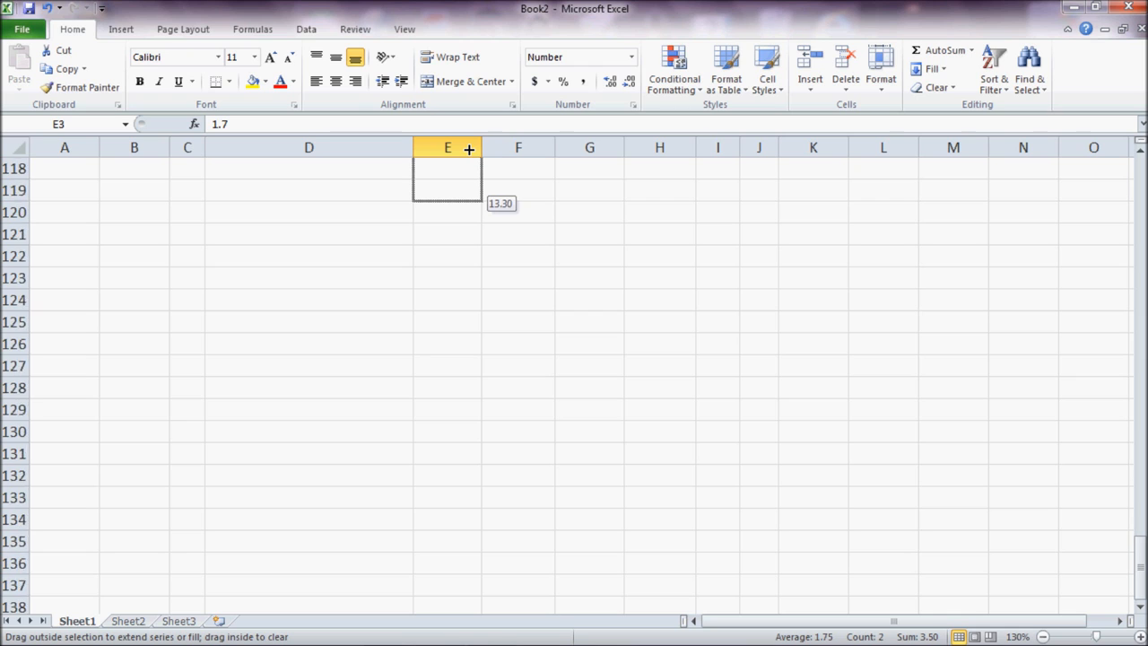
scroll("up", 3)
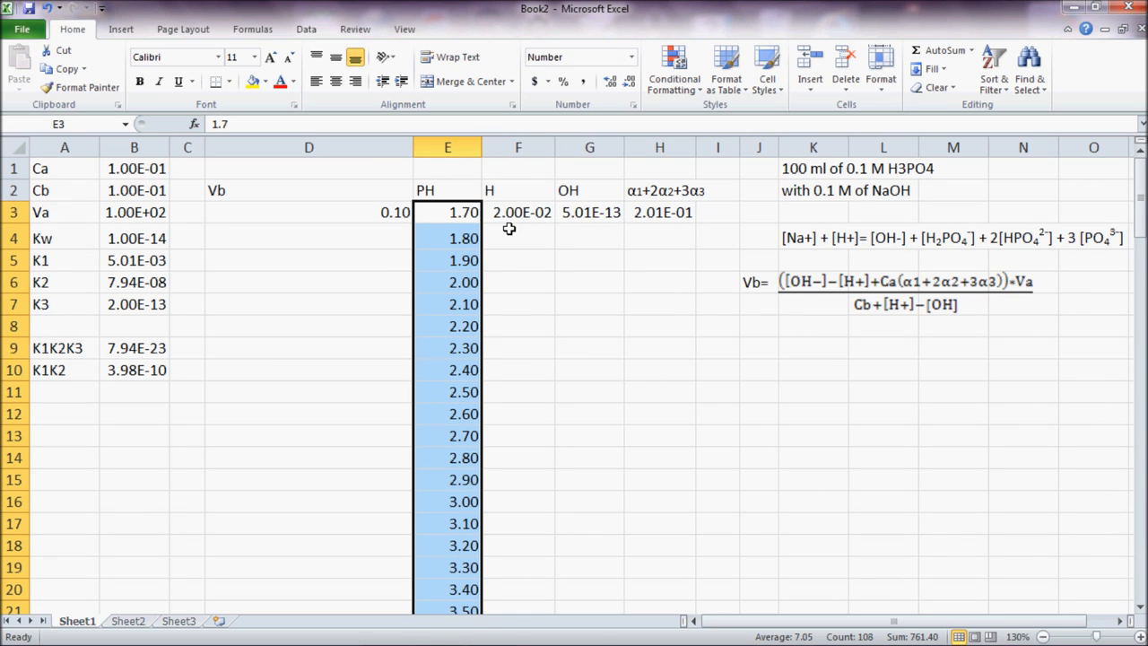
left_click(519, 213)
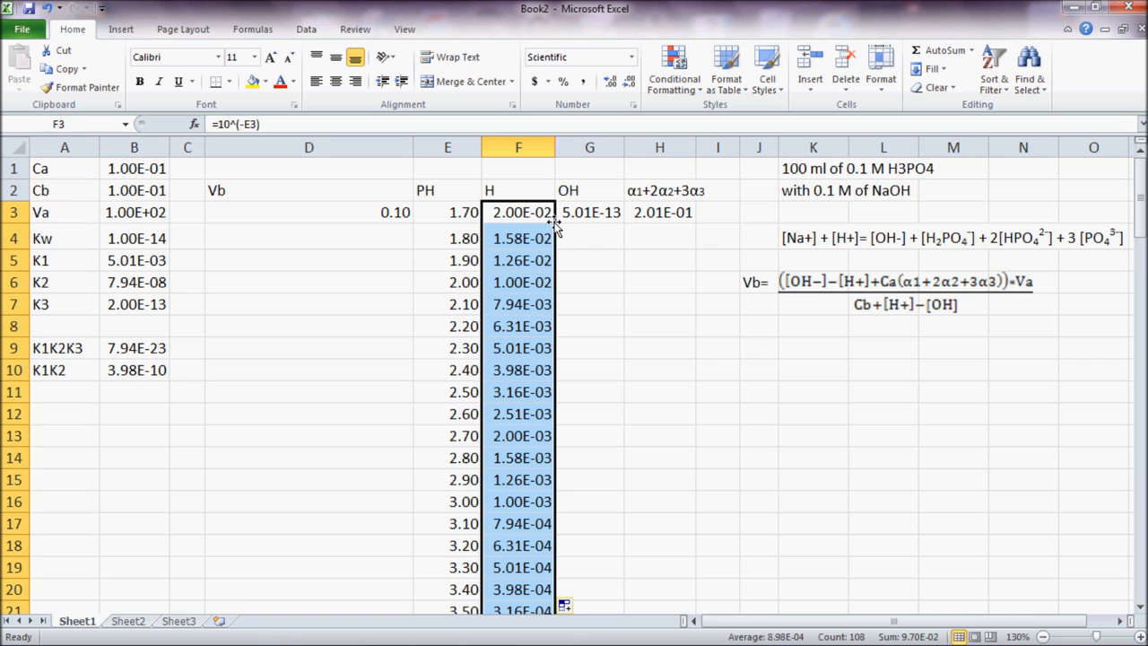
left_click(590, 212)
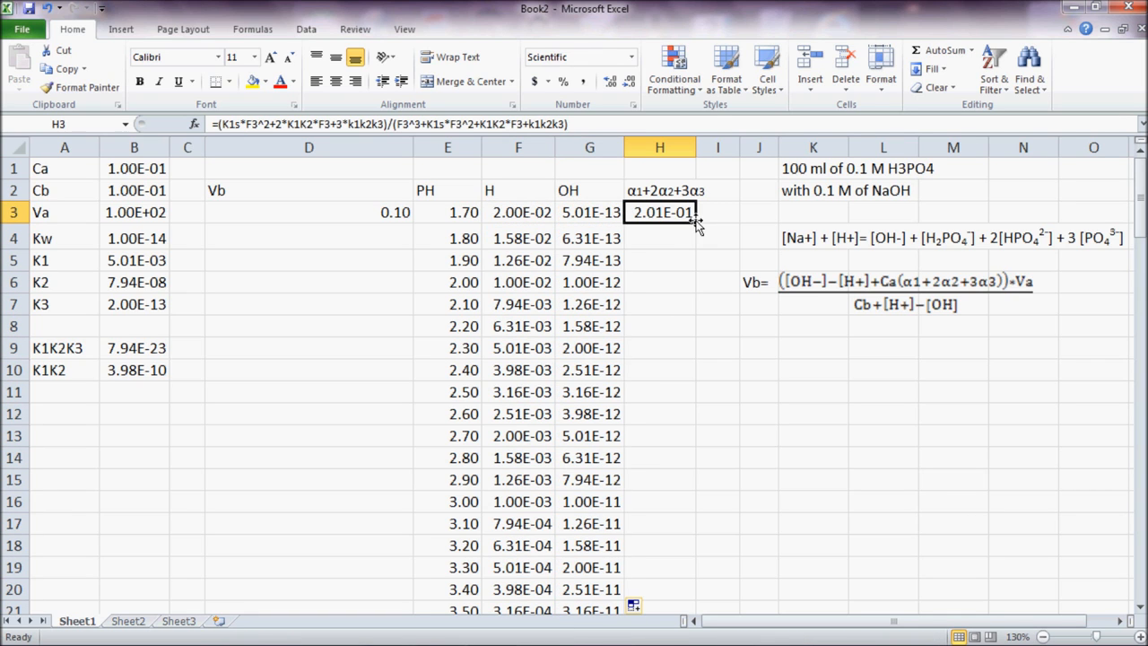
left_click_drag(659, 213, 659, 611)
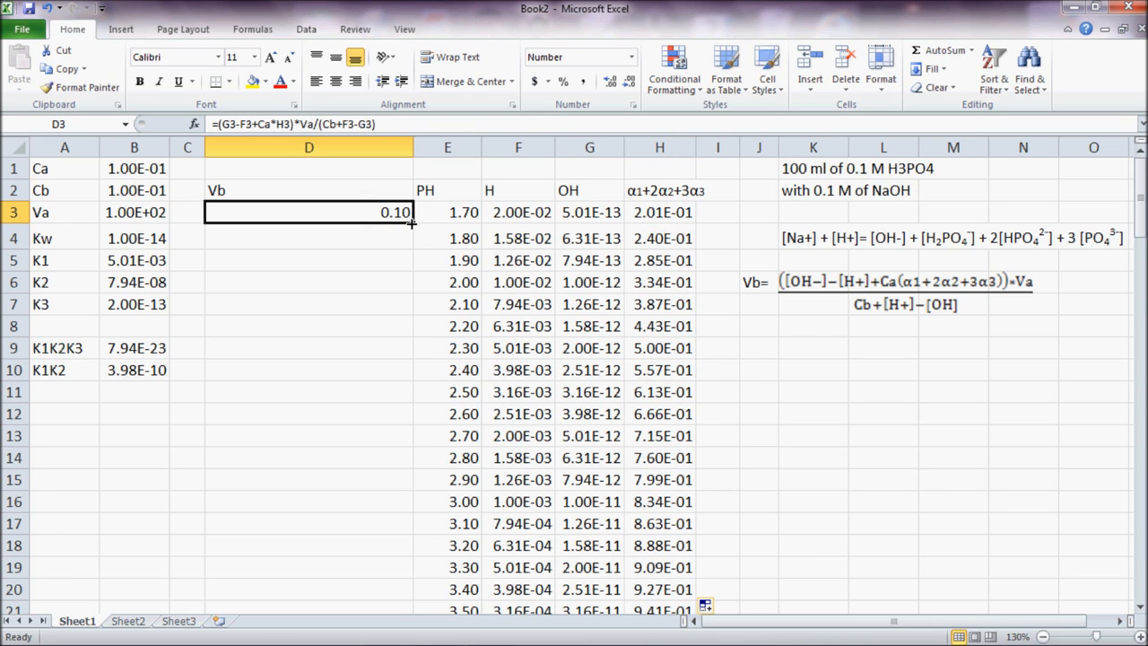
left_click_drag(411, 223, 411, 610)
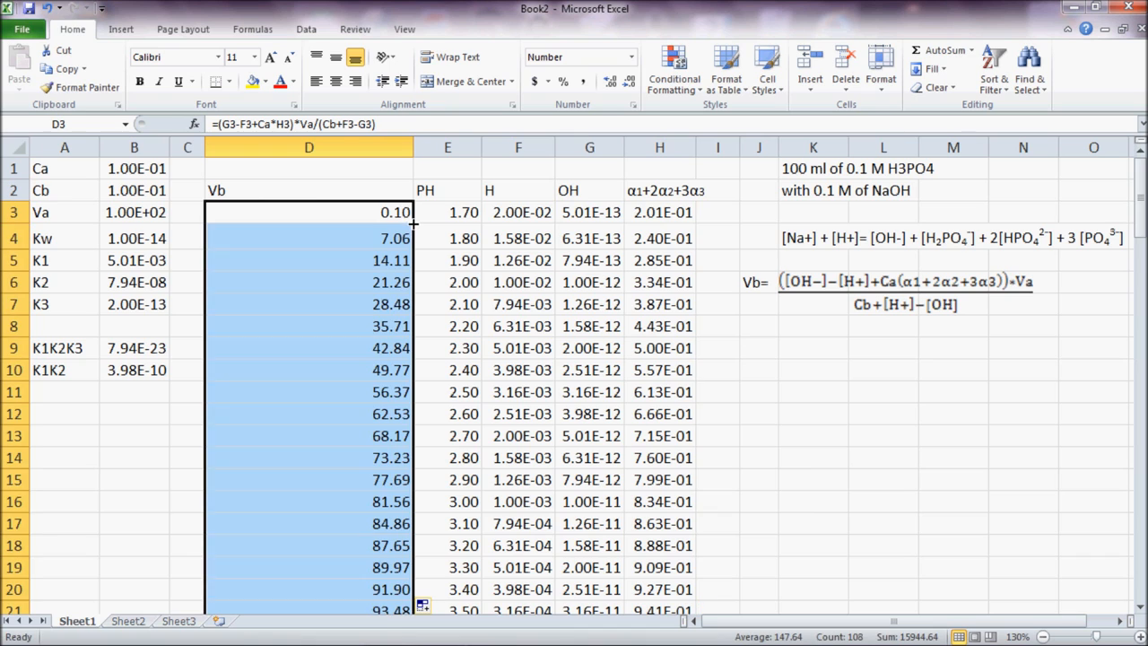
mouse_move(833, 424)
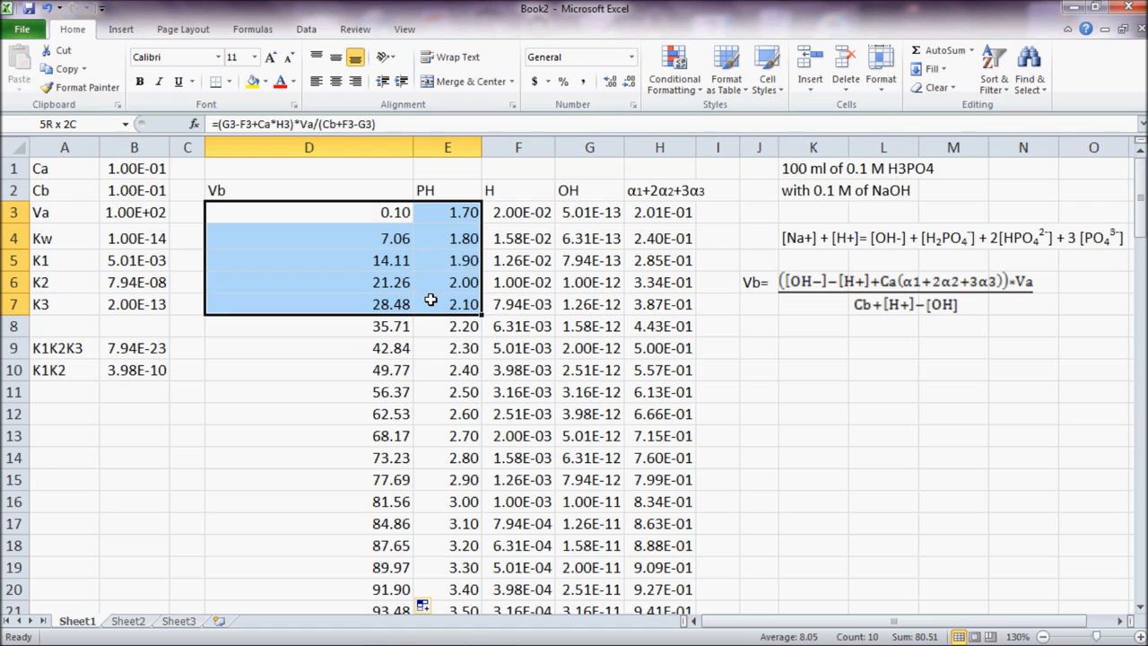
Show the Insert scatter chart styles for the Vb and pH data in D3:E110.
scroll("down", 3)
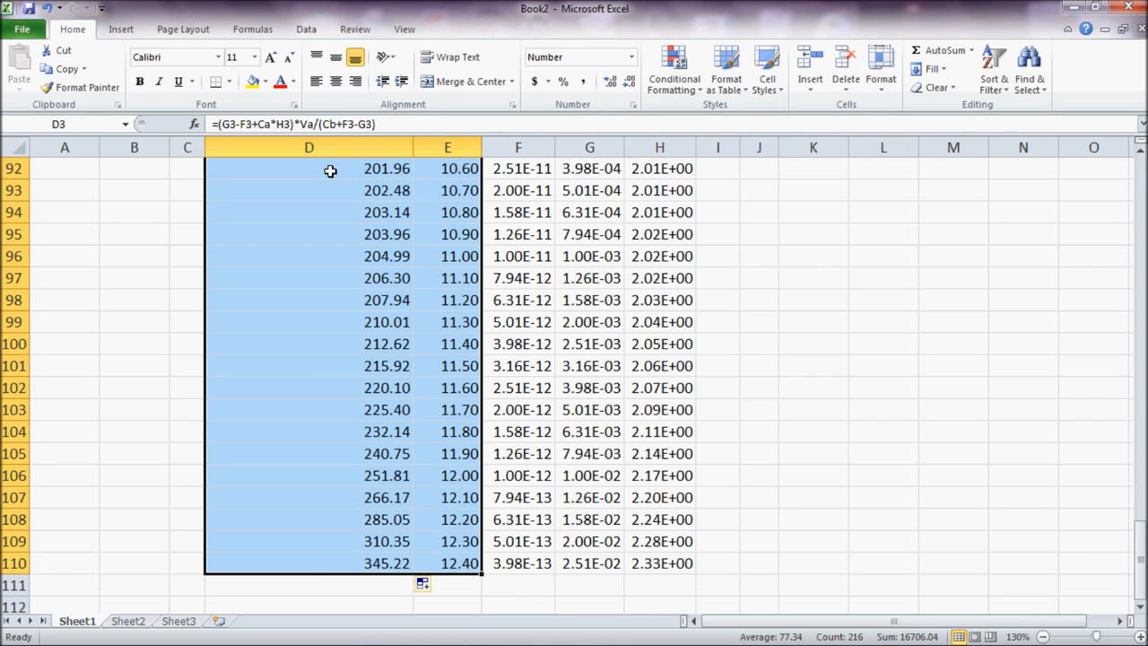
left_click(120, 28)
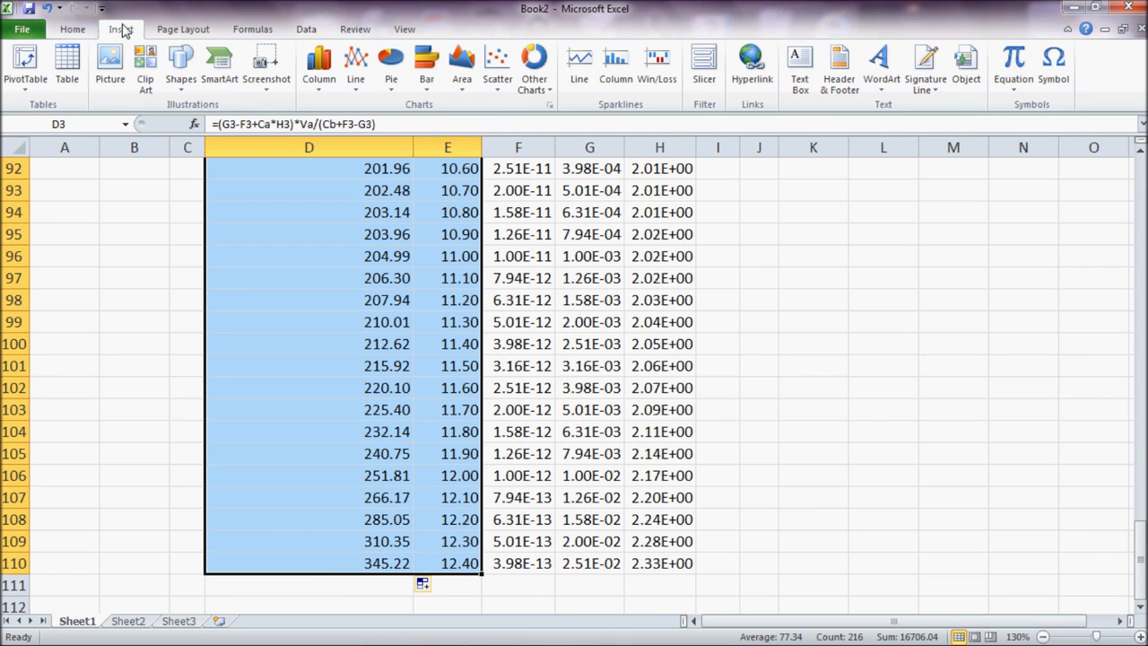
left_click(497, 67)
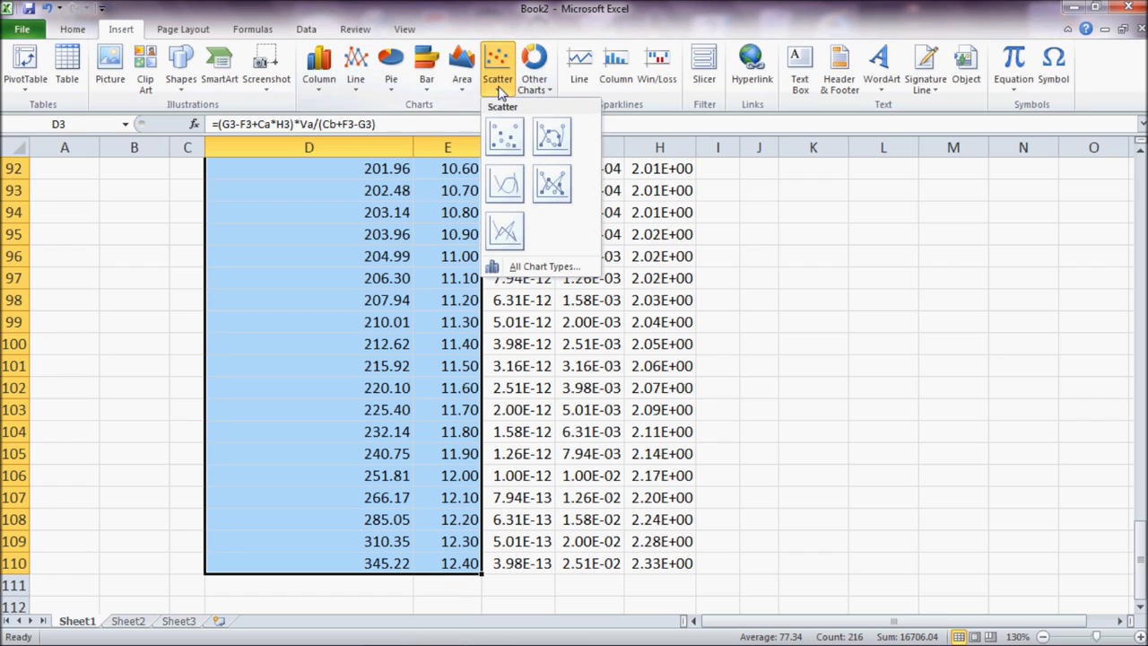
mouse_move(505, 137)
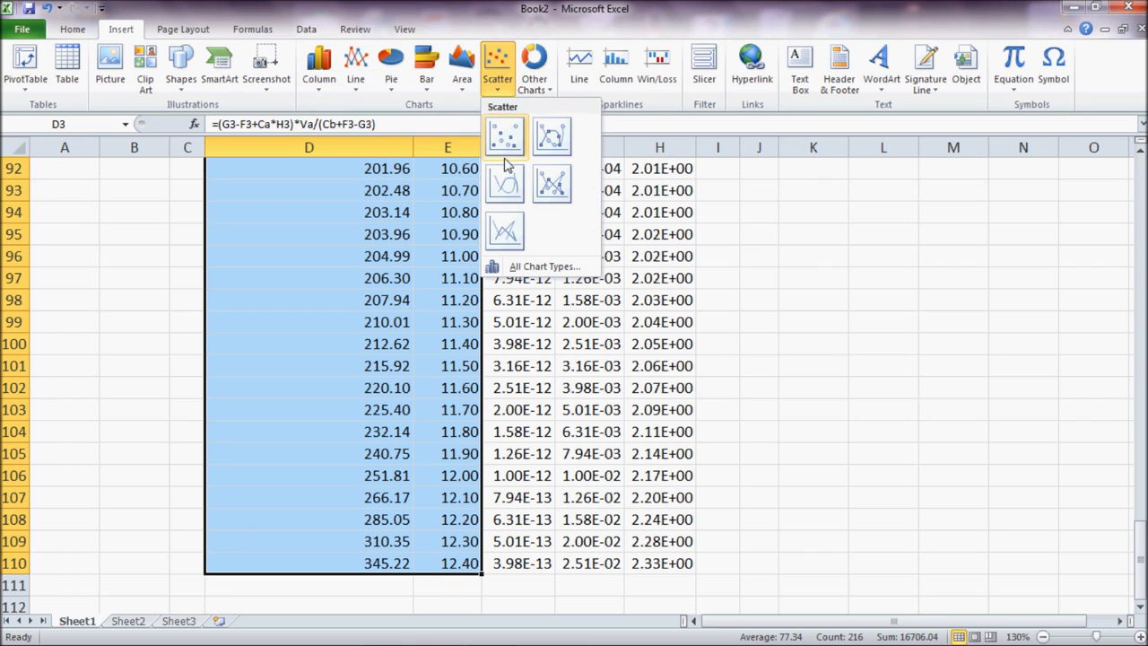
mouse_move(504, 184)
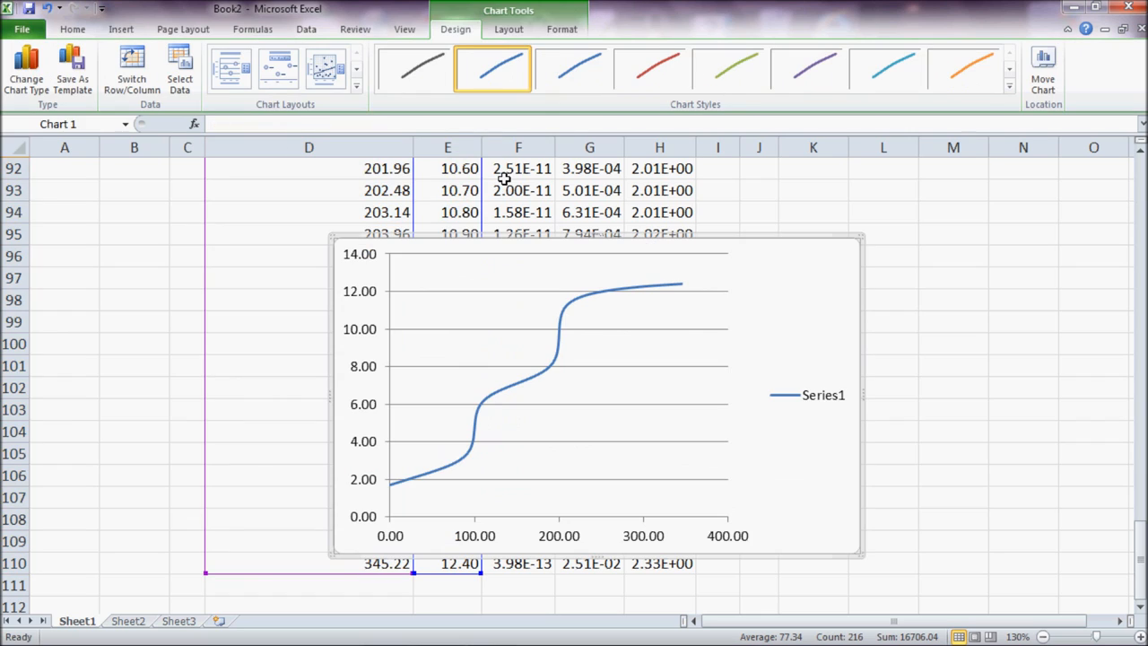
mouse_move(649, 323)
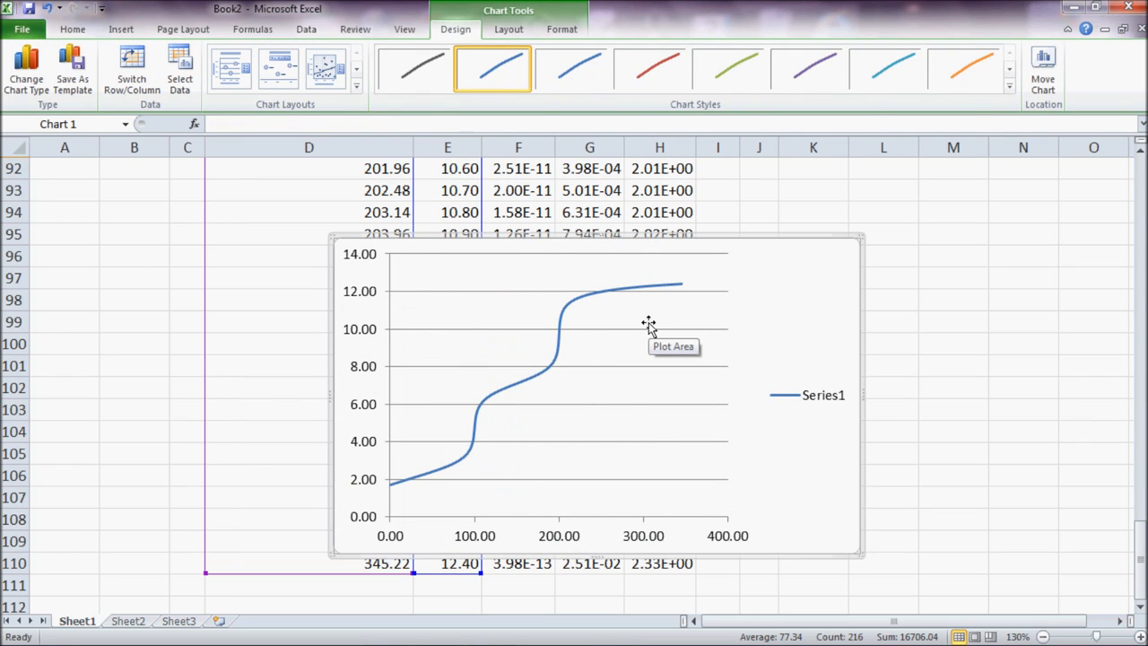
mouse_move(607, 376)
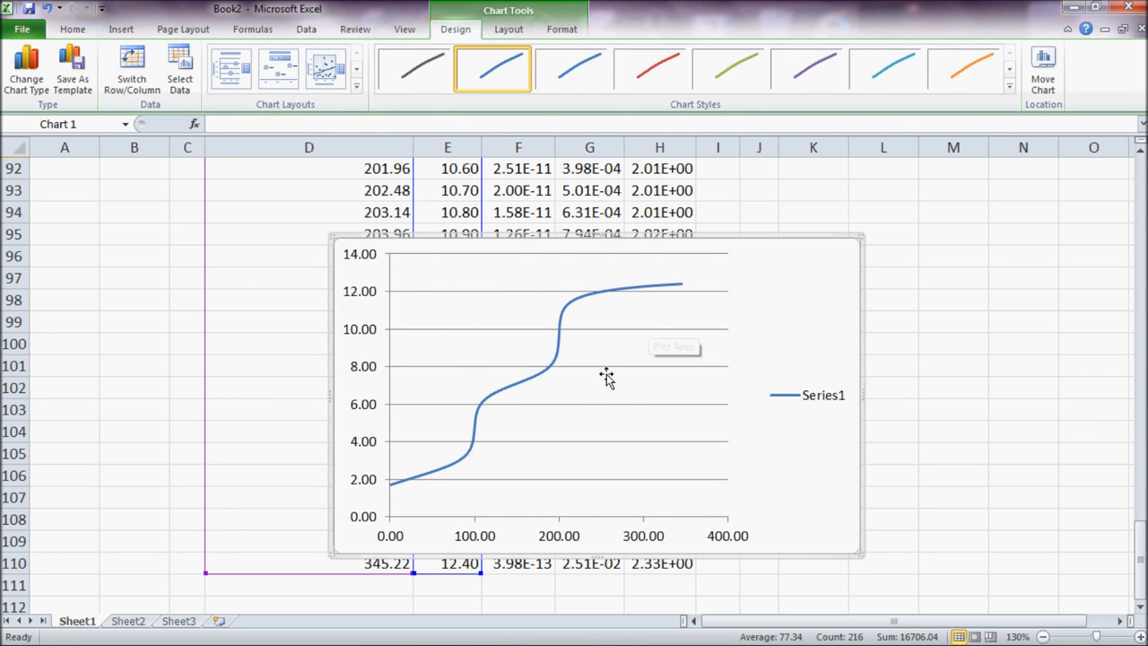
mouse_move(379, 485)
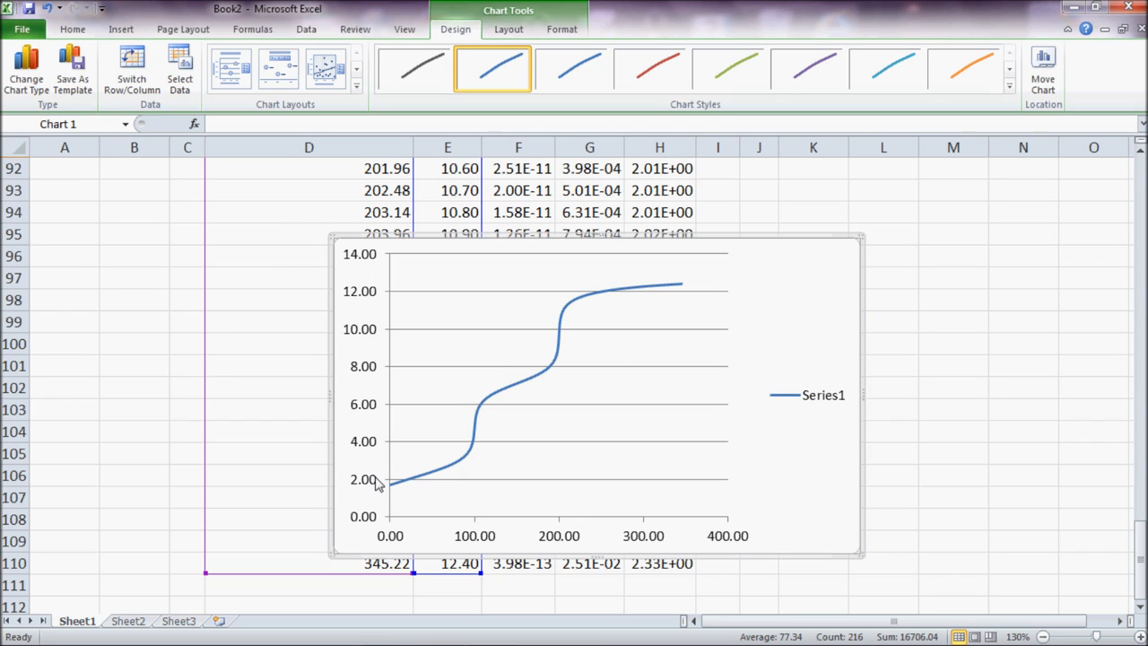
mouse_move(650, 548)
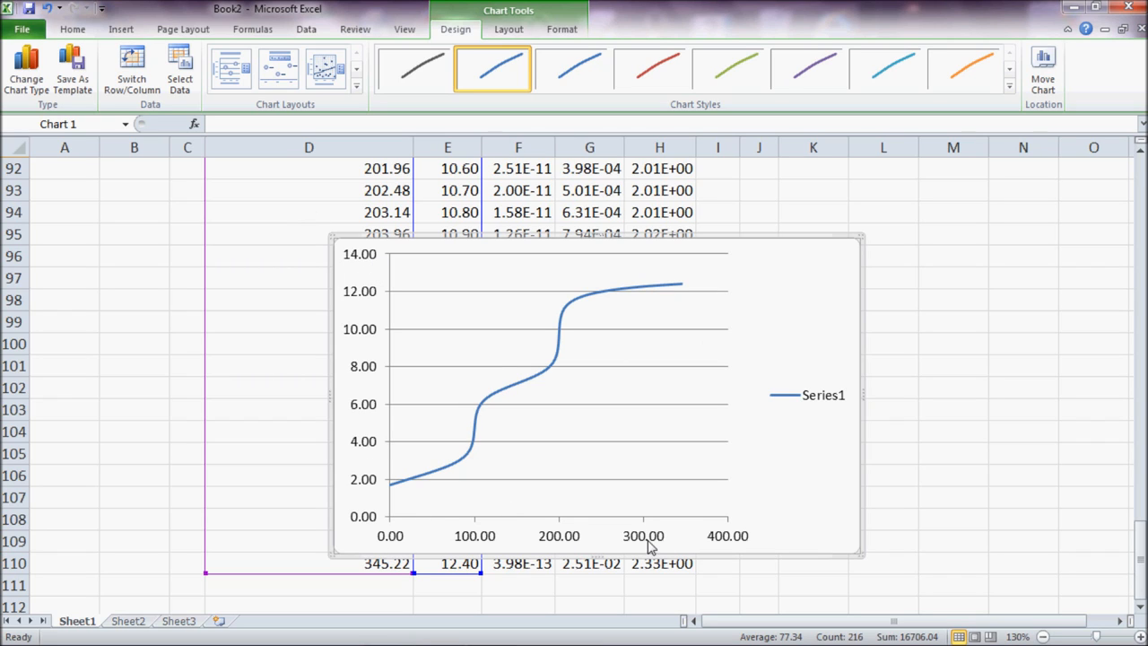
mouse_move(724, 543)
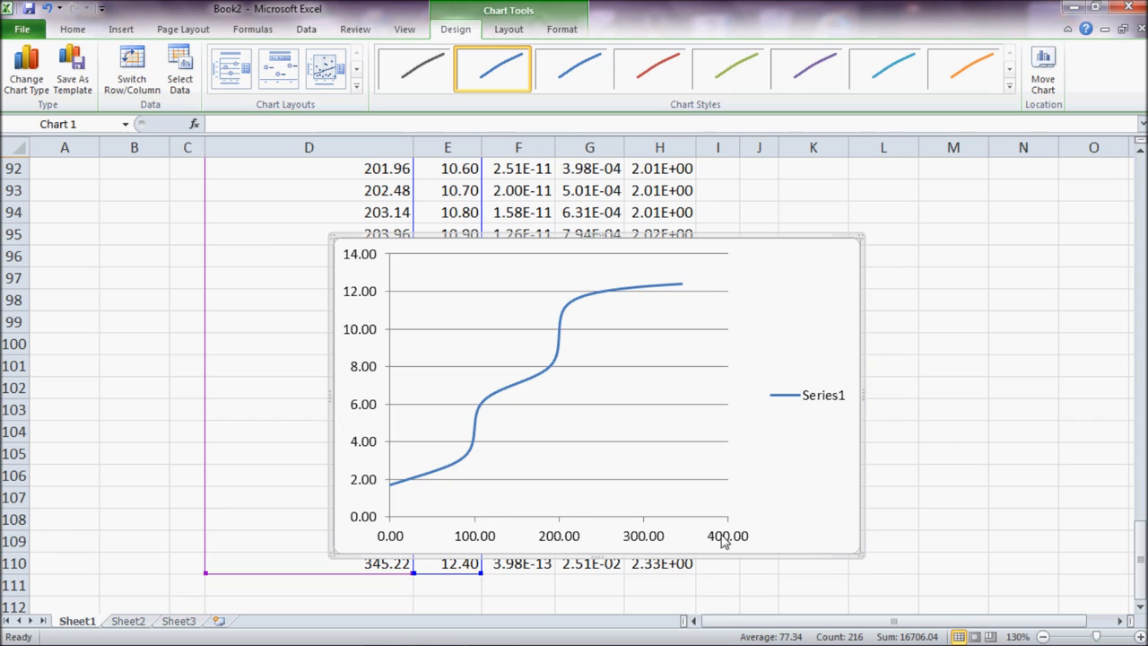